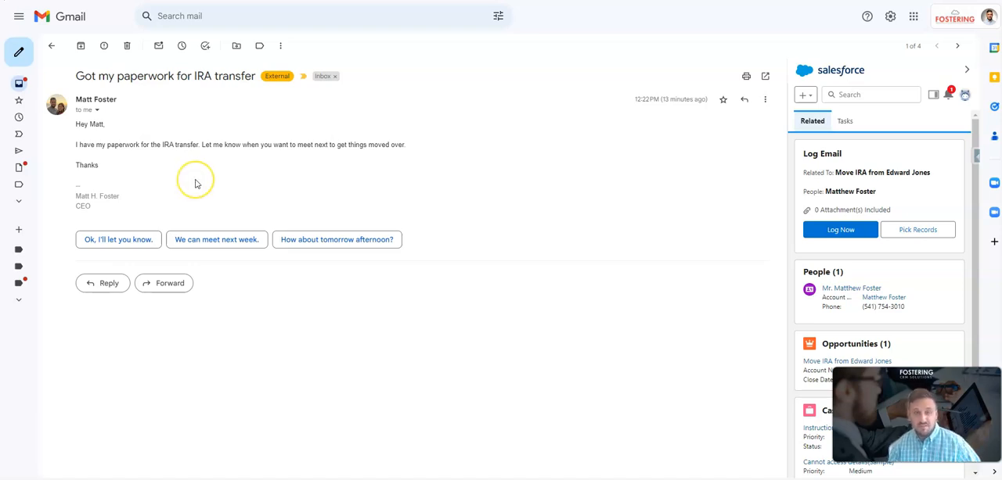
{"action": "mouse_move", "coordinate": [227, 151]}
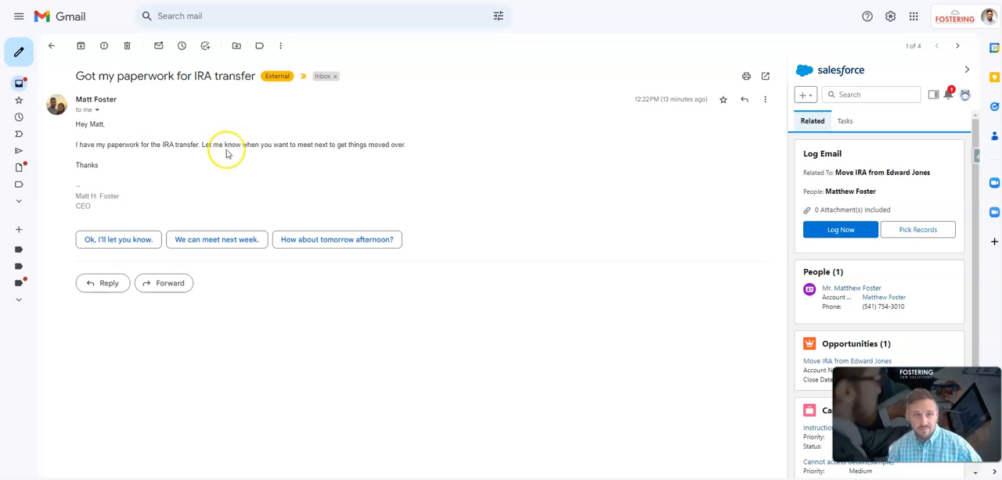
{"action": "mouse_move", "coordinate": [222, 169]}
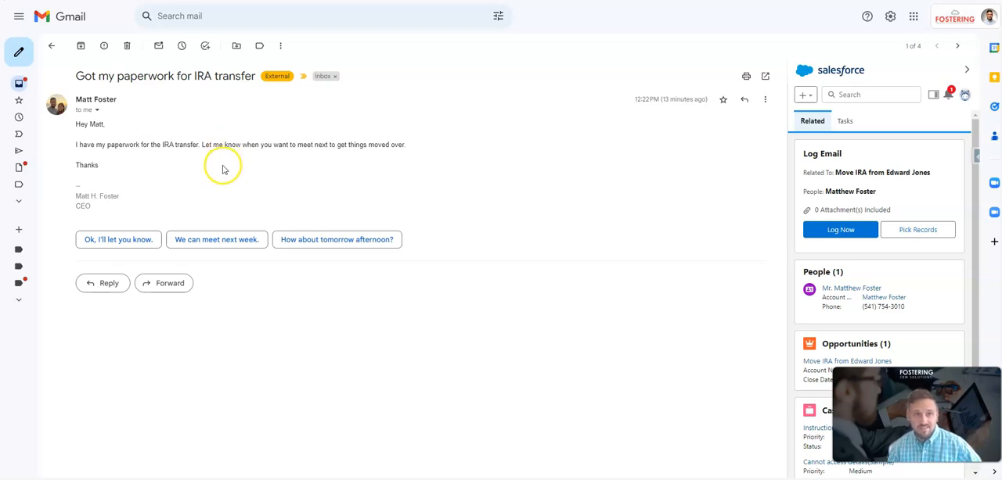
{"action": "mouse_move", "coordinate": [197, 135]}
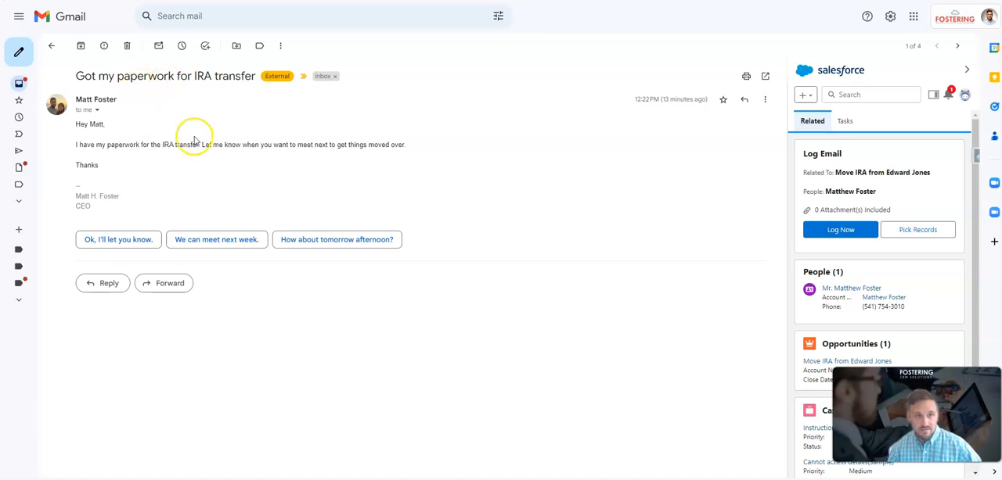
{"action": "mouse_move", "coordinate": [169, 153]}
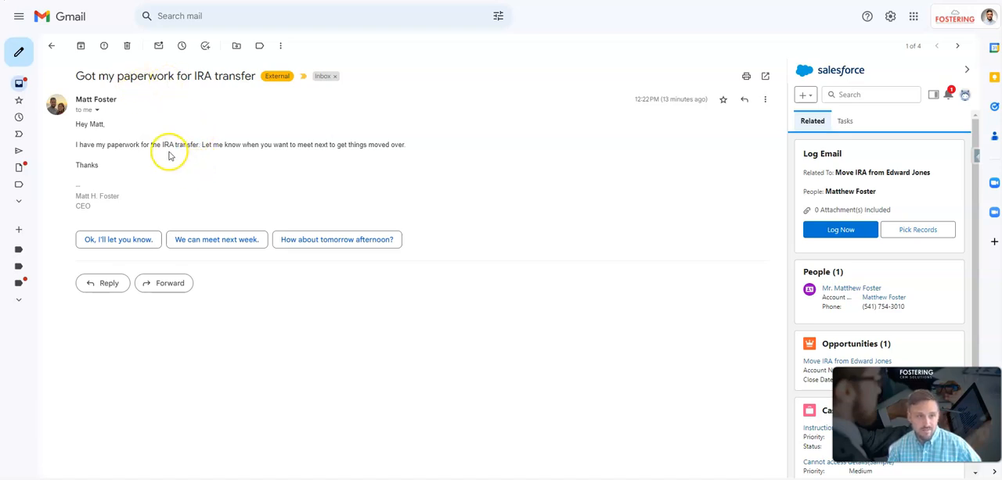
{"action": "mouse_move", "coordinate": [407, 161]}
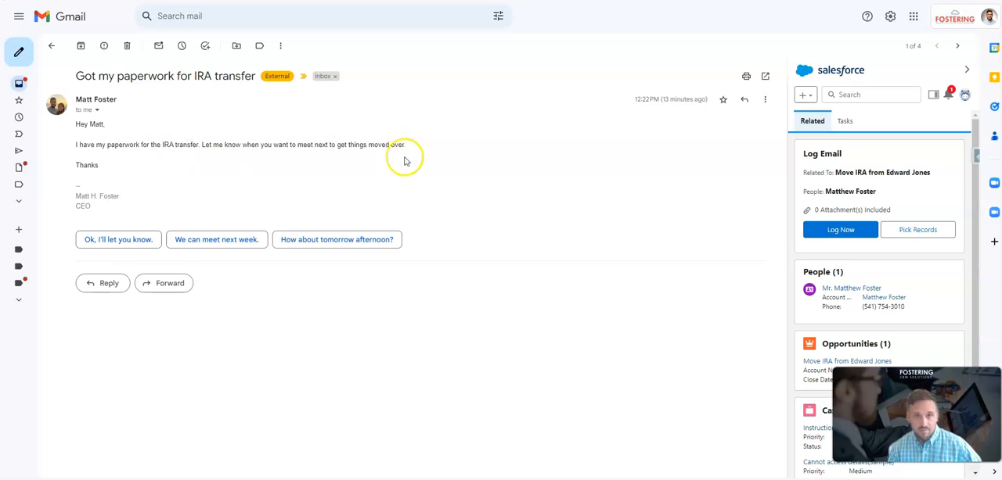
{"action": "mouse_move", "coordinate": [896, 288]}
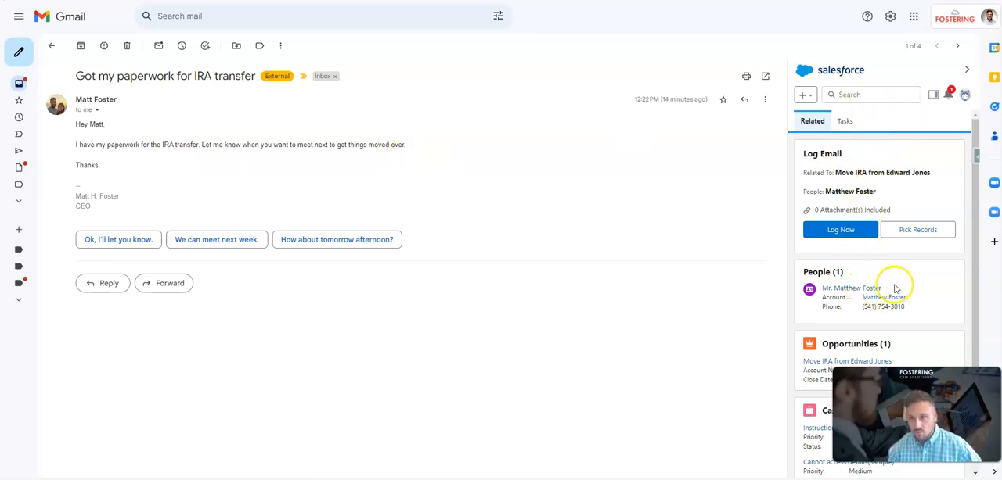
{"action": "mouse_move", "coordinate": [898, 172]}
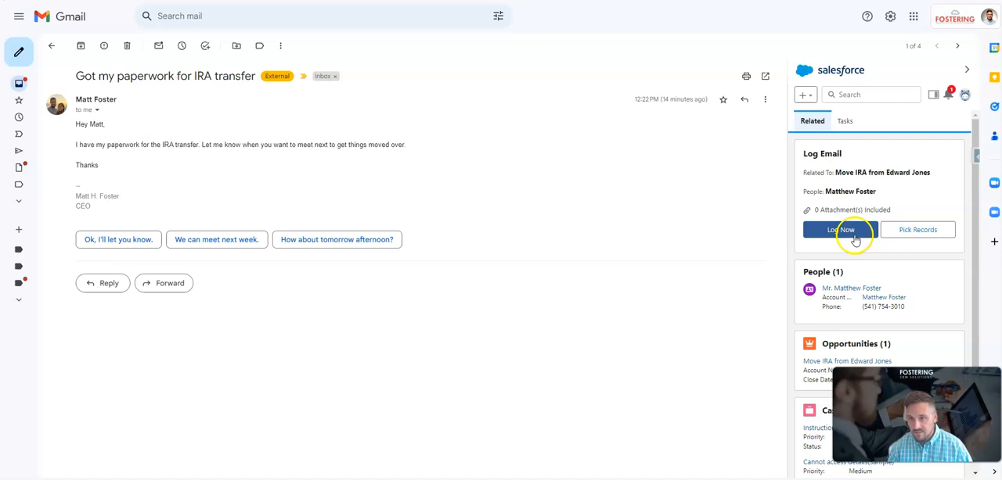
Log the IRA paperwork email to the Move IRA from Edward Jones opportunity and begin a reply.
{"action": "left_click", "coordinate": [839, 228]}
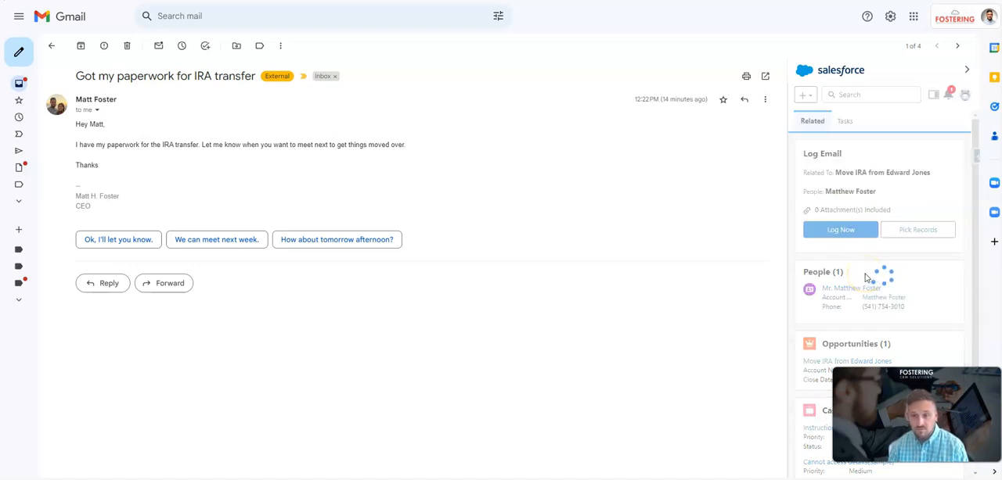
{"action": "left_click", "coordinate": [839, 228]}
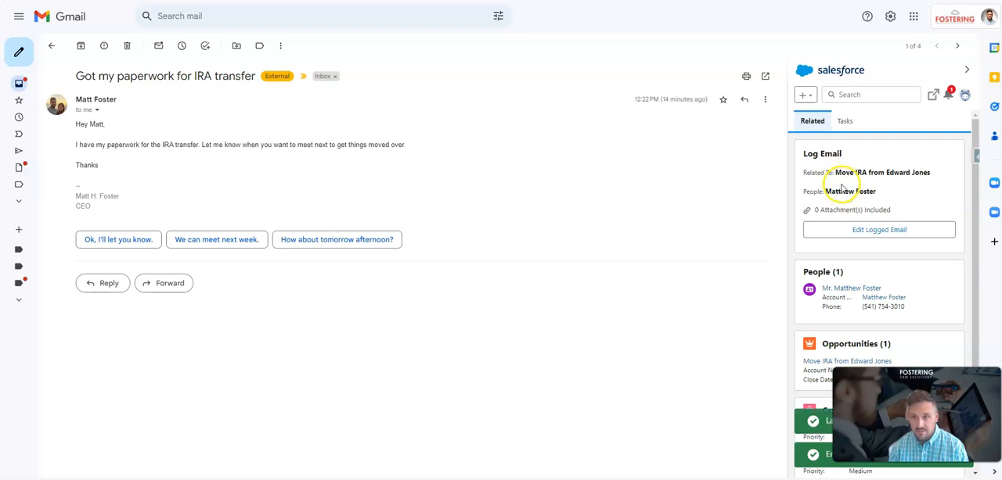
{"action": "left_click", "coordinate": [103, 283]}
{"action": "type", "text": "Sounds great"}
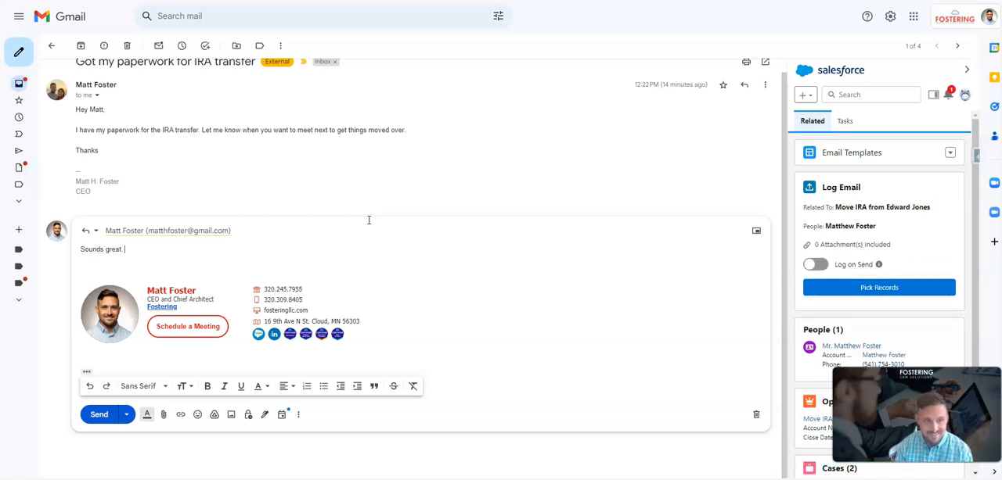
{"action": "type", "text": "Please use my calendar link (https://calendly.com/mattfoster/30min) to schedule a time that works best for you."}
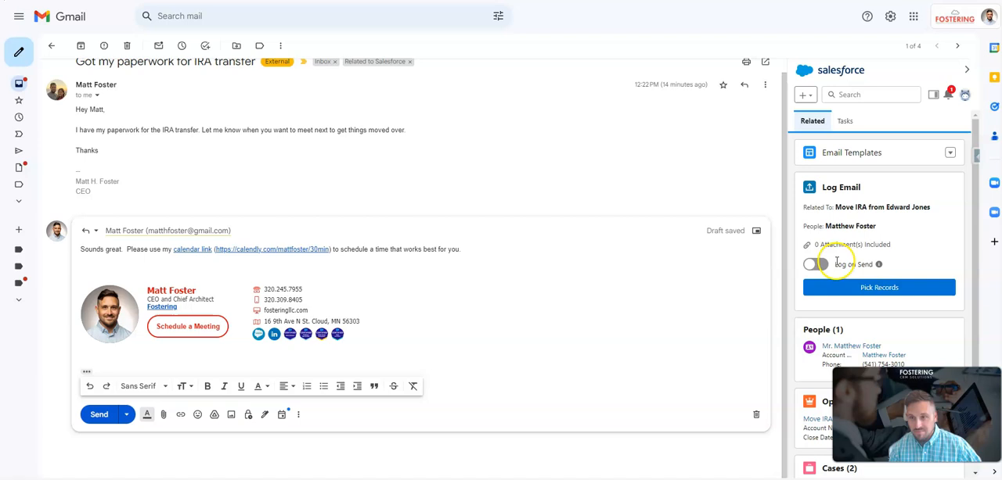
{"action": "left_click", "coordinate": [814, 263]}
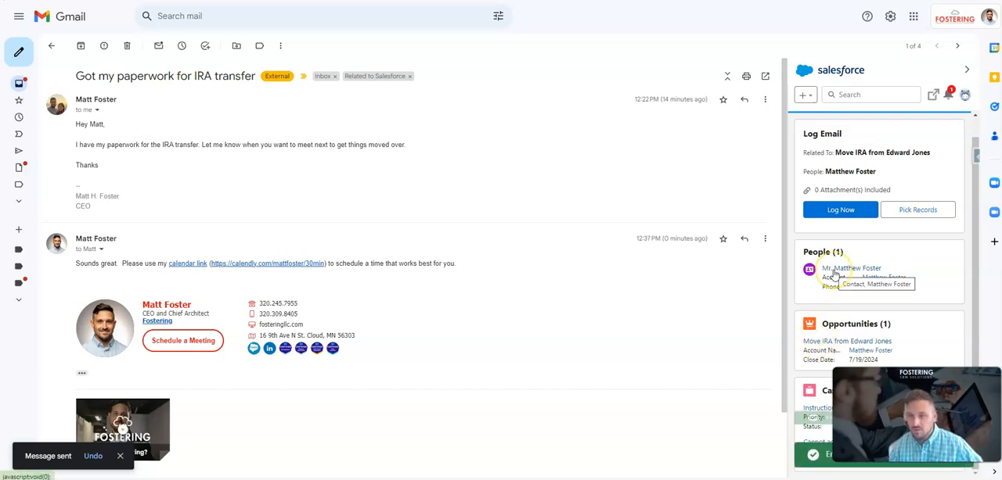
{"action": "left_click", "coordinate": [851, 269]}
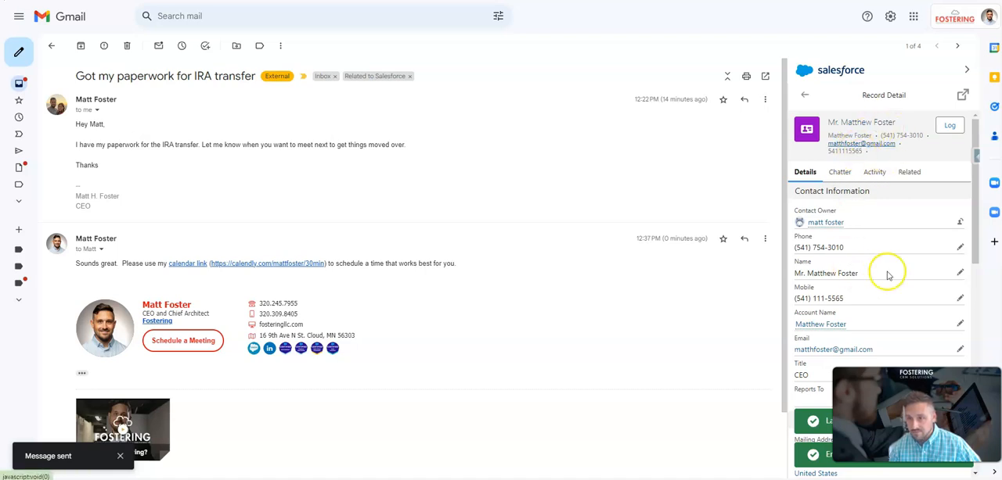
{"action": "scroll", "scroll_direction": "down", "scroll_amount": 3}
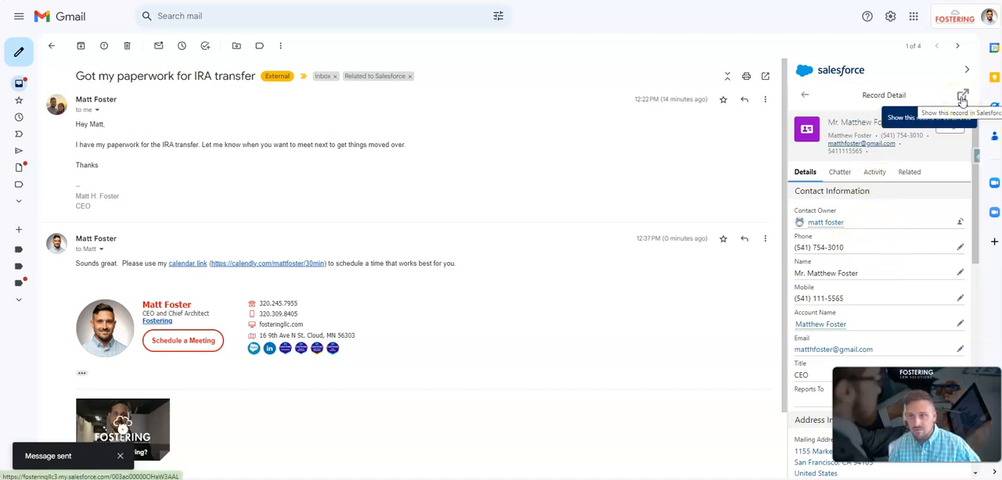
{"action": "left_click", "coordinate": [963, 94]}
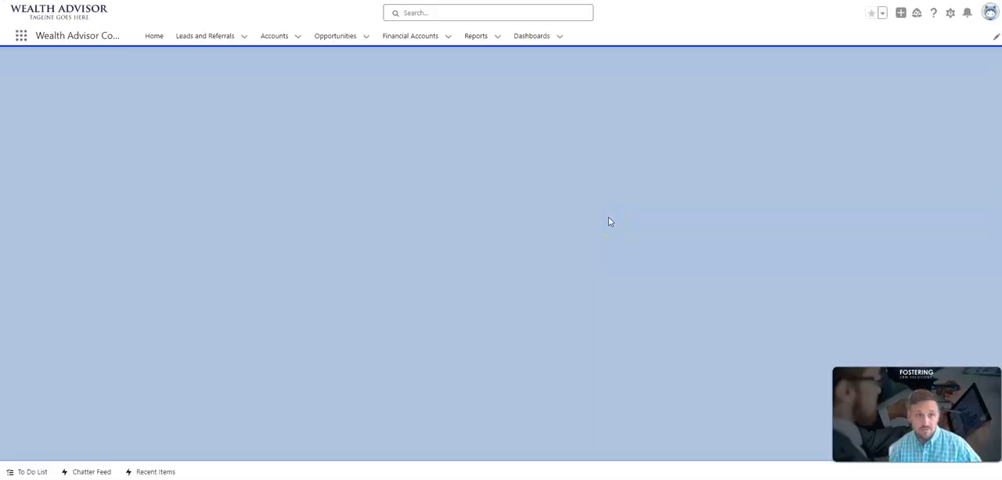
{"action": "left_click", "coordinate": [274, 36]}
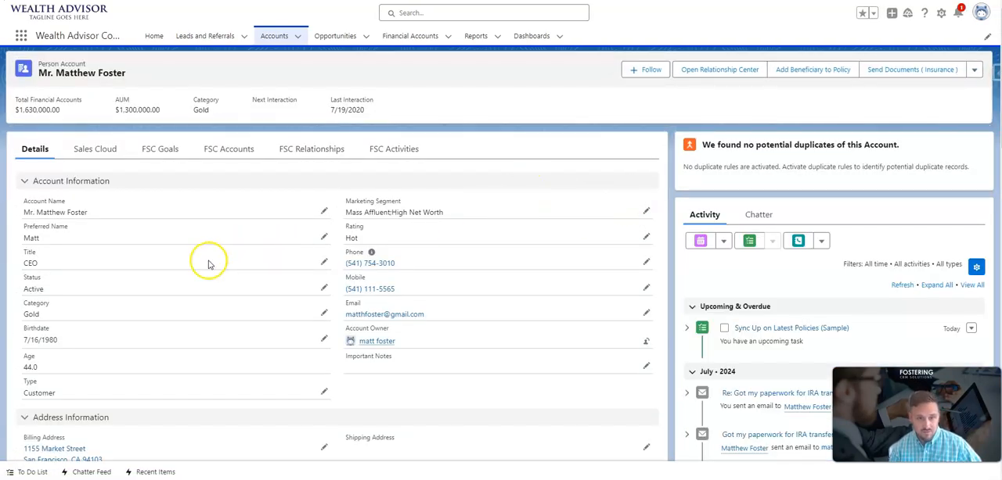
{"action": "mouse_move", "coordinate": [219, 260]}
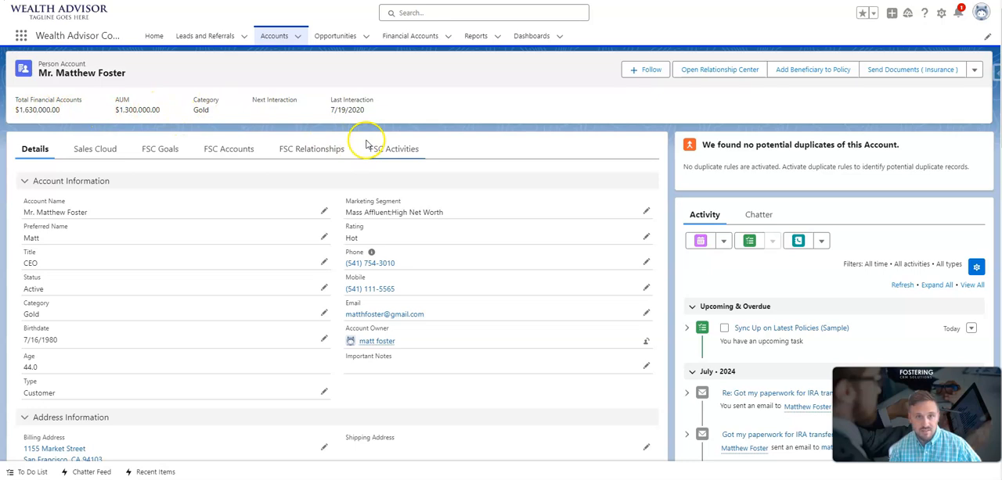
{"action": "scroll", "scroll_direction": "down", "scroll_amount": 3}
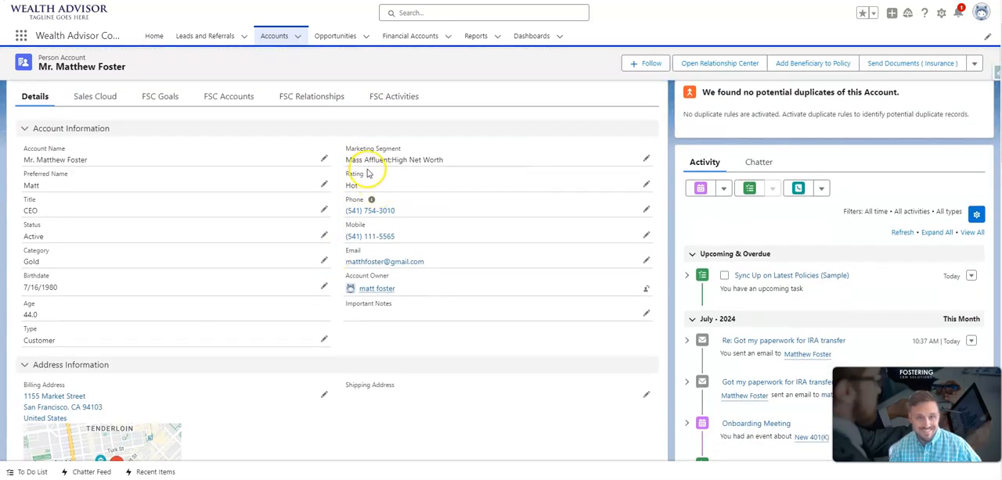
{"action": "mouse_move", "coordinate": [336, 272]}
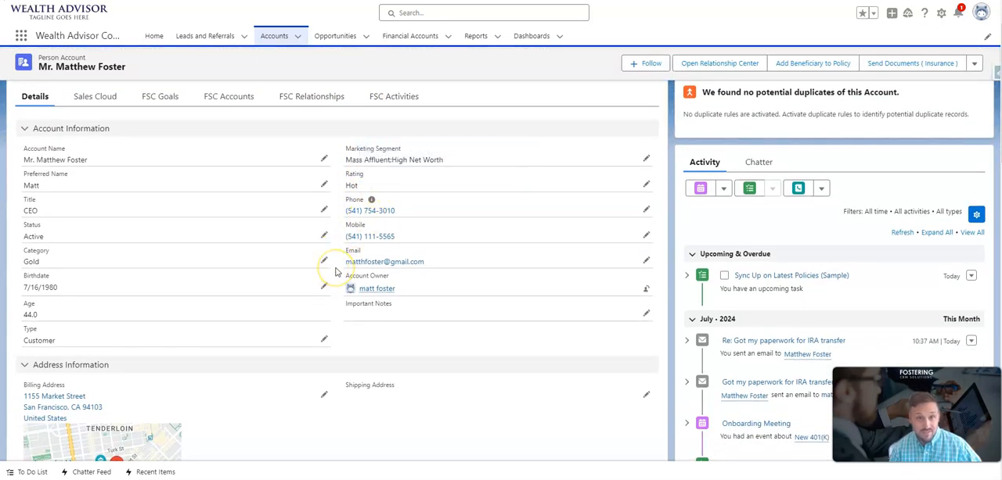
{"action": "scroll", "scroll_direction": "down", "scroll_amount": 3}
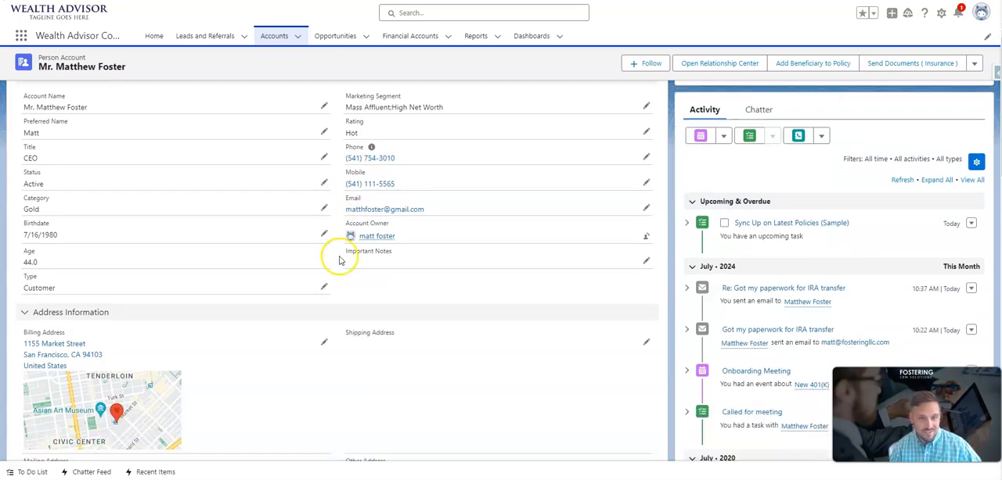
{"action": "scroll", "scroll_direction": "down", "scroll_amount": 3}
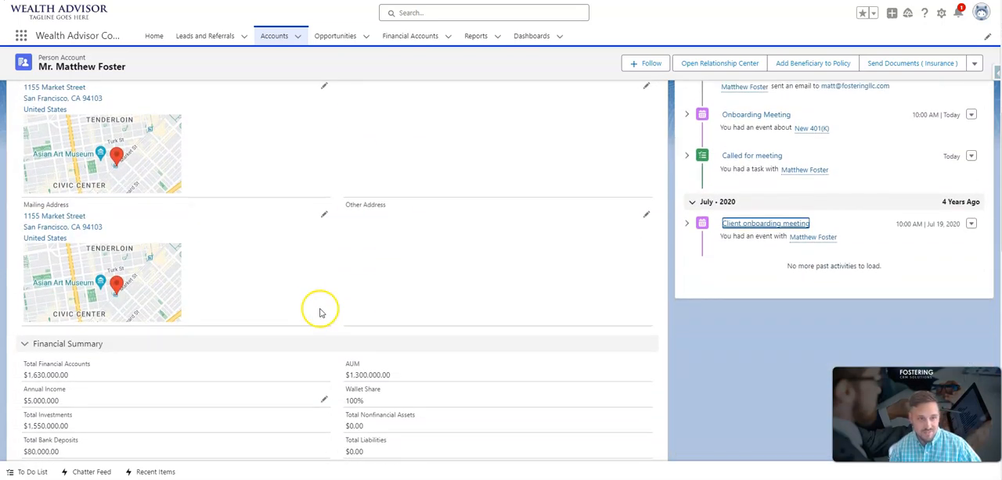
{"action": "scroll", "scroll_direction": "down", "scroll_amount": 3}
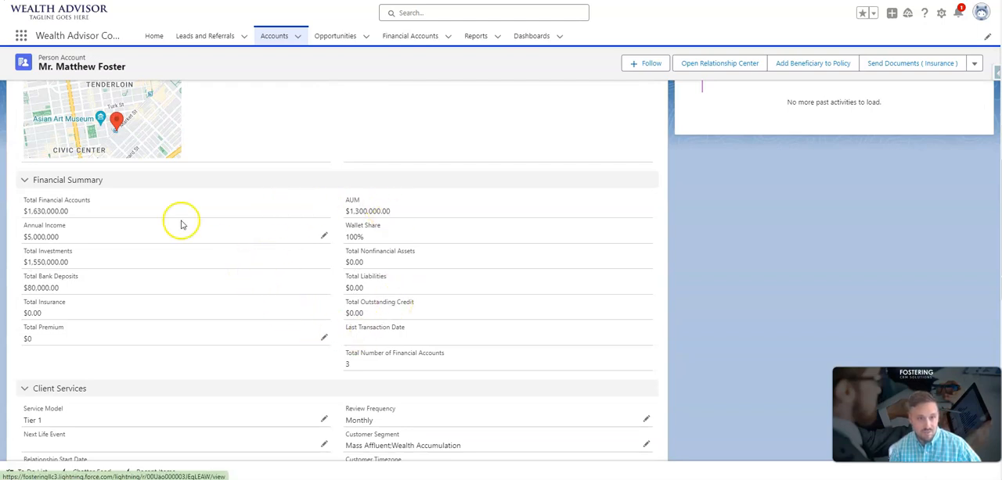
{"action": "scroll", "scroll_direction": "down", "scroll_amount": 3}
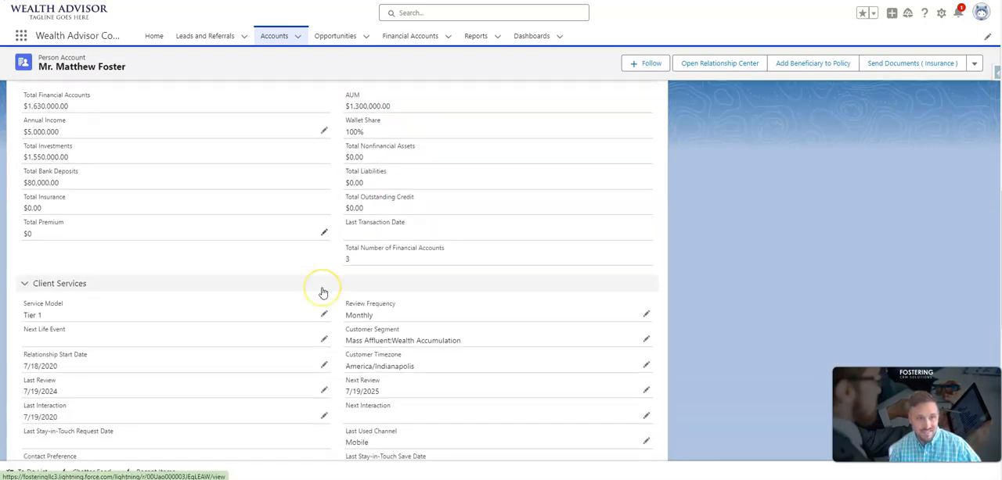
{"action": "scroll", "scroll_direction": "down", "scroll_amount": 3}
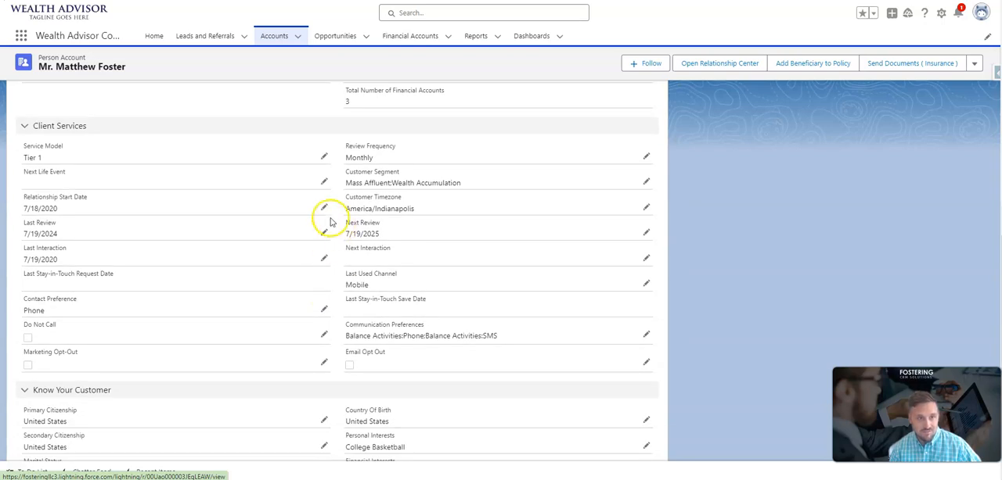
{"action": "mouse_move", "coordinate": [351, 266]}
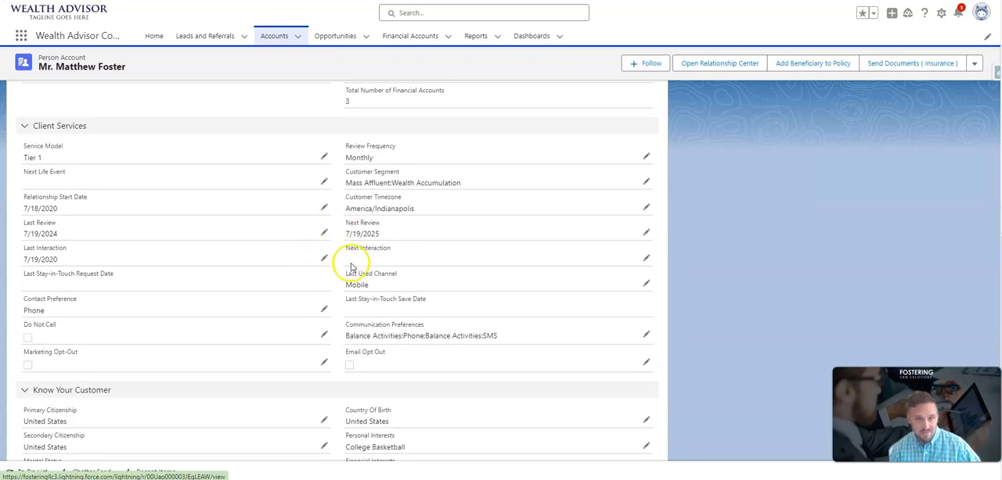
{"action": "scroll", "scroll_direction": "down", "scroll_amount": 3}
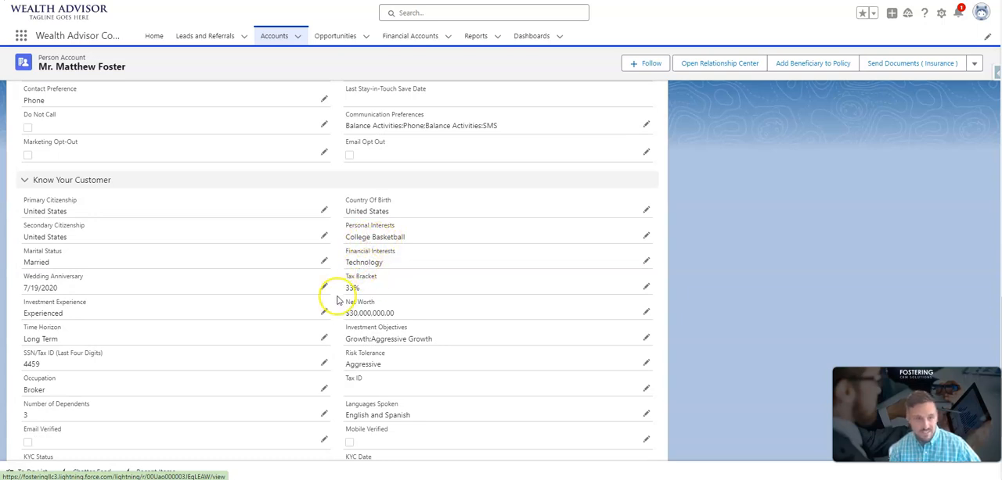
{"action": "scroll", "scroll_direction": "down", "scroll_amount": 3}
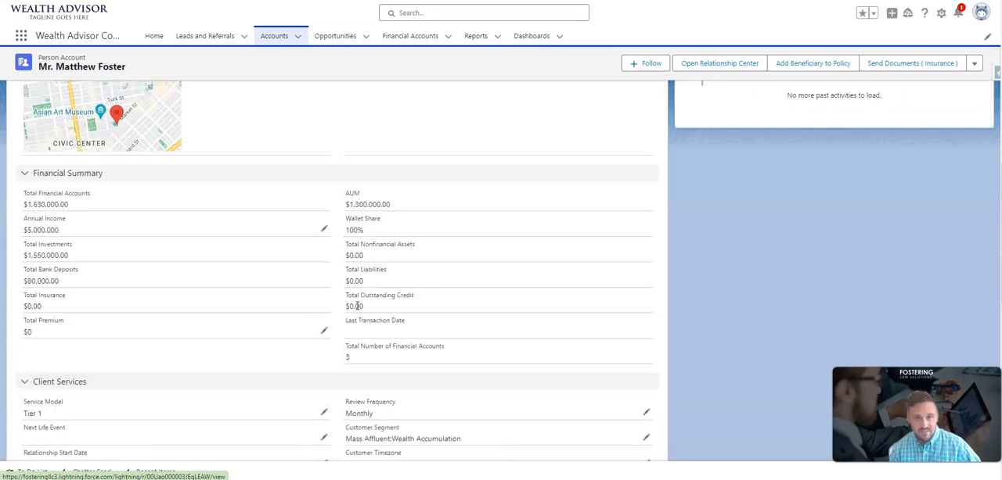
{"action": "scroll", "scroll_direction": "up", "scroll_amount": 3}
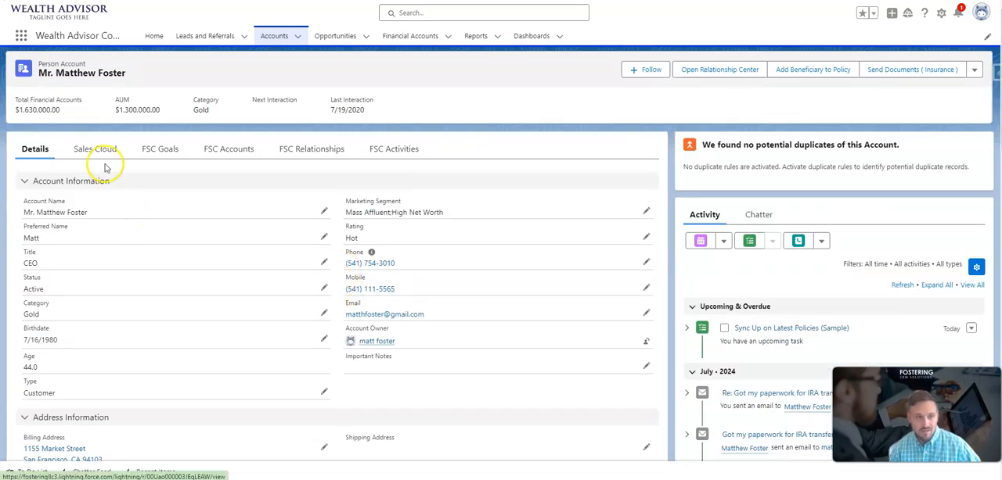
{"action": "mouse_move", "coordinate": [94, 149]}
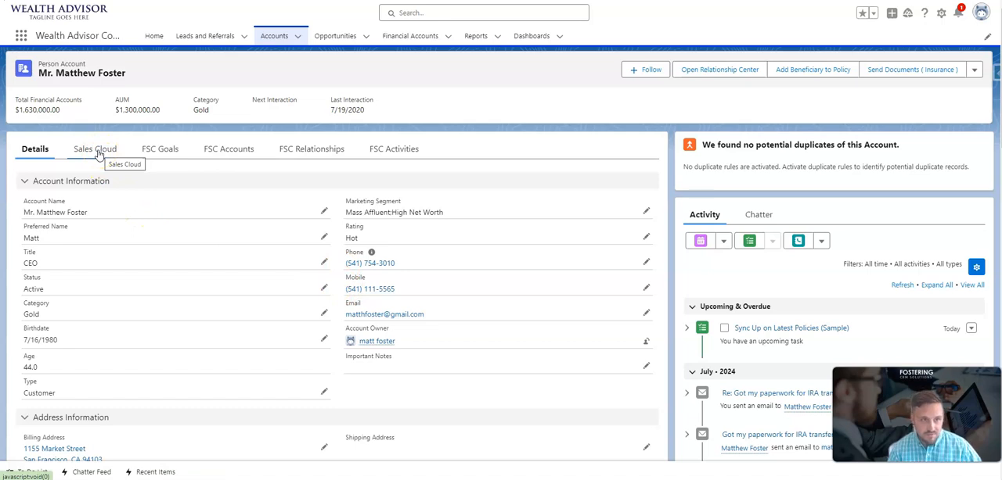
{"action": "mouse_move", "coordinate": [175, 232]}
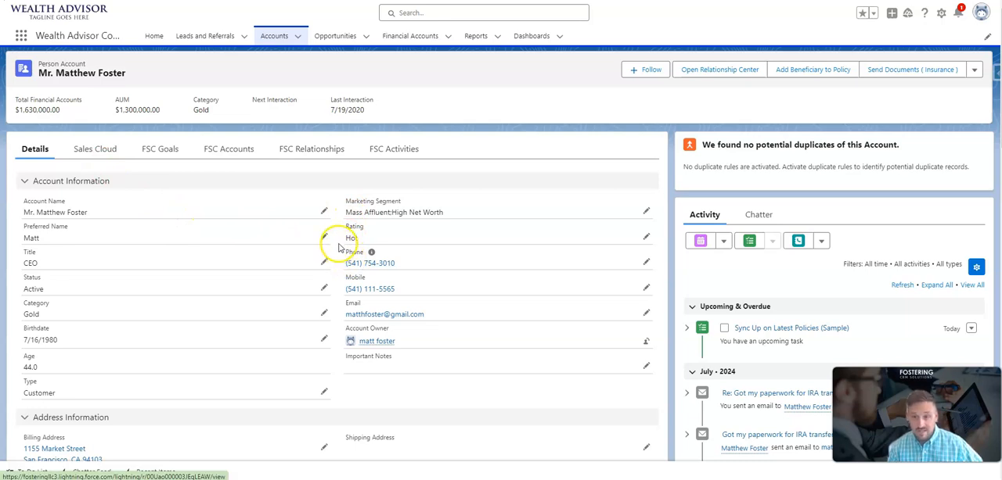
{"action": "mouse_move", "coordinate": [93, 149]}
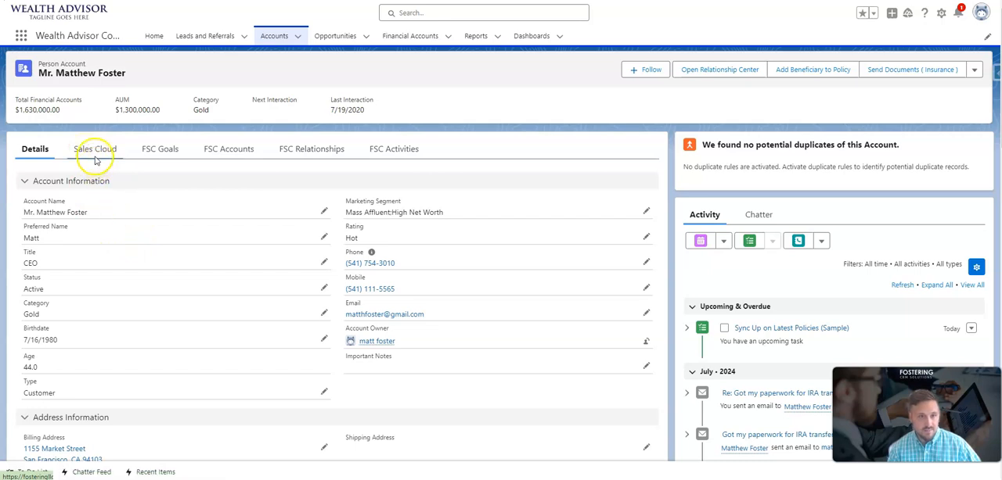
{"action": "left_click", "coordinate": [94, 149]}
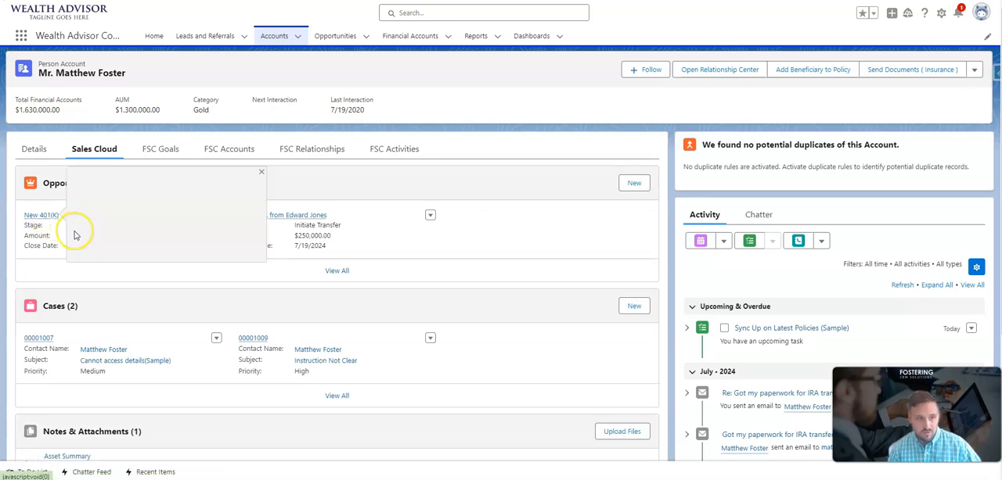
{"action": "left_click", "coordinate": [261, 172]}
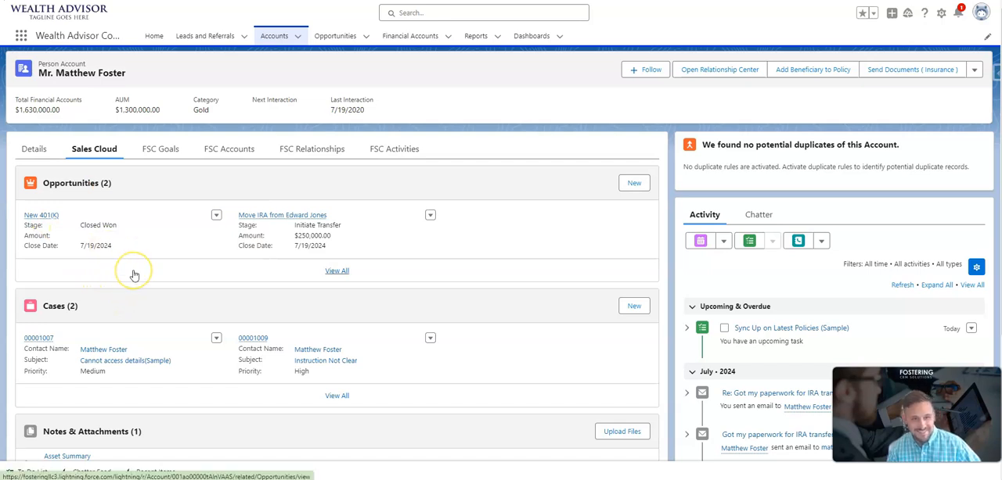
{"action": "mouse_move", "coordinate": [238, 269]}
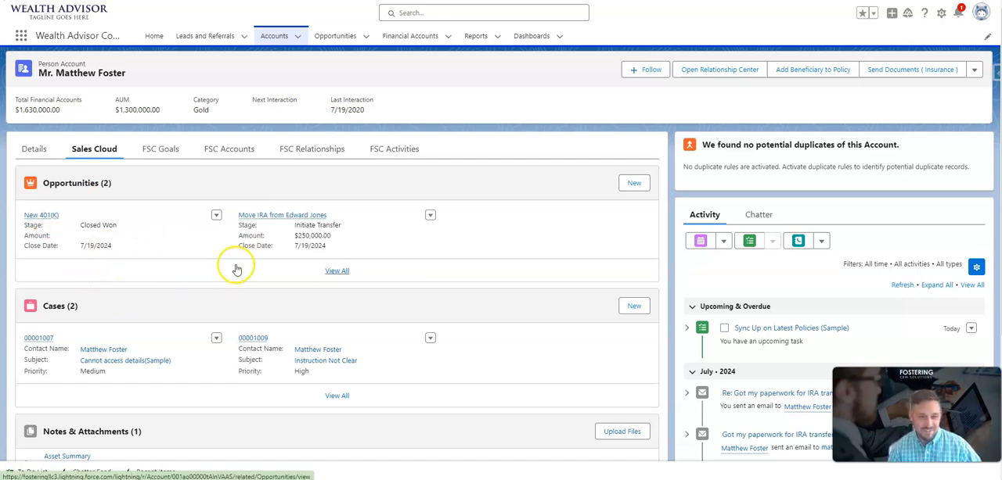
{"action": "mouse_move", "coordinate": [263, 228]}
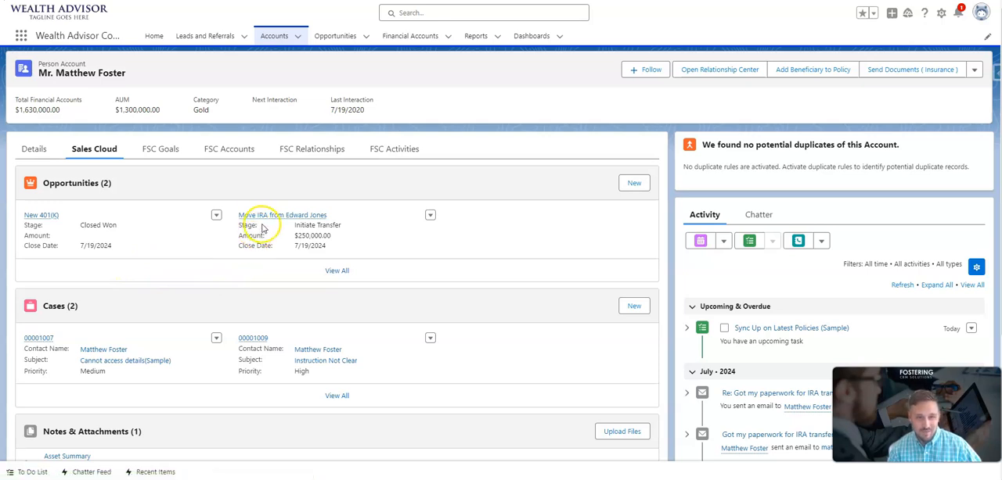
{"action": "mouse_move", "coordinate": [300, 235]}
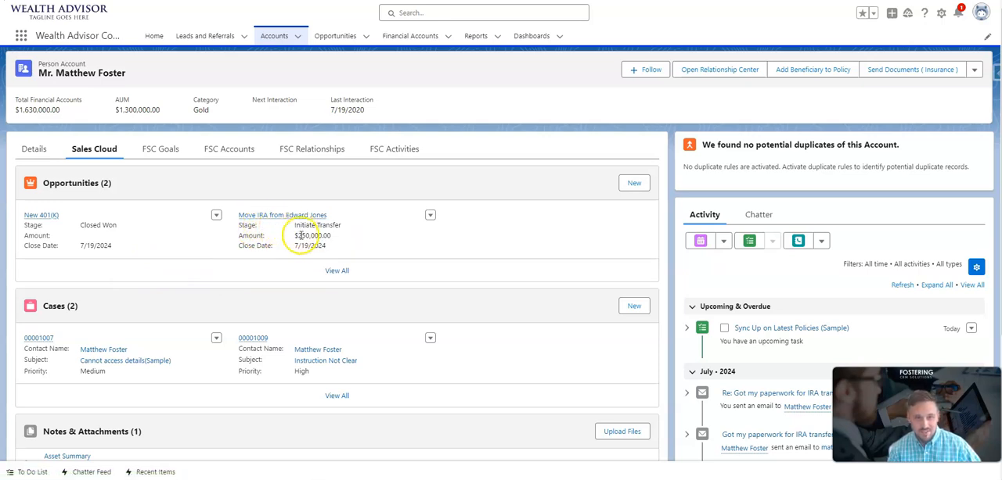
{"action": "mouse_move", "coordinate": [281, 216]}
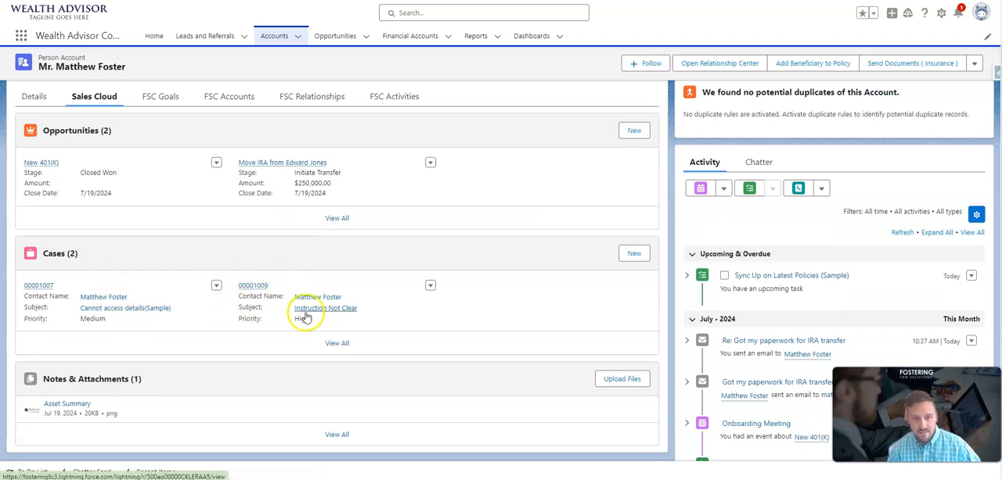
{"action": "mouse_move", "coordinate": [247, 331]}
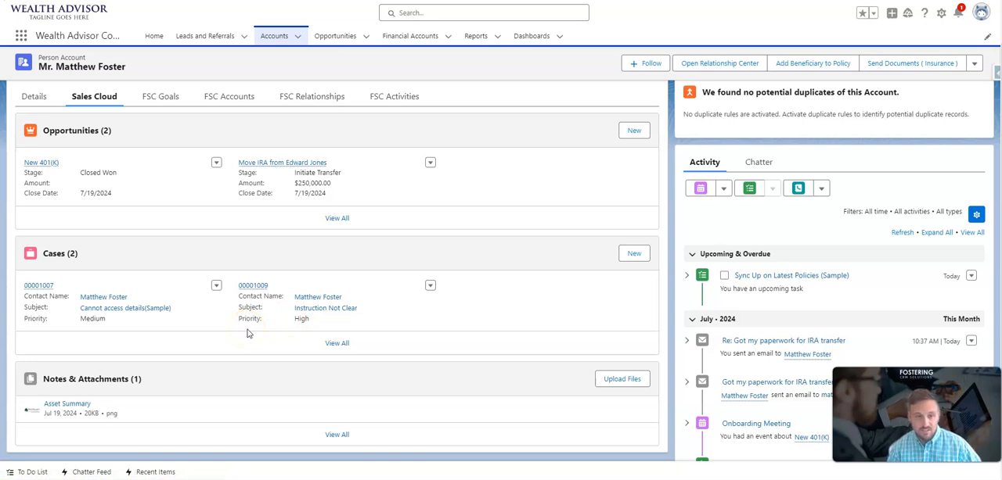
{"action": "scroll", "scroll_direction": "down", "scroll_amount": 3}
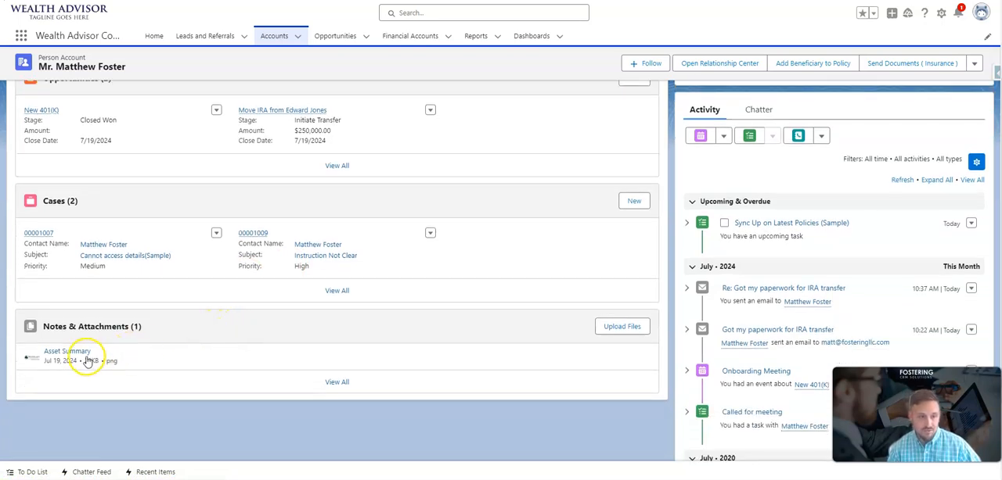
{"action": "scroll", "scroll_direction": "up", "scroll_amount": 3}
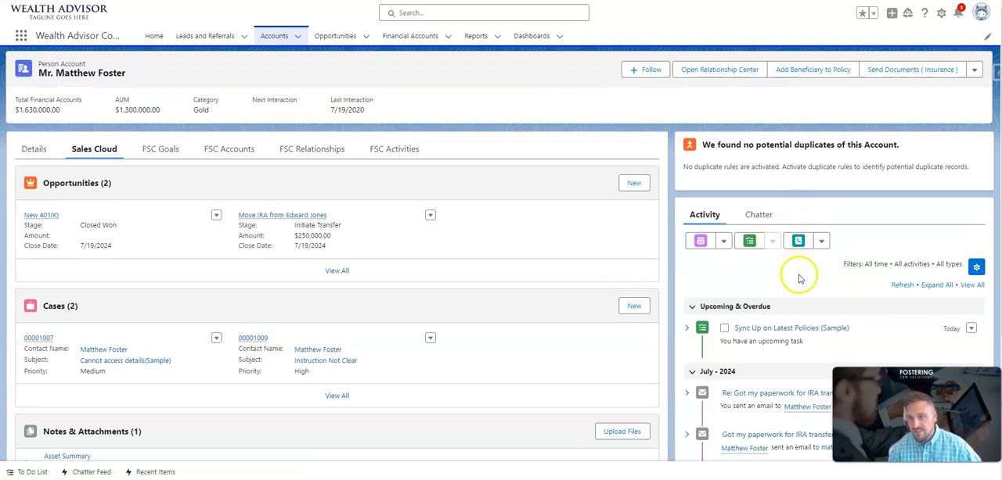
{"action": "scroll", "scroll_direction": "down", "scroll_amount": 3}
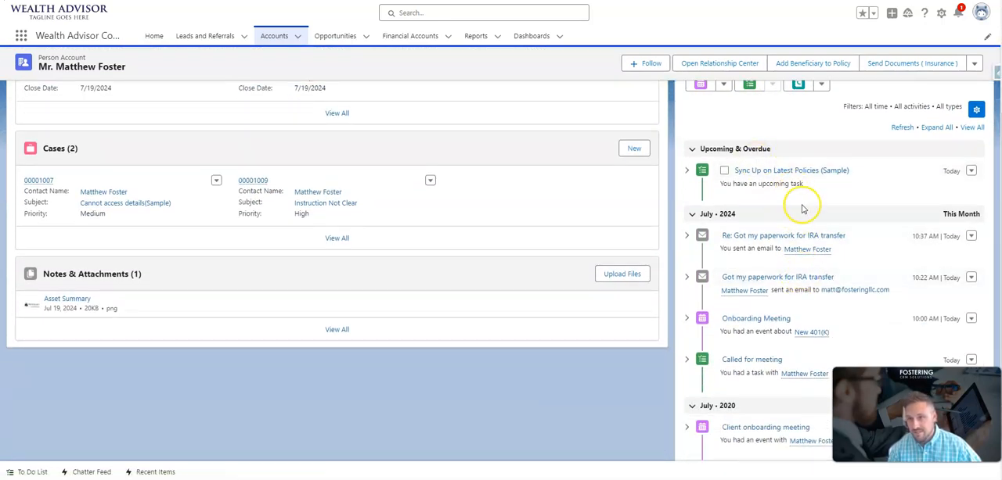
{"action": "mouse_move", "coordinate": [868, 278]}
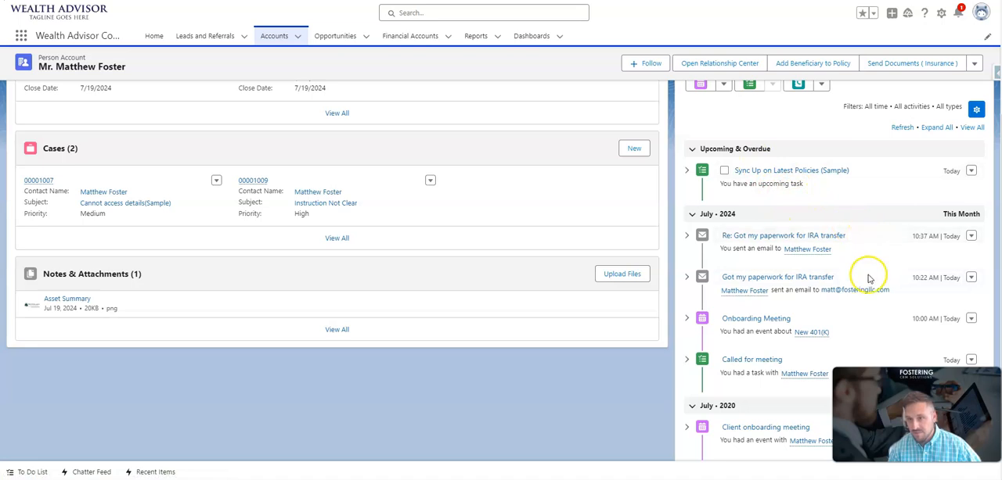
{"action": "scroll", "scroll_direction": "down", "scroll_amount": 3}
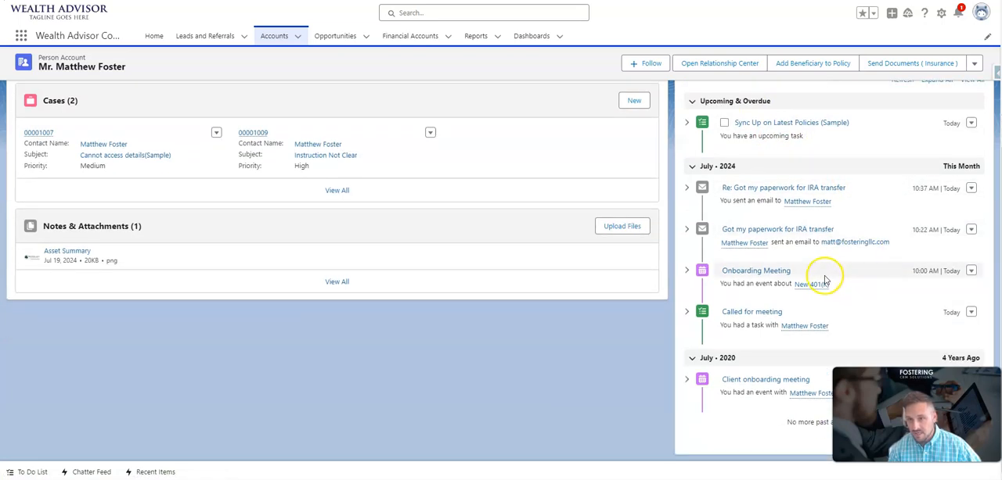
{"action": "mouse_move", "coordinate": [823, 322]}
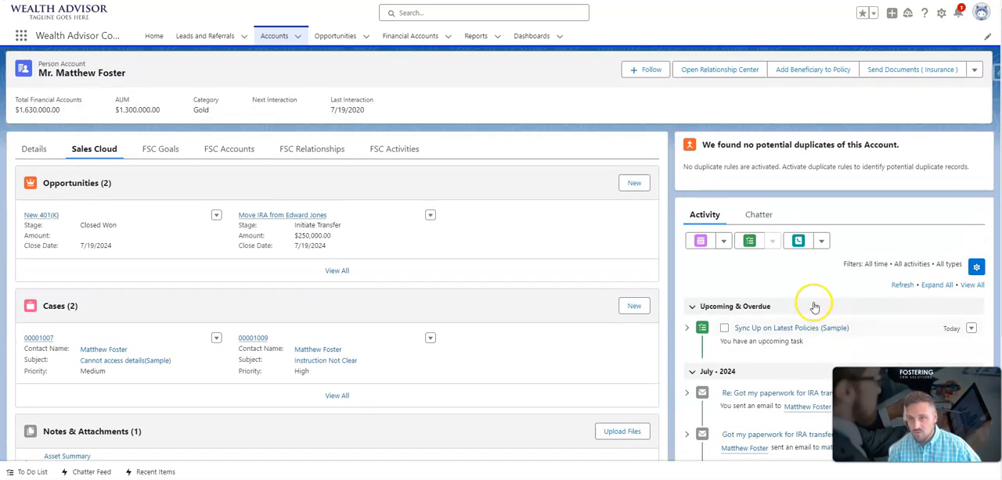
{"action": "mouse_move", "coordinate": [800, 287]}
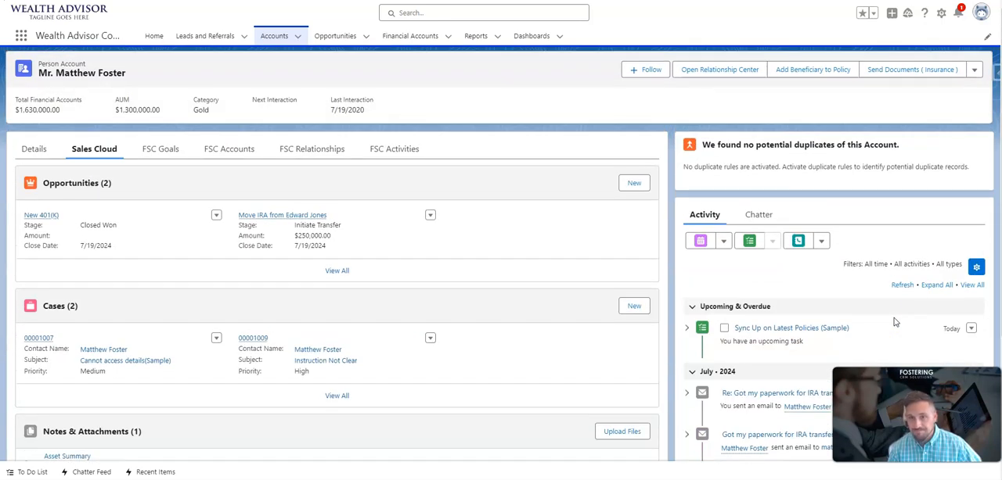
{"action": "mouse_move", "coordinate": [159, 148]}
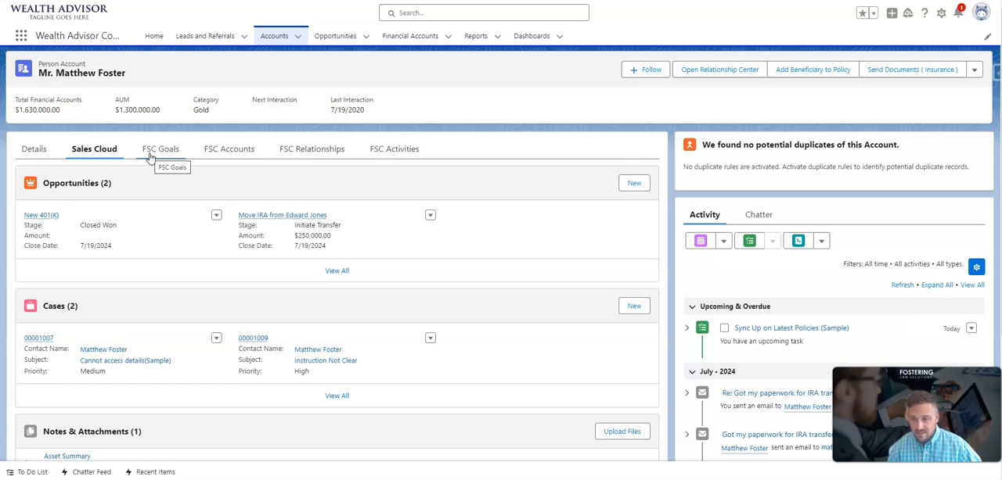
Show the FSC Goals view and slide the life events timeline right to Retire and Boat.
{"action": "left_click", "coordinate": [160, 149]}
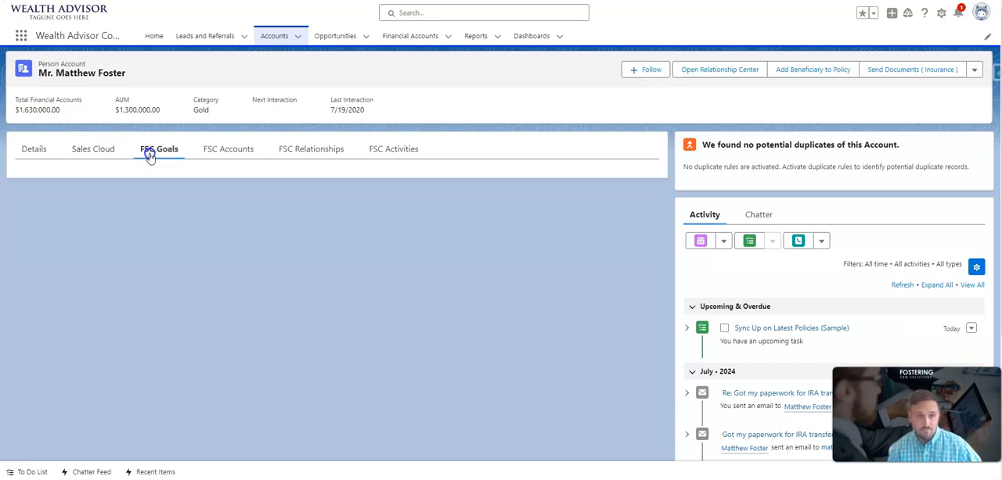
{"action": "left_click", "coordinate": [160, 148]}
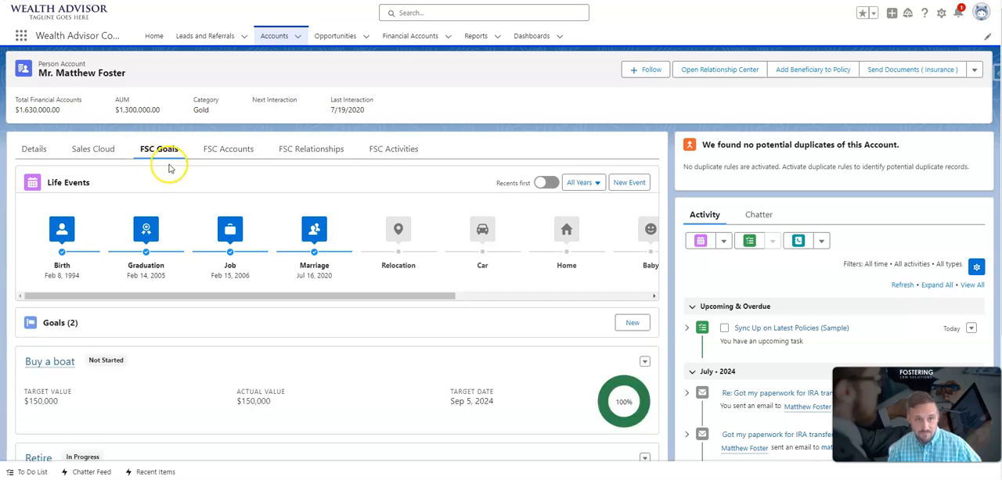
{"action": "mouse_move", "coordinate": [166, 181]}
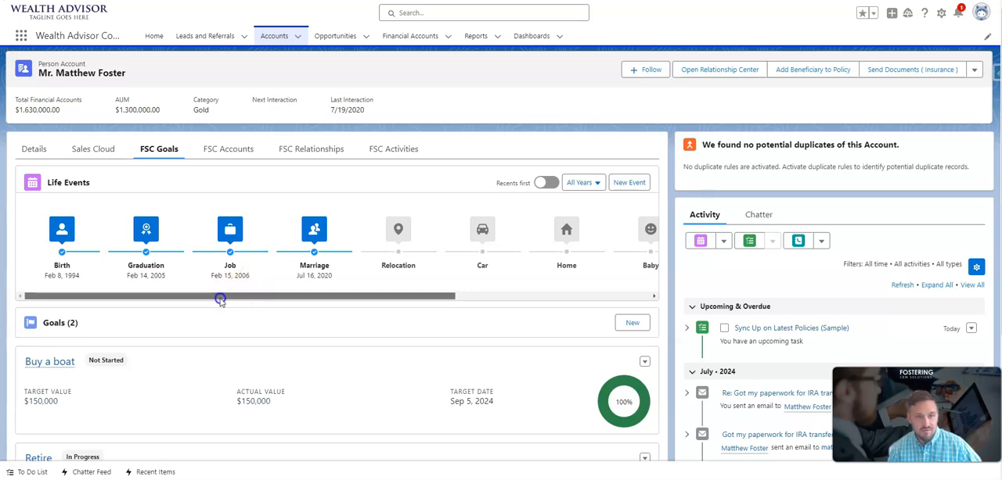
{"action": "left_click_drag", "start_coordinate": [219, 298], "coordinate": [276, 299]}
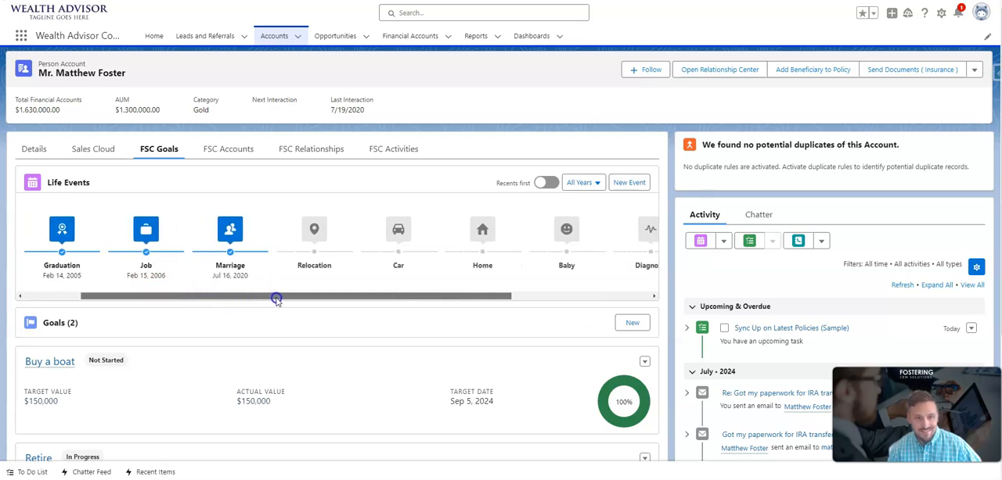
{"action": "left_click_drag", "start_coordinate": [276, 298], "coordinate": [440, 299]}
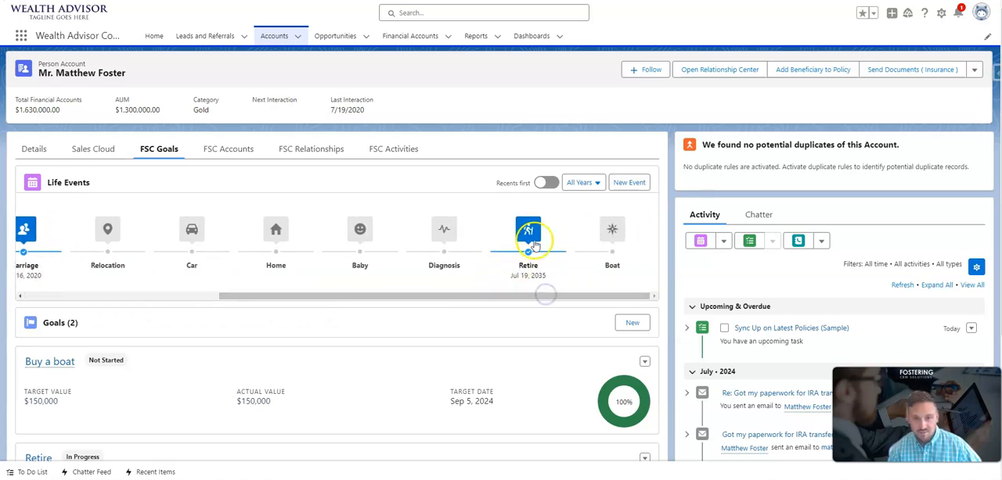
{"action": "left_click", "coordinate": [528, 229]}
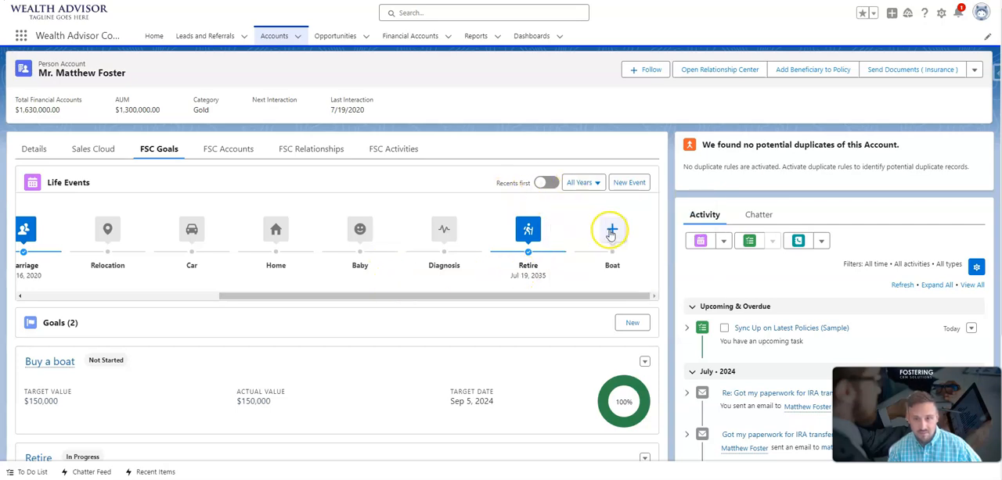
Save a new Boat life event named Big Boat dated Dec 19, 2024.
{"action": "left_click", "coordinate": [611, 229]}
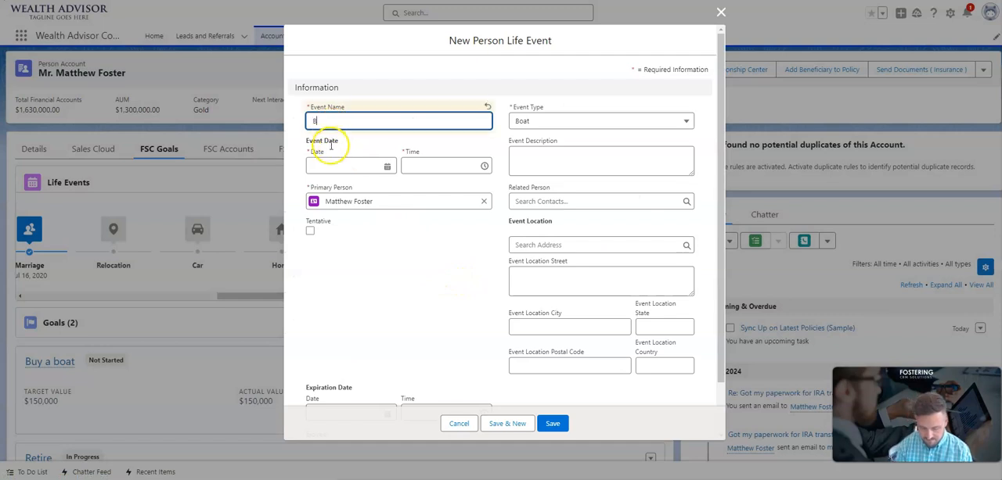
{"action": "type", "text": "Big Boat"}
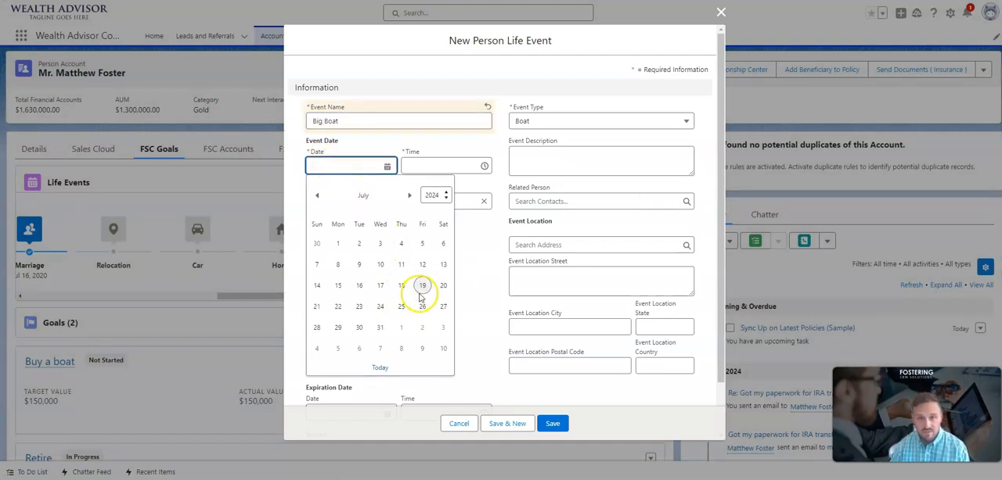
{"action": "left_click", "coordinate": [423, 284]}
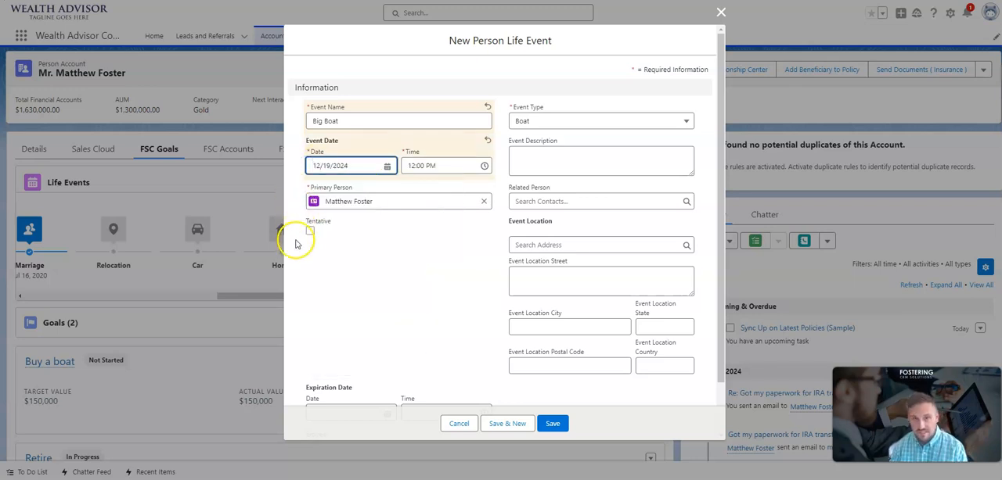
{"action": "mouse_move", "coordinate": [556, 413]}
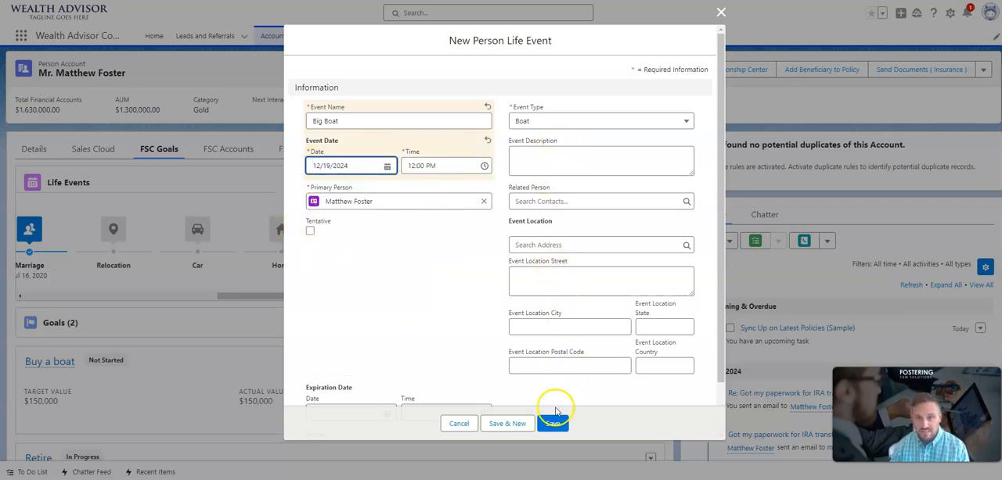
{"action": "left_click", "coordinate": [554, 422]}
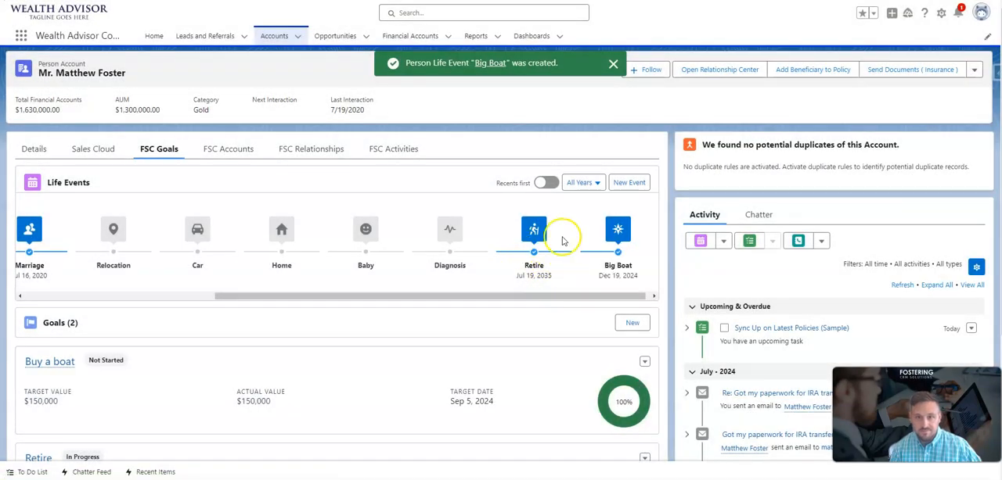
{"action": "scroll", "scroll_direction": "down", "scroll_amount": 3}
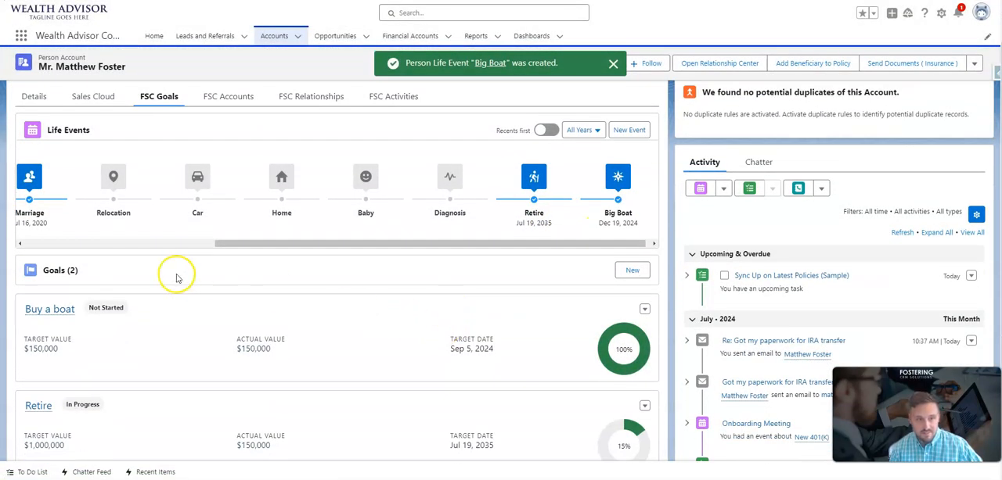
{"action": "mouse_move", "coordinate": [195, 282]}
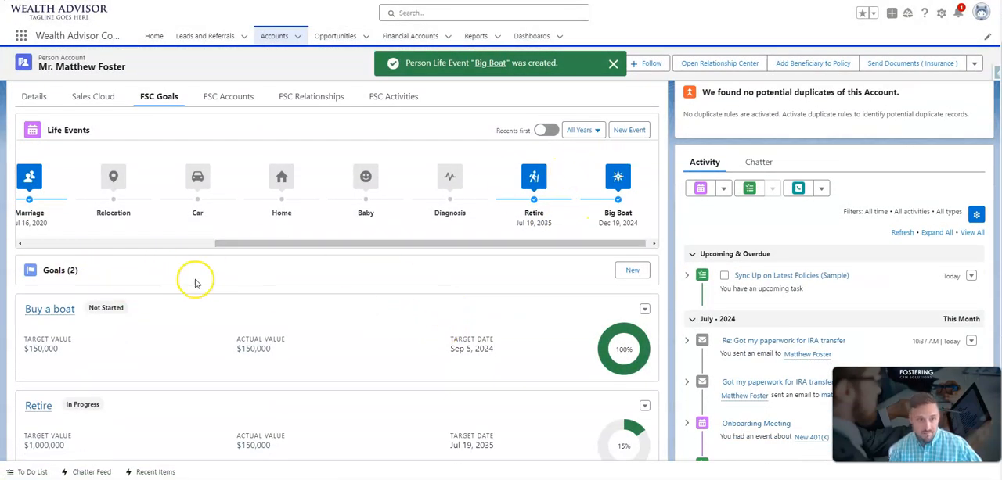
{"action": "scroll", "scroll_direction": "down", "scroll_amount": 3}
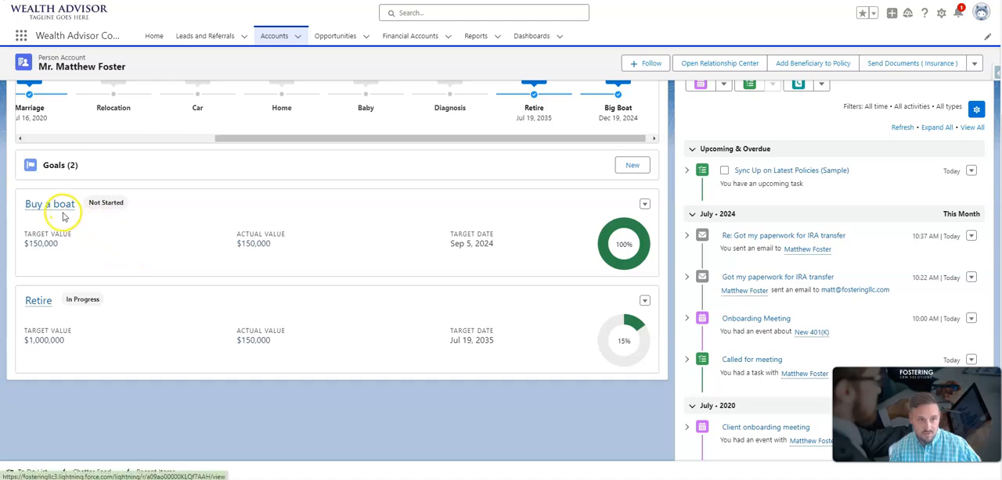
{"action": "mouse_move", "coordinate": [310, 338]}
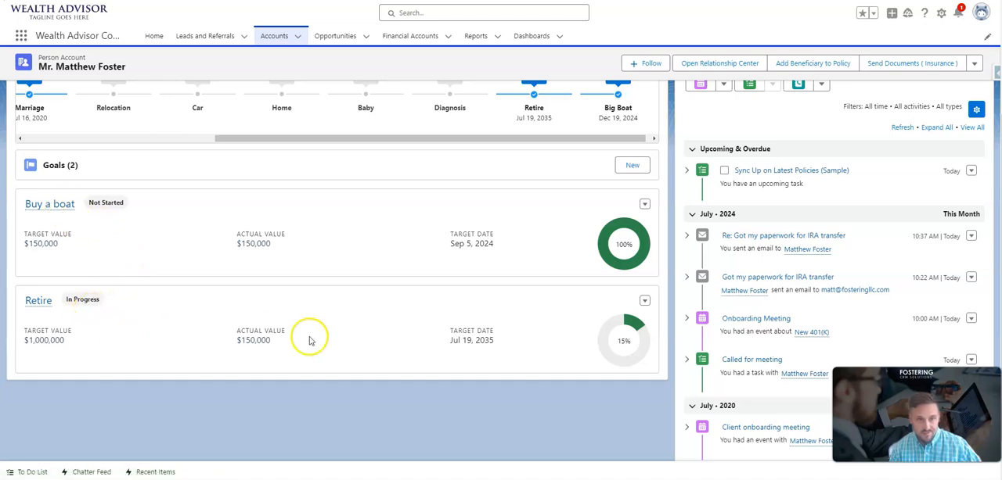
{"action": "mouse_move", "coordinate": [270, 266]}
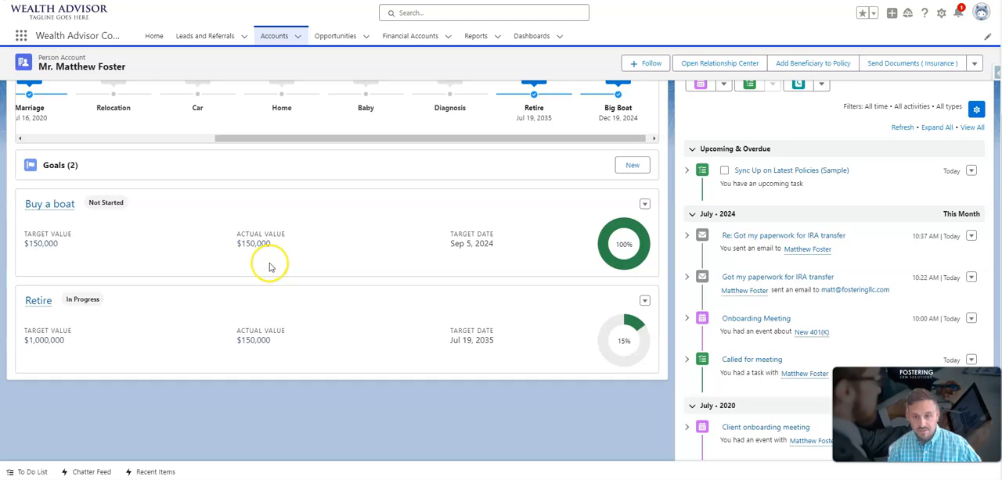
{"action": "scroll", "scroll_direction": "up", "scroll_amount": 3}
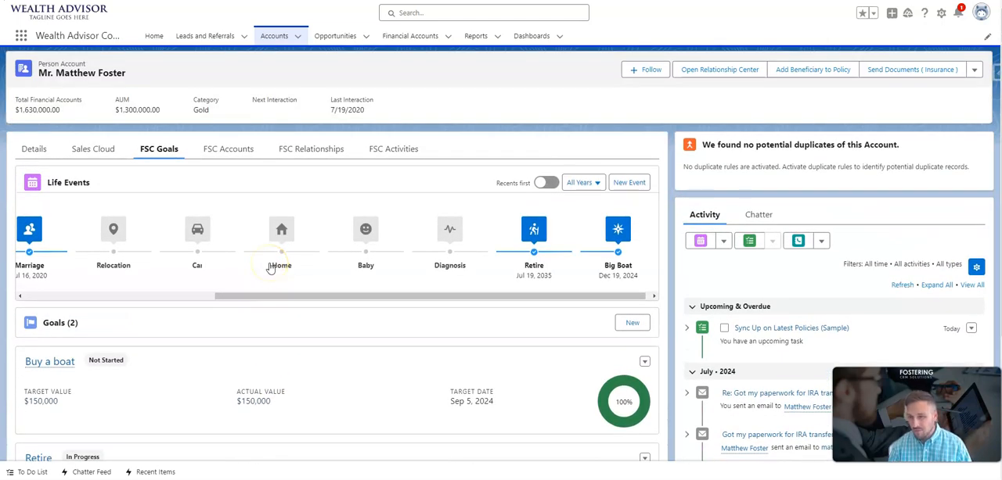
{"action": "mouse_move", "coordinate": [282, 329]}
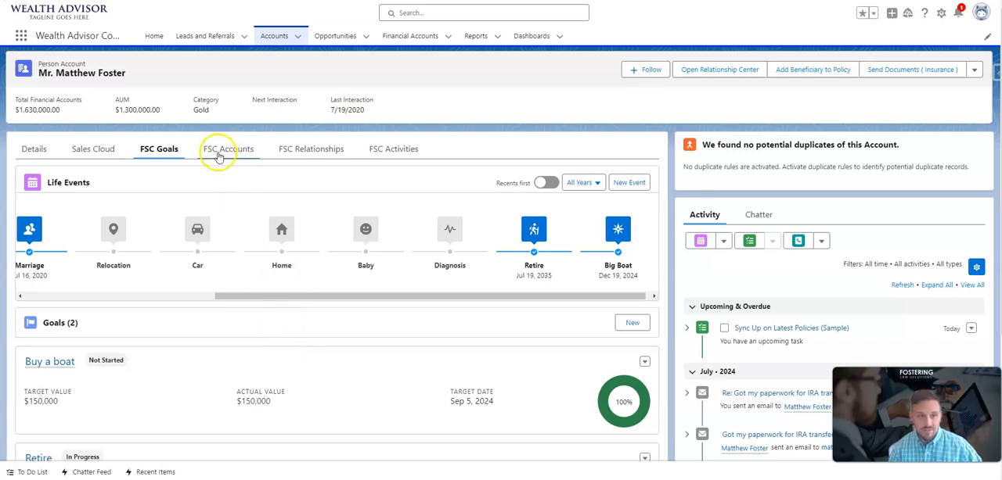
Show the FSC Accounts view listing investment accounts, bank accounts and financial account roles.
{"action": "left_click", "coordinate": [229, 149]}
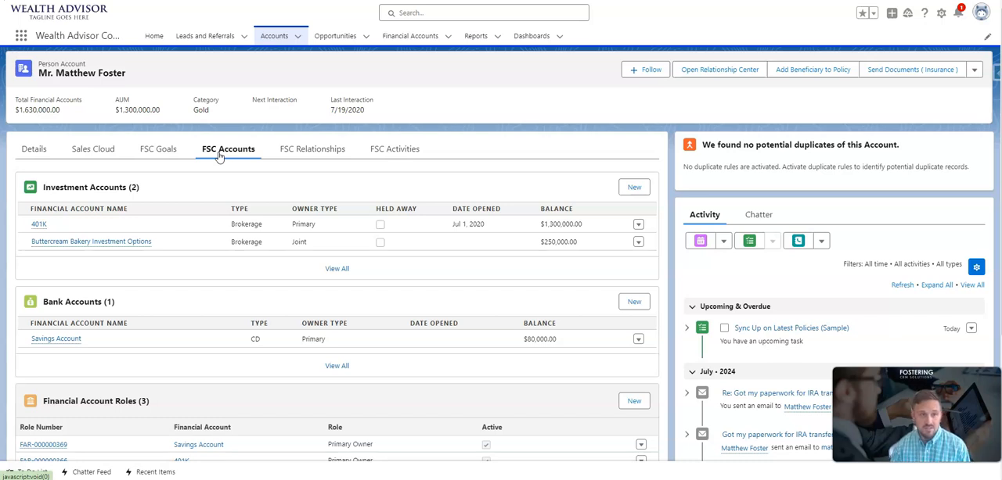
{"action": "scroll", "scroll_direction": "down", "scroll_amount": 3}
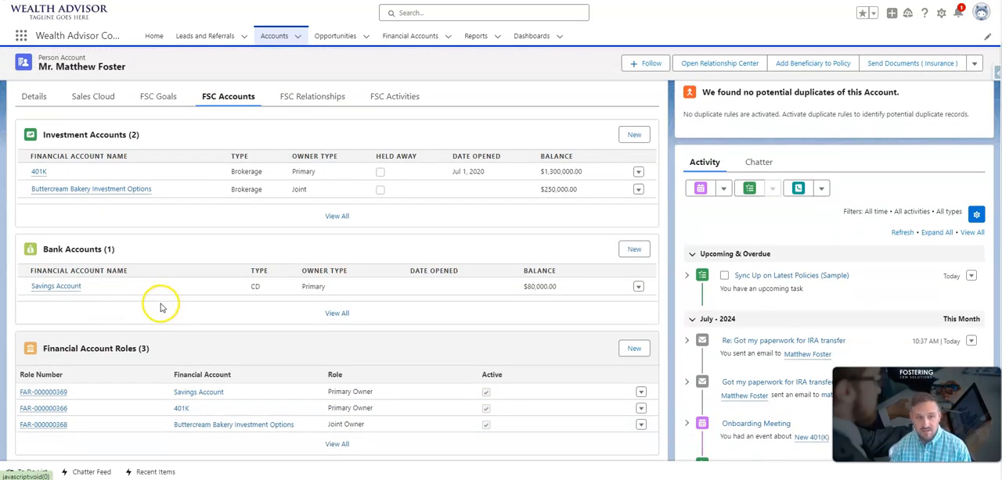
{"action": "mouse_move", "coordinate": [178, 338]}
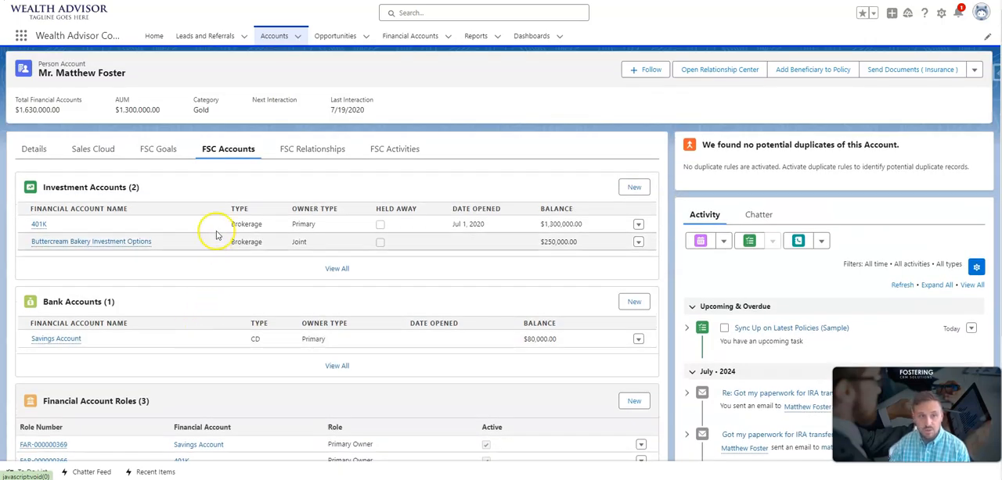
{"action": "mouse_move", "coordinate": [235, 189]}
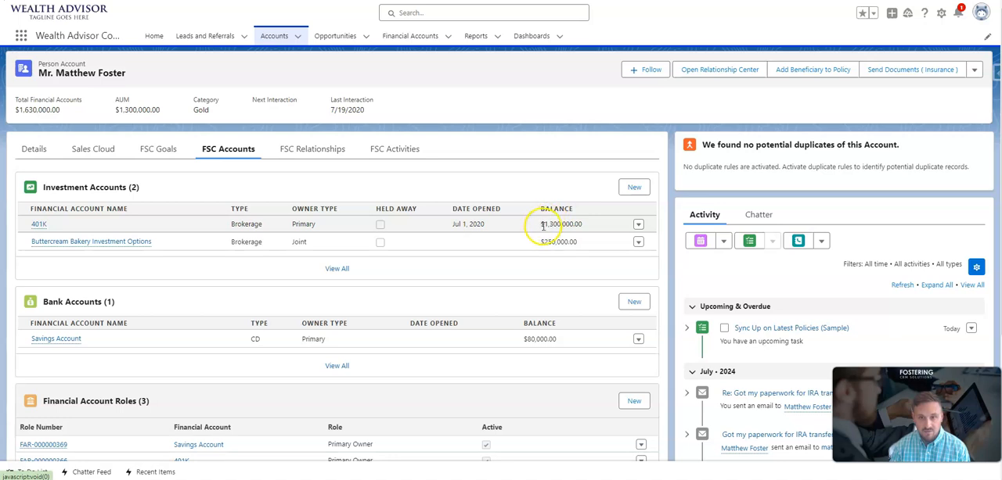
{"action": "scroll", "scroll_direction": "down", "scroll_amount": 3}
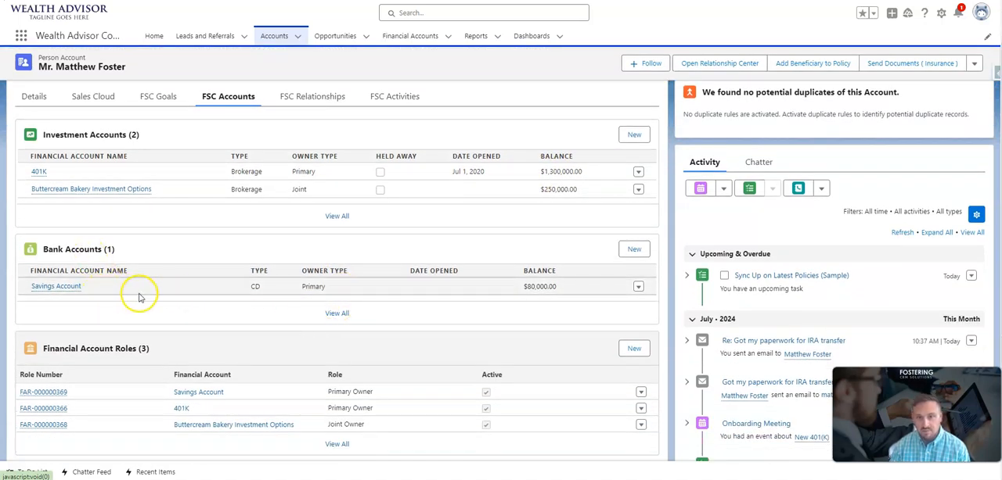
{"action": "mouse_move", "coordinate": [499, 291]}
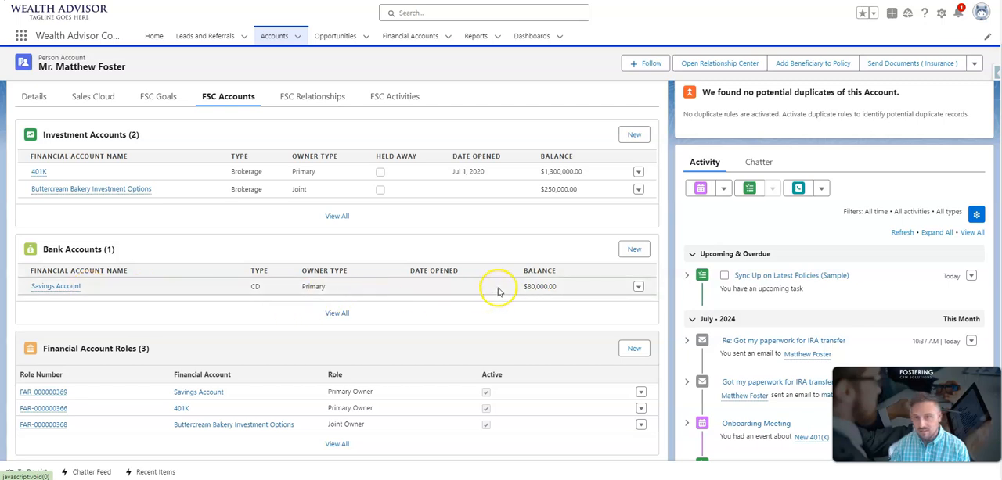
{"action": "mouse_move", "coordinate": [256, 287]}
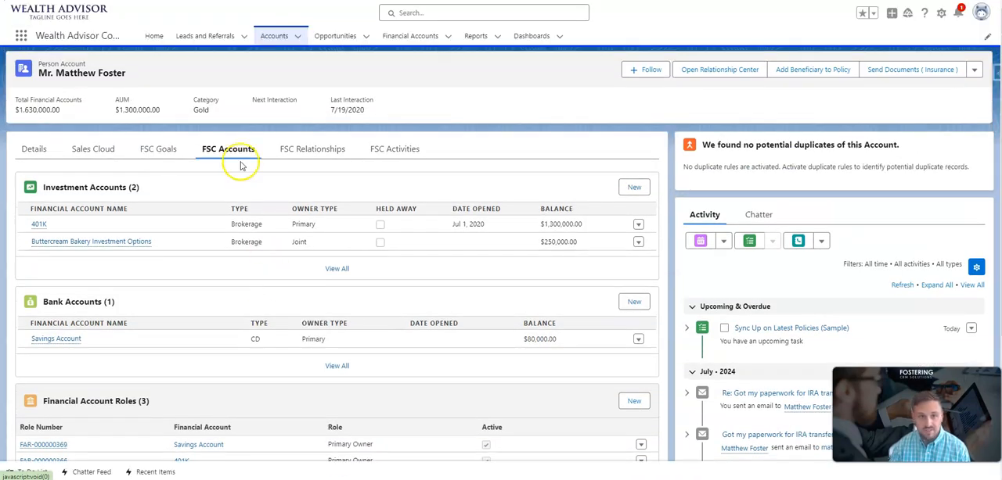
{"action": "mouse_move", "coordinate": [311, 149]}
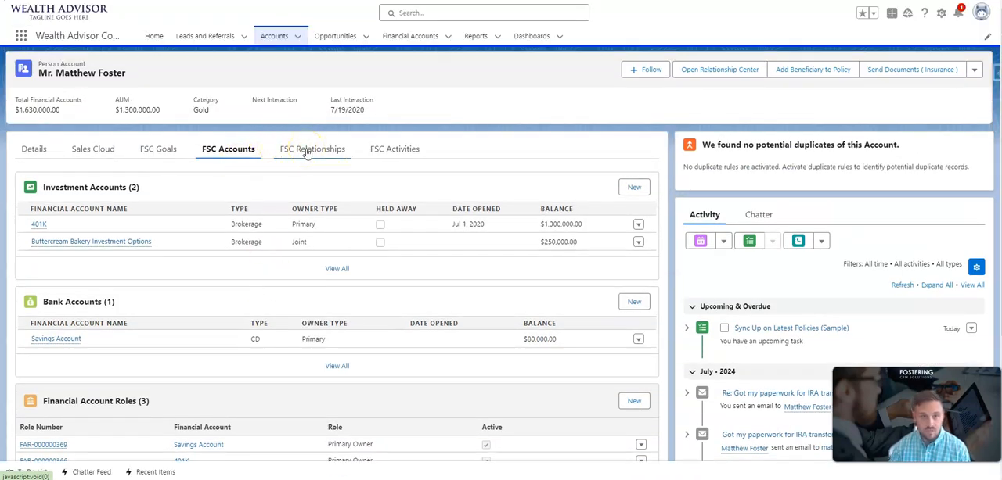
{"action": "left_click", "coordinate": [310, 149]}
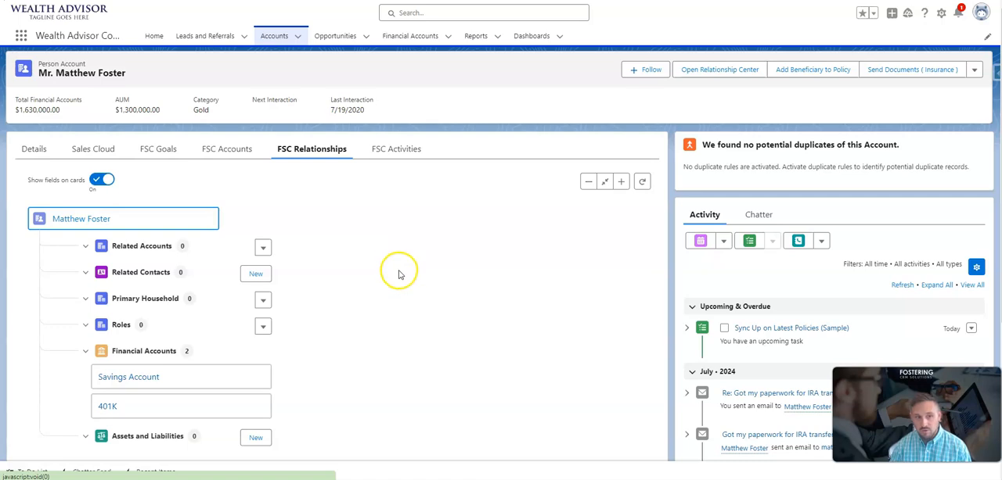
{"action": "mouse_move", "coordinate": [395, 367]}
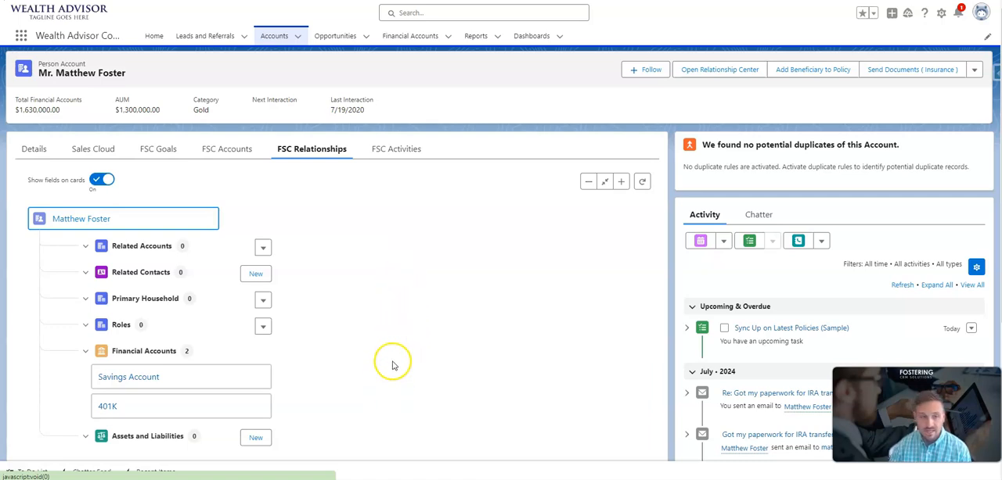
{"action": "mouse_move", "coordinate": [380, 272]}
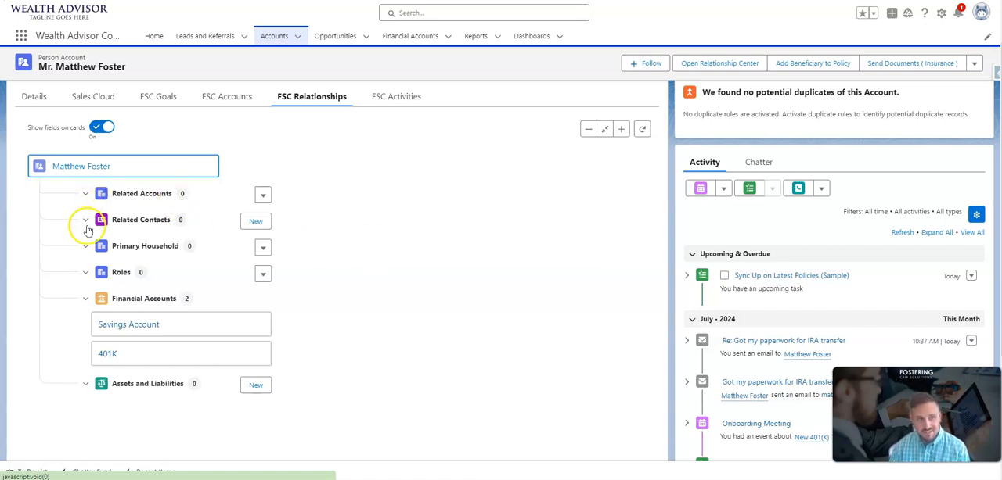
{"action": "mouse_move", "coordinate": [133, 220]}
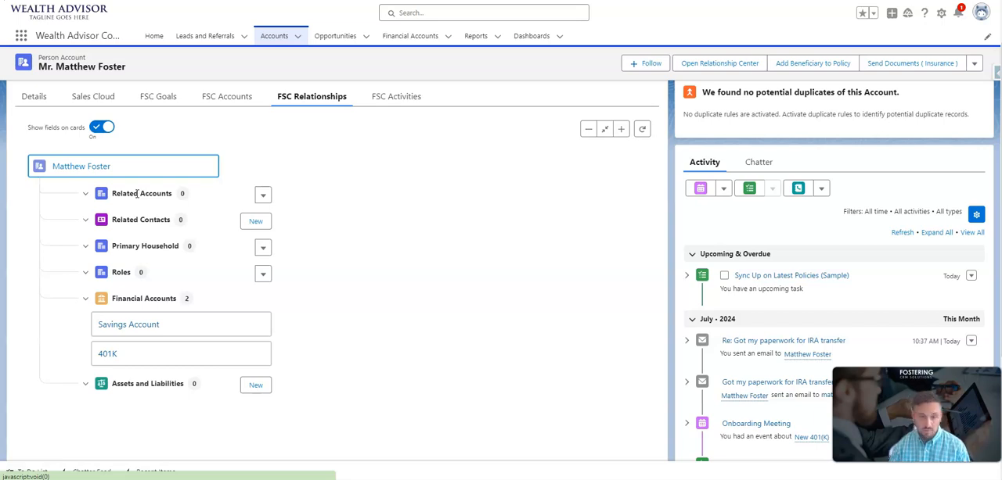
{"action": "mouse_move", "coordinate": [223, 195]}
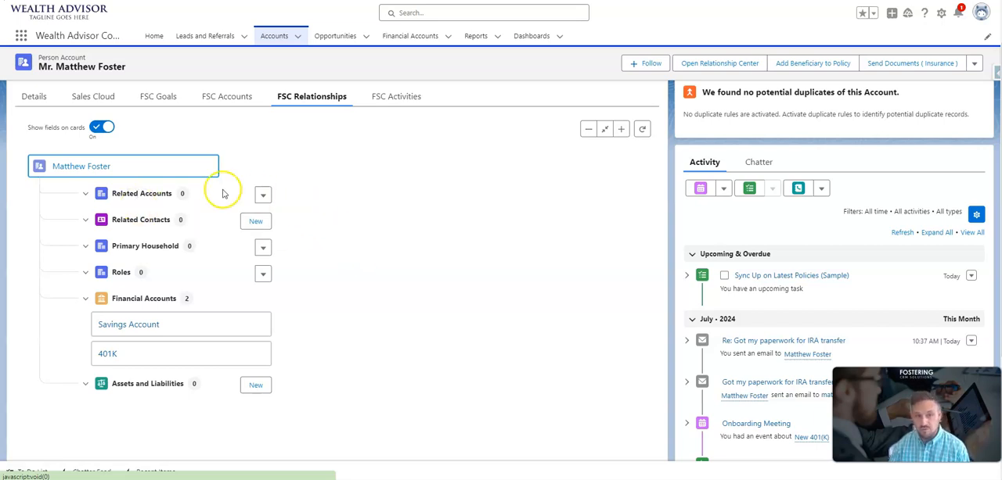
{"action": "scroll", "scroll_direction": "down", "scroll_amount": 3}
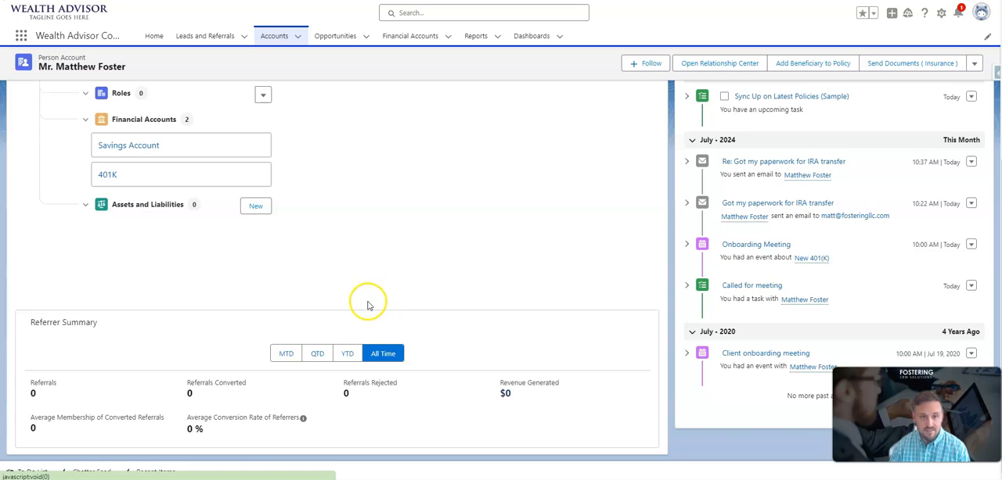
{"action": "mouse_move", "coordinate": [110, 329]}
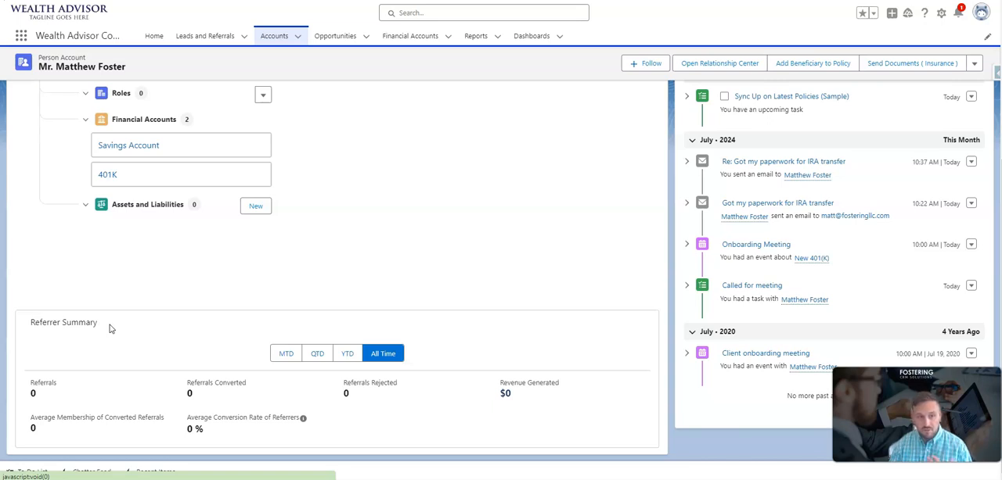
{"action": "mouse_move", "coordinate": [225, 410]}
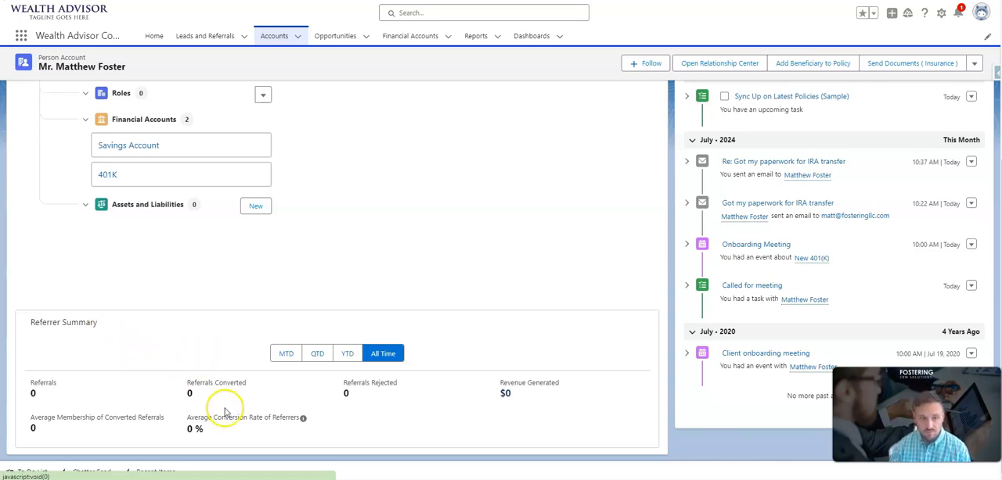
{"action": "mouse_move", "coordinate": [93, 401]}
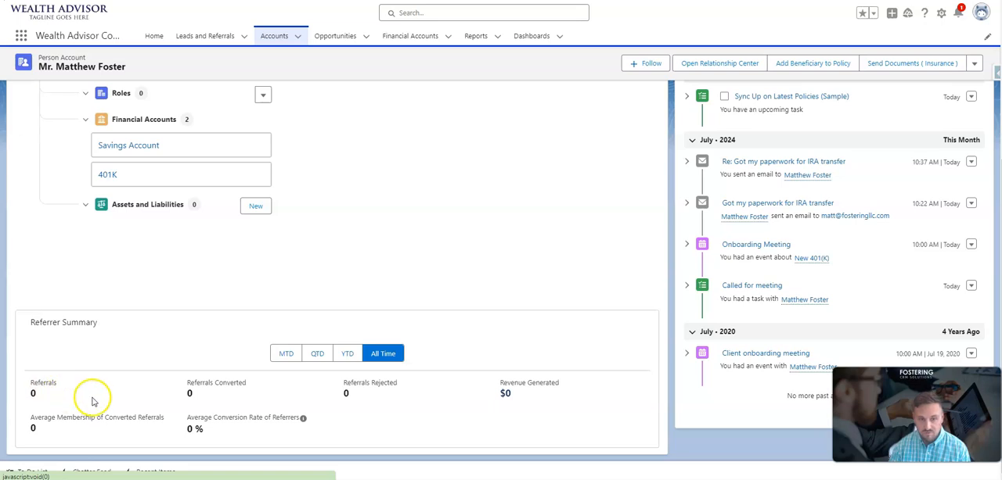
{"action": "mouse_move", "coordinate": [507, 392]}
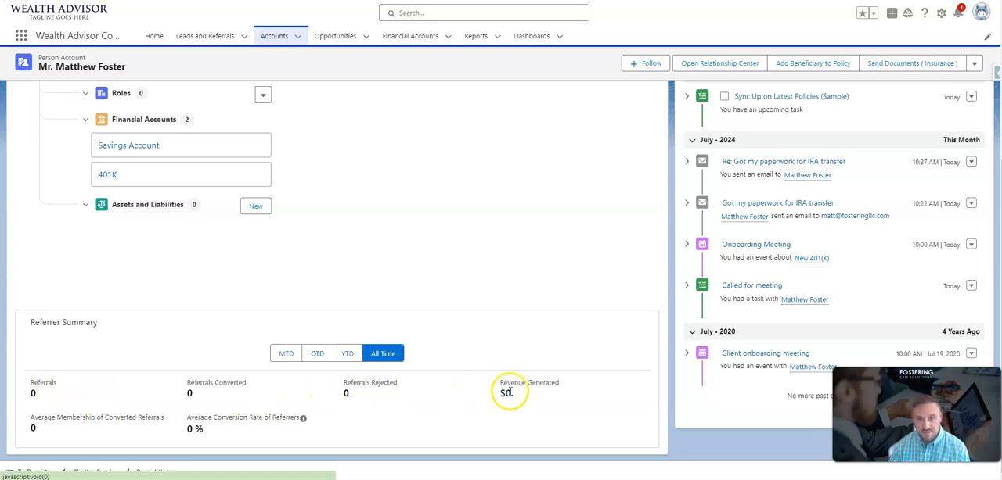
{"action": "mouse_move", "coordinate": [526, 382]}
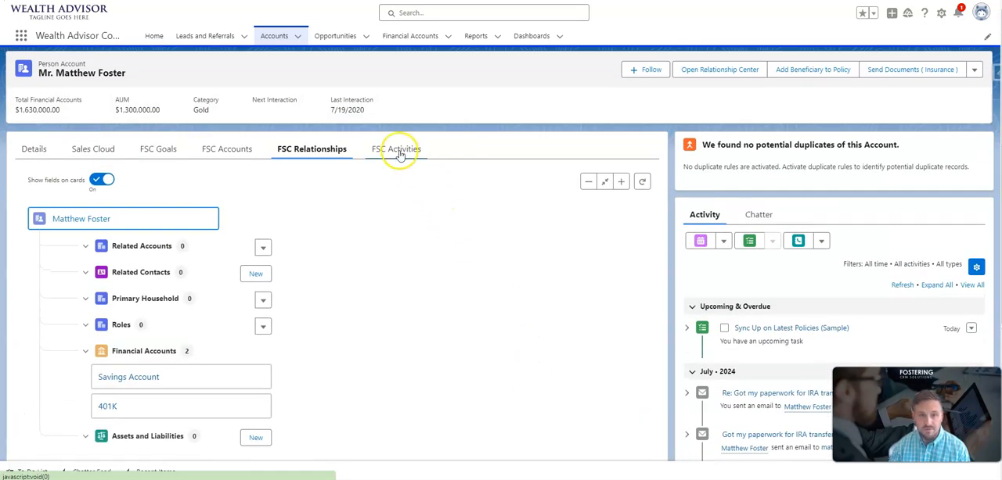
{"action": "mouse_move", "coordinate": [396, 149]}
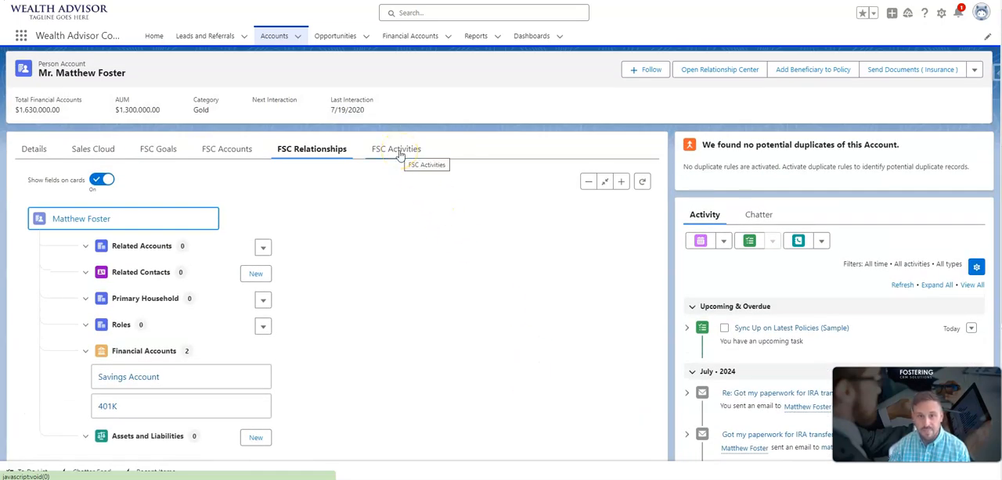
{"action": "left_click", "coordinate": [396, 148]}
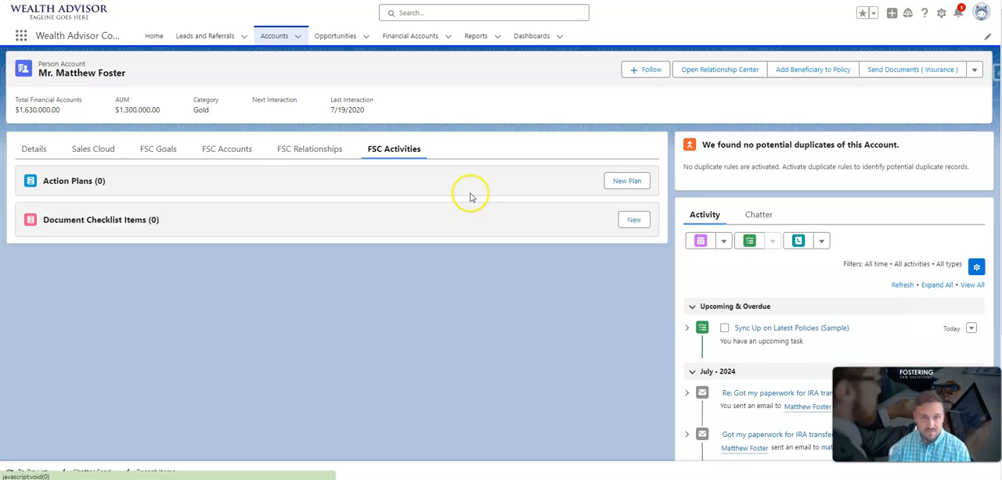
{"action": "mouse_move", "coordinate": [586, 191]}
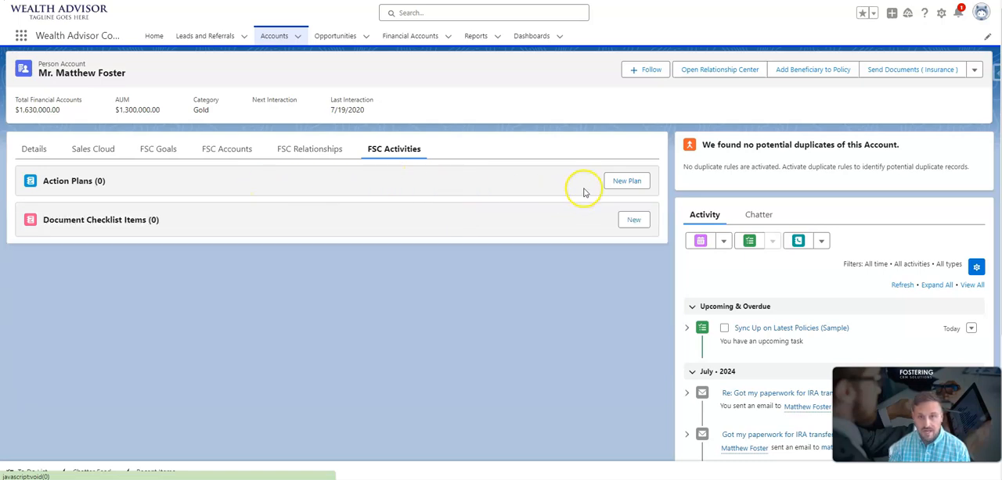
{"action": "mouse_move", "coordinate": [392, 219]}
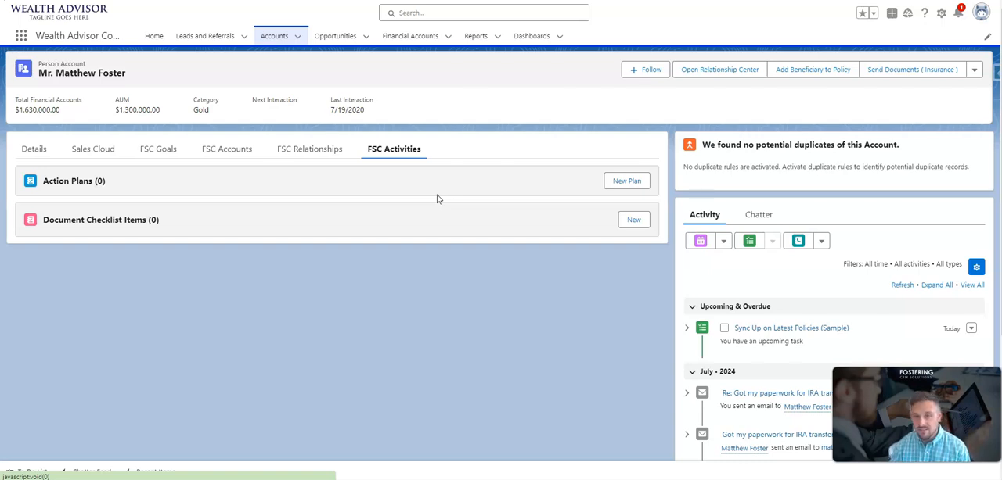
{"action": "mouse_move", "coordinate": [432, 202]}
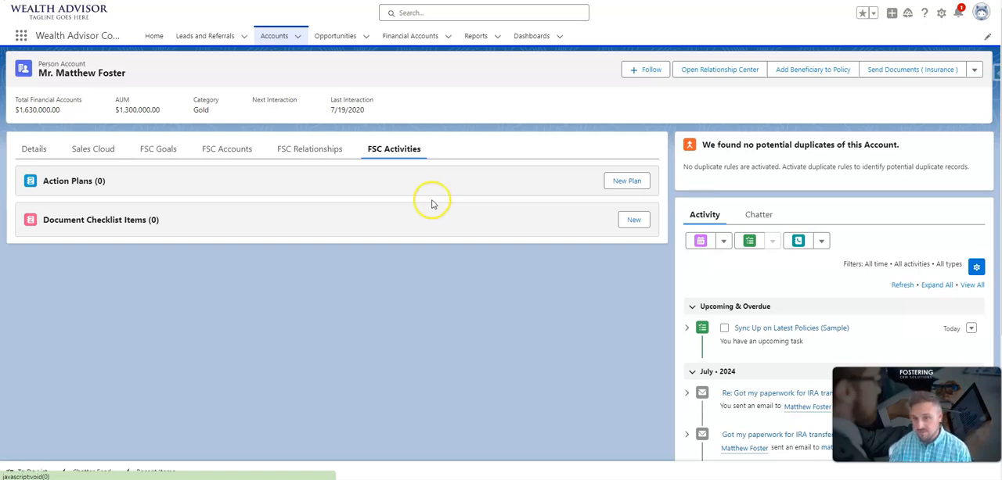
{"action": "mouse_move", "coordinate": [173, 238]}
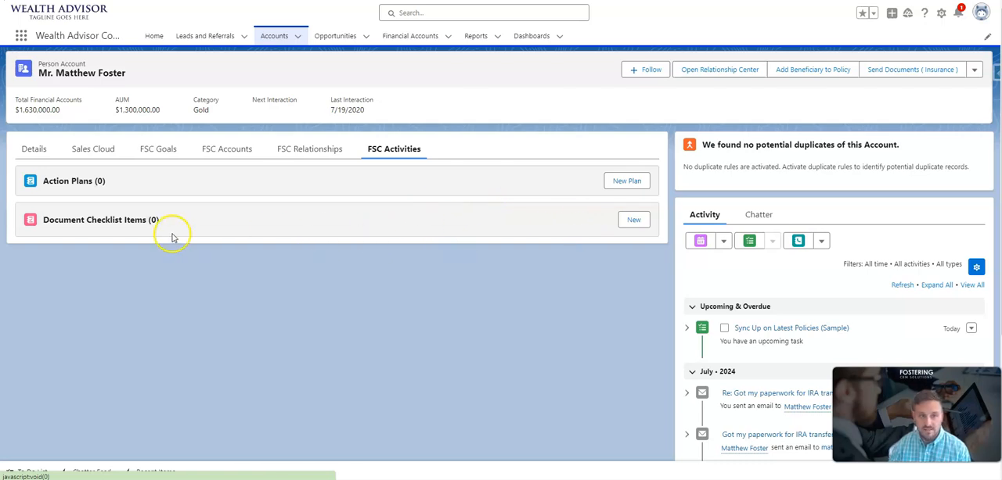
{"action": "mouse_move", "coordinate": [94, 149]}
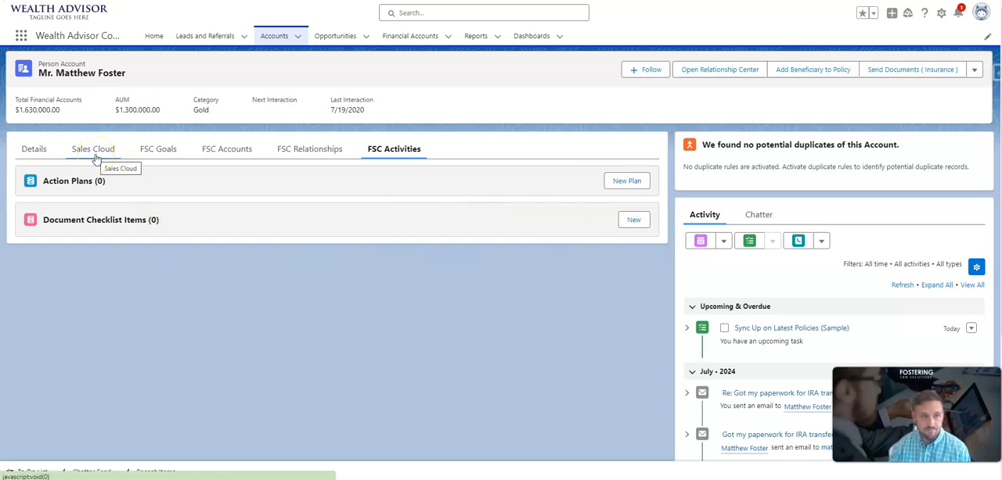
Open the 'Move IRA from Edward Jones' opportunity from the Sales Cloud opportunities card.
{"action": "left_click", "coordinate": [94, 149]}
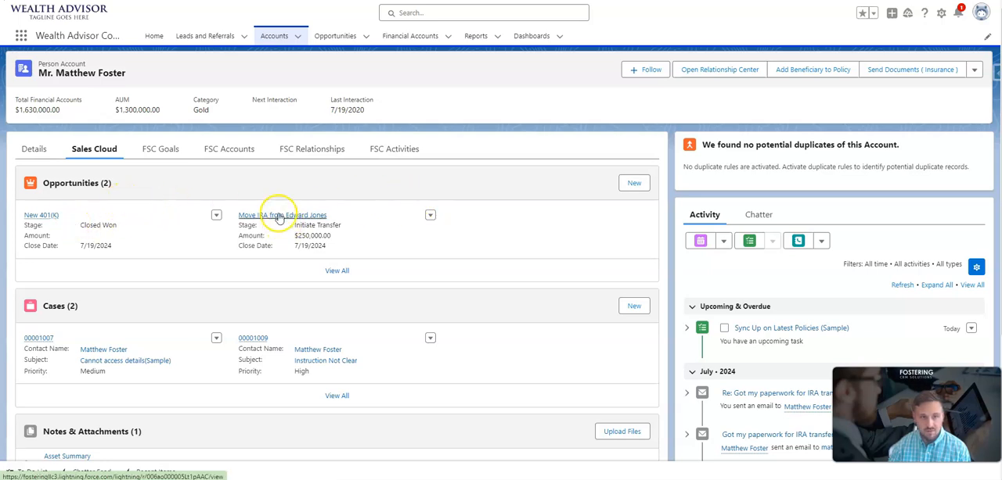
{"action": "left_click", "coordinate": [279, 216]}
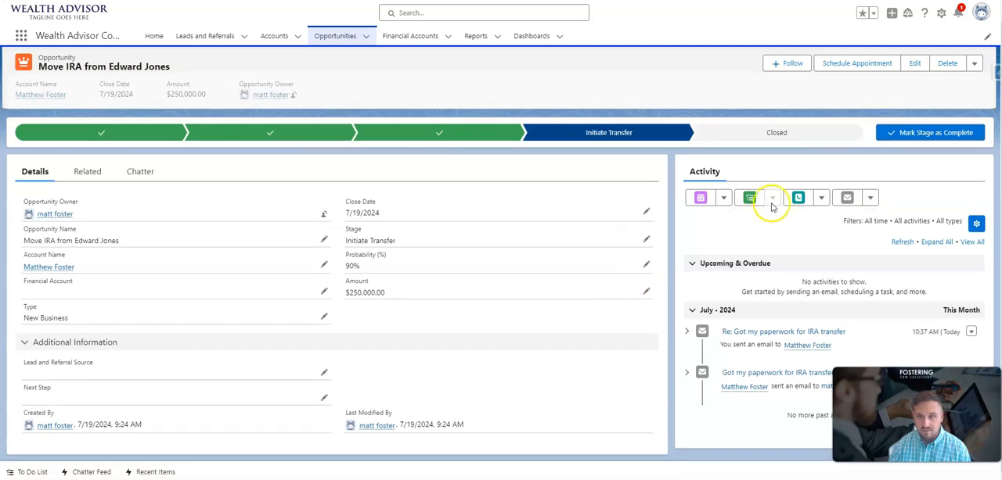
Create the task 'Check in with Matt for Meeting' due 7/22/2024 with a status, and save it.
{"action": "left_click", "coordinate": [748, 198]}
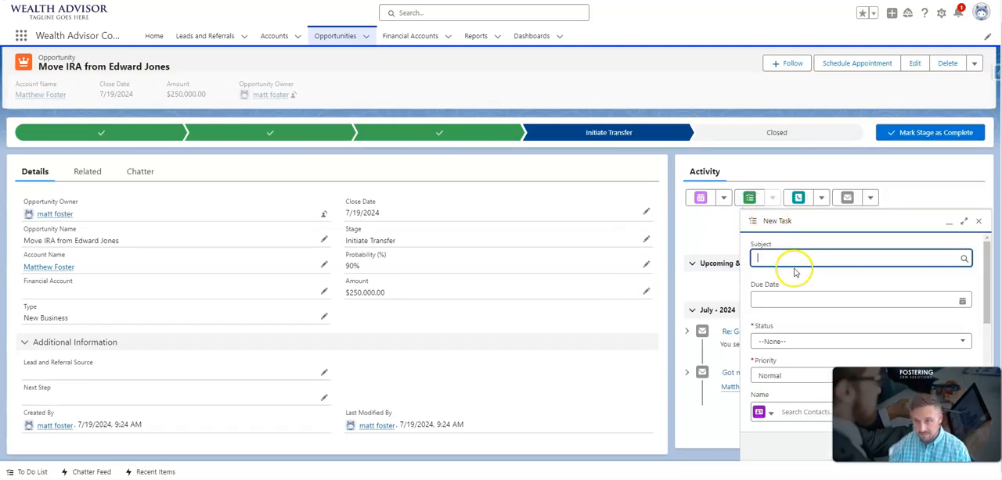
{"action": "type", "text": "Chec"}
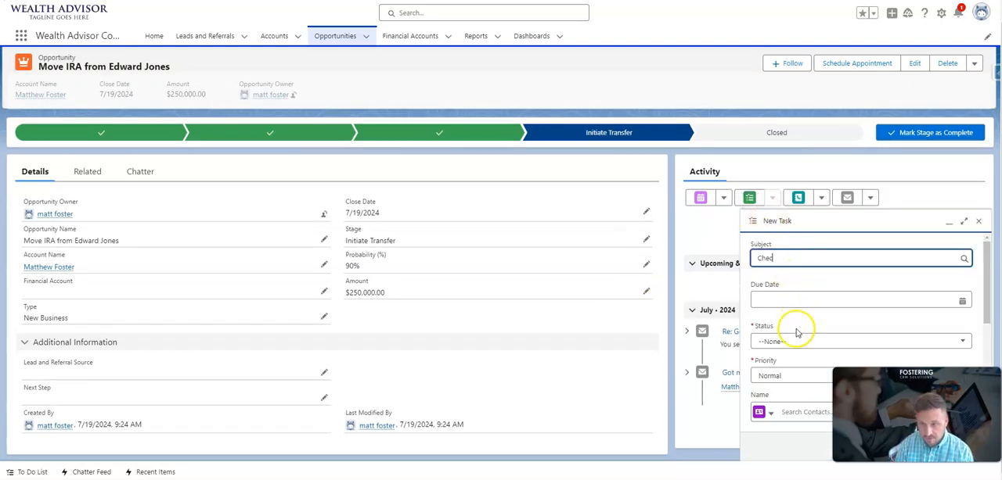
{"action": "type", "text": "Check in with Matt for"}
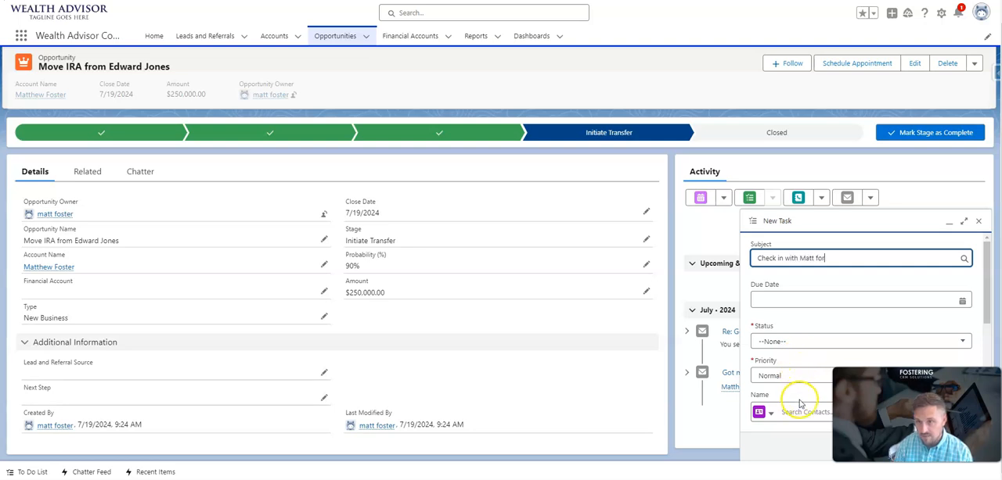
{"action": "type", "text": "Meeting"}
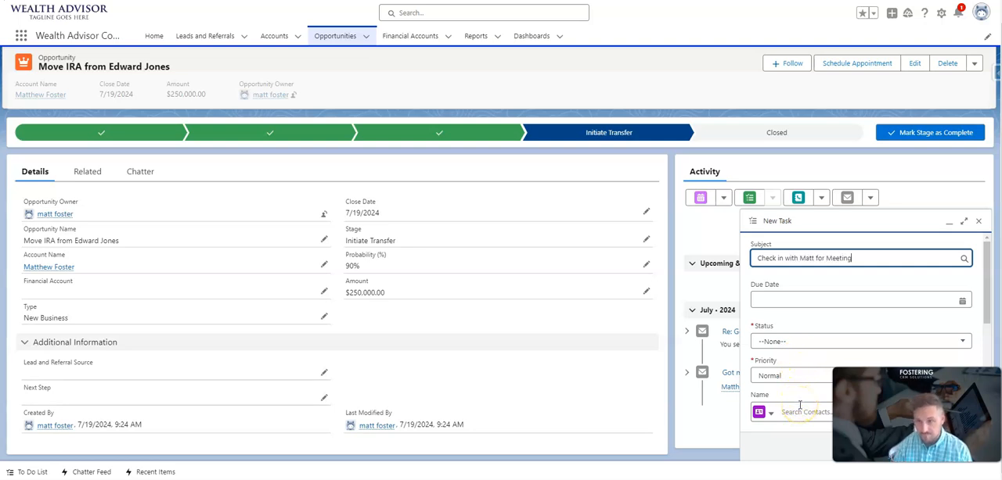
{"action": "left_click", "coordinate": [861, 301]}
{"action": "type", "text": "7/22/2024"}
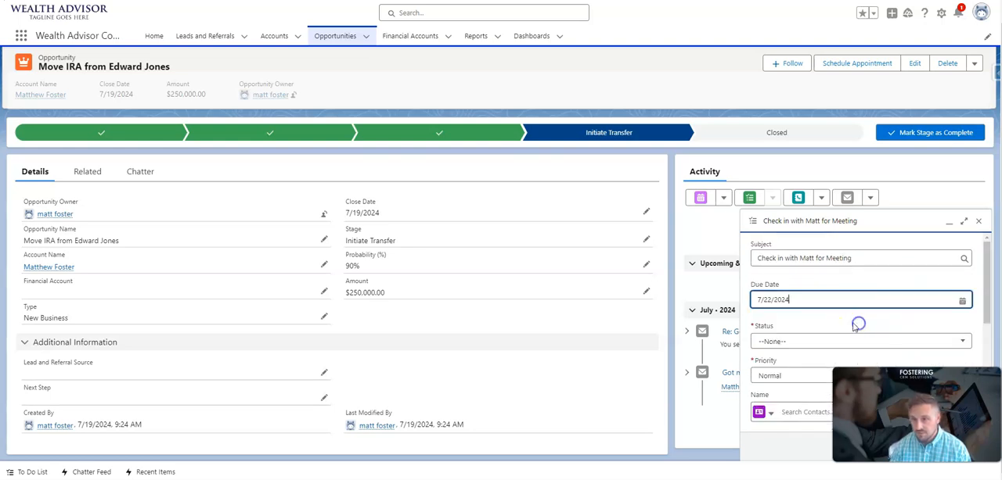
{"action": "scroll", "scroll_direction": "down", "scroll_amount": 3}
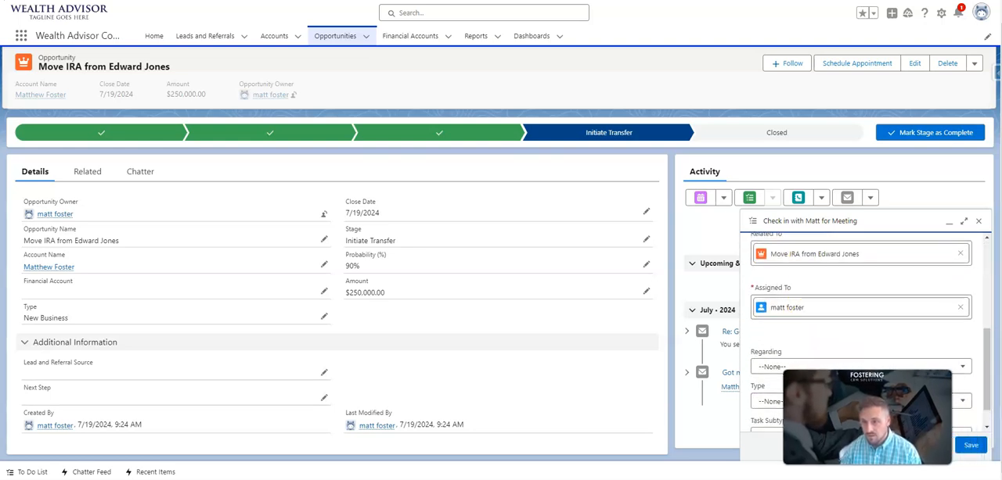
{"action": "left_click", "coordinate": [970, 444]}
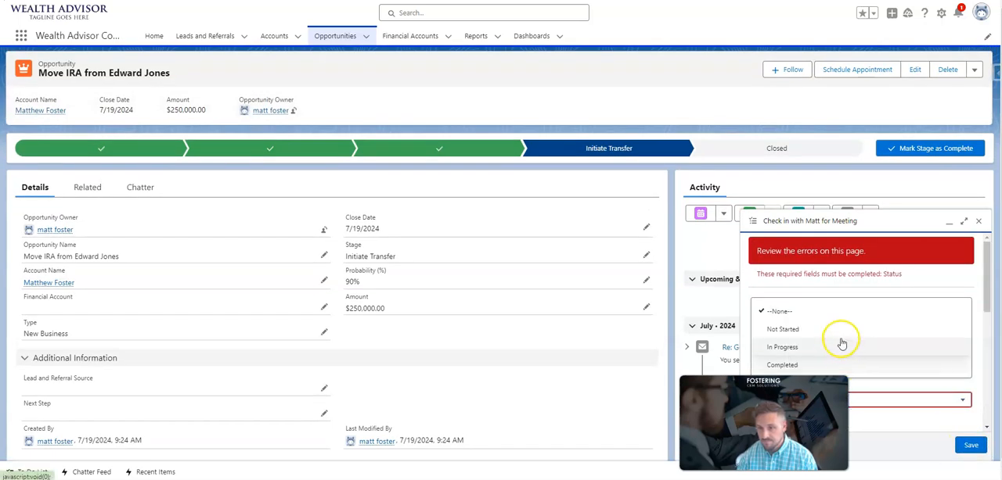
{"action": "left_click", "coordinate": [782, 348]}
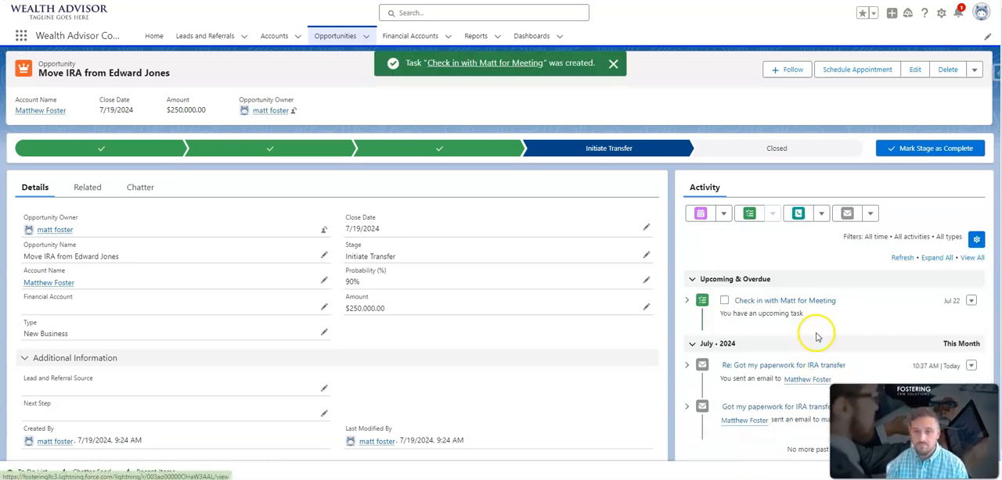
{"action": "mouse_move", "coordinate": [775, 327]}
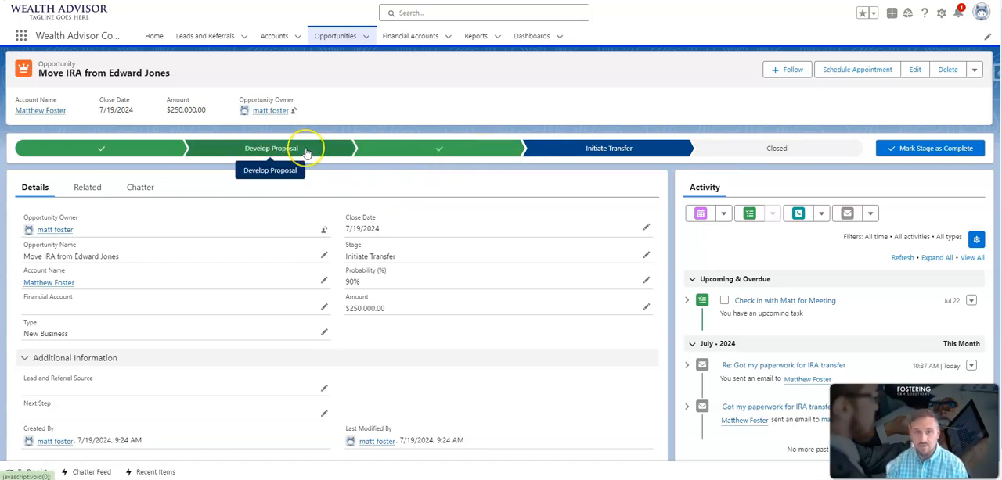
{"action": "mouse_move", "coordinate": [385, 149]}
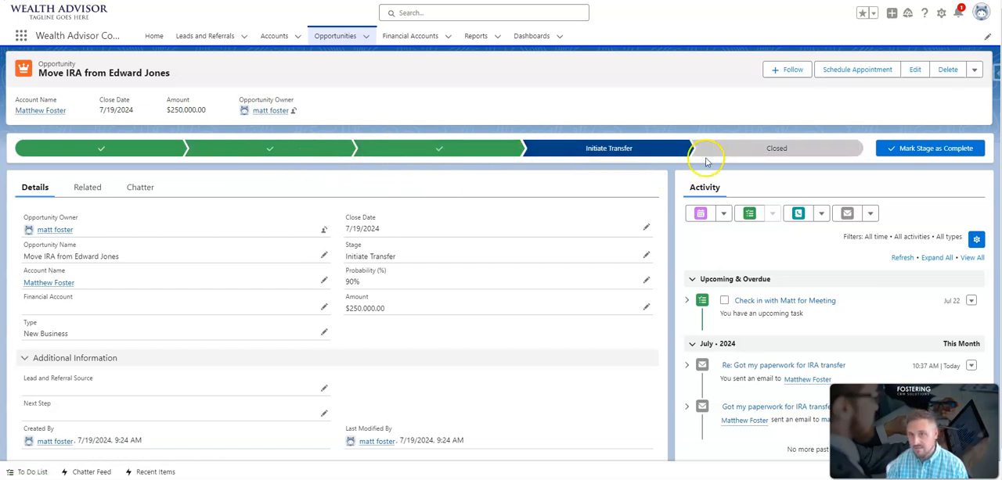
{"action": "mouse_move", "coordinate": [672, 172]}
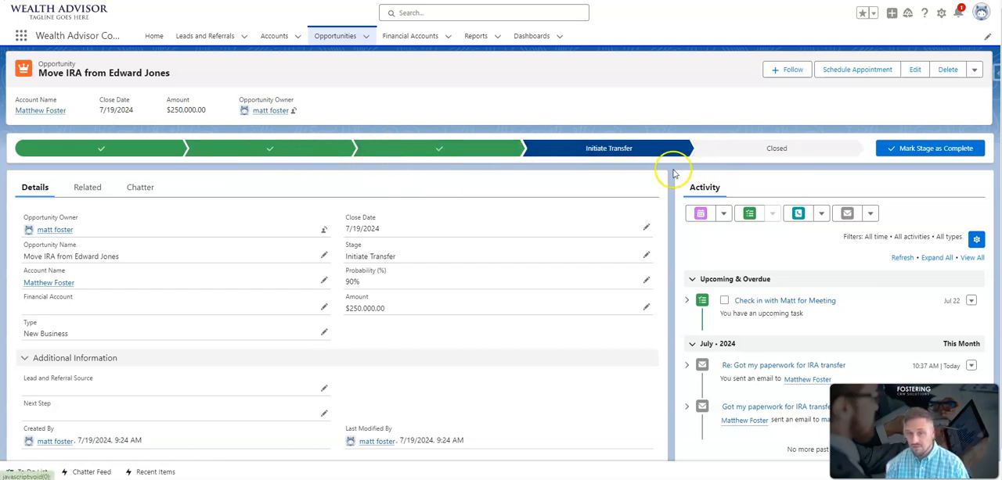
{"action": "mouse_move", "coordinate": [206, 76]}
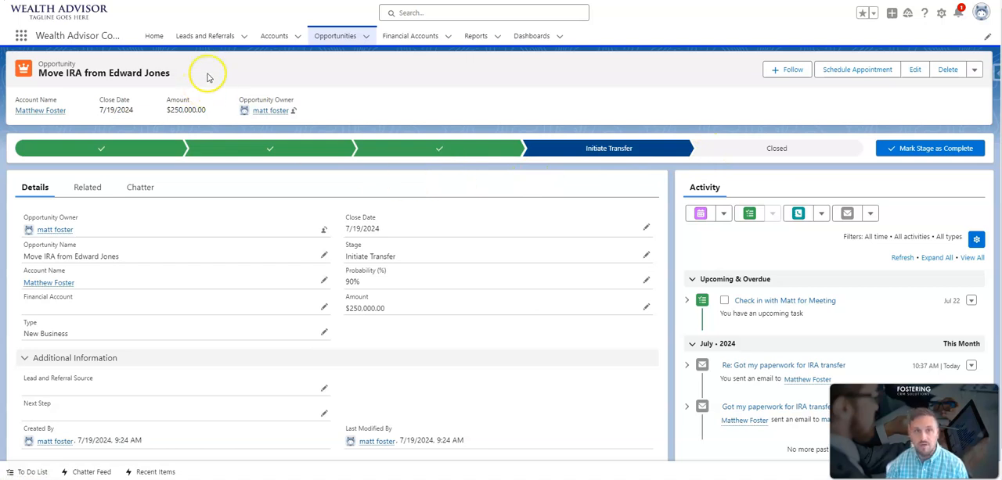
{"action": "mouse_move", "coordinate": [228, 75]}
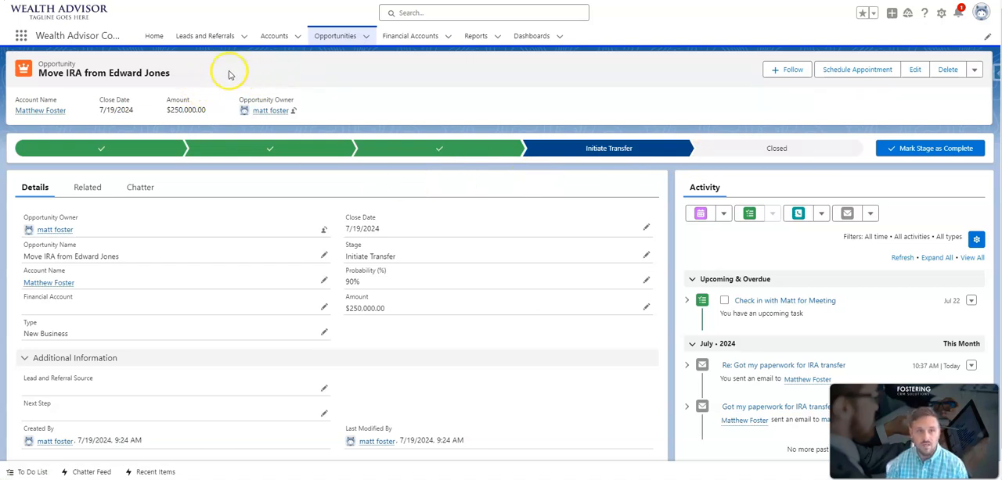
{"action": "mouse_move", "coordinate": [204, 35]}
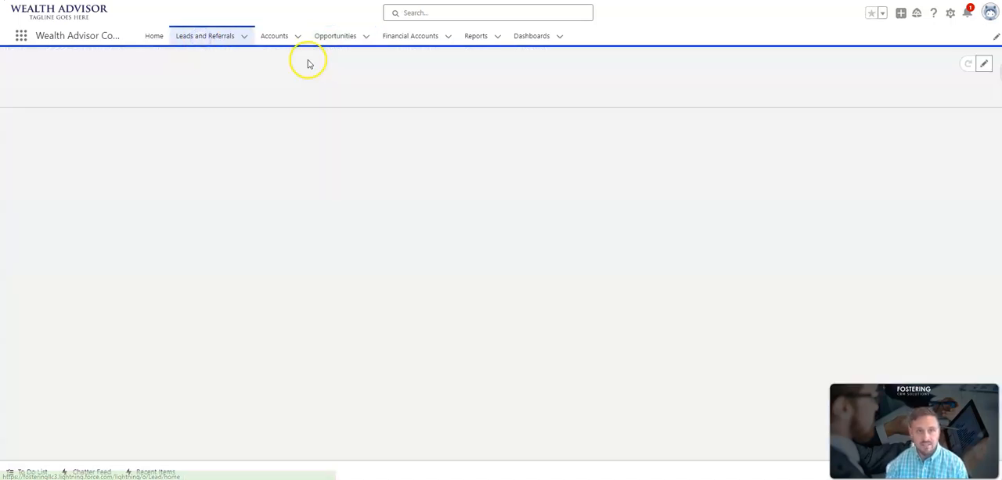
{"action": "left_click", "coordinate": [203, 35]}
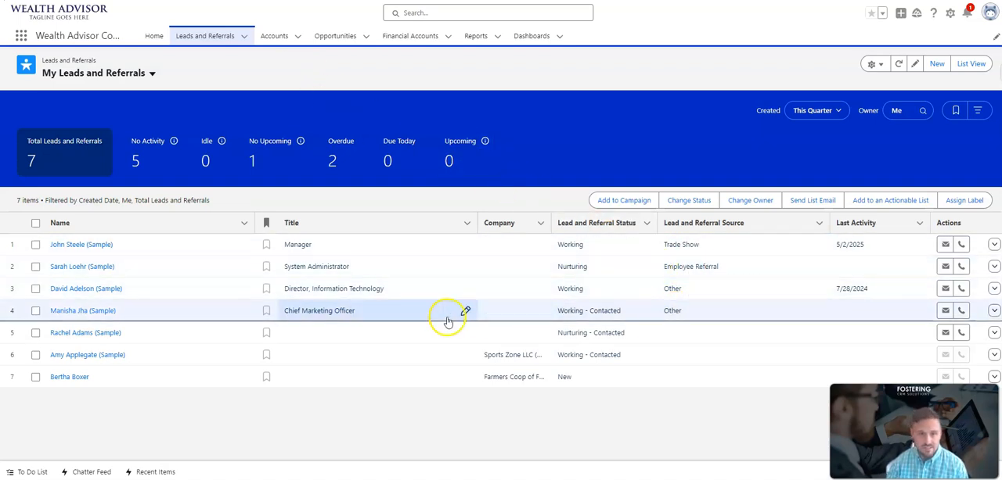
{"action": "mouse_move", "coordinate": [383, 305]}
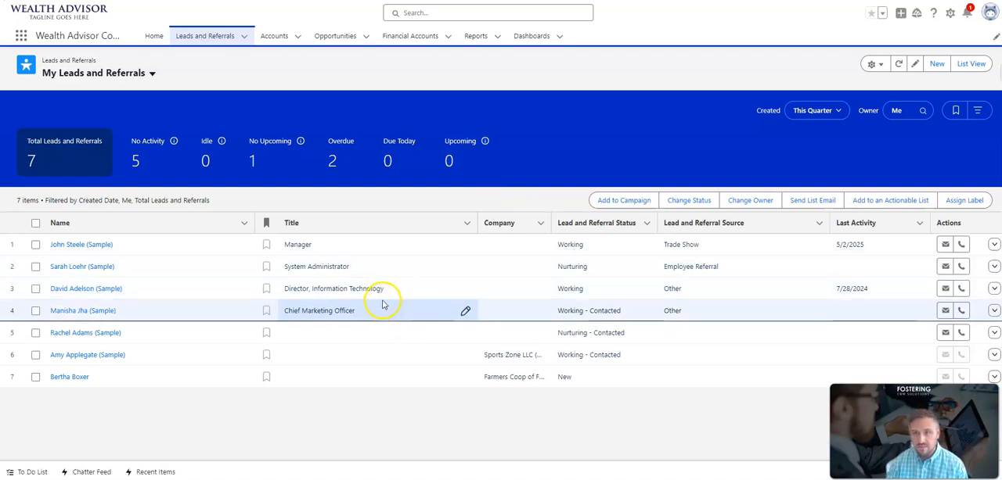
{"action": "mouse_move", "coordinate": [204, 34]}
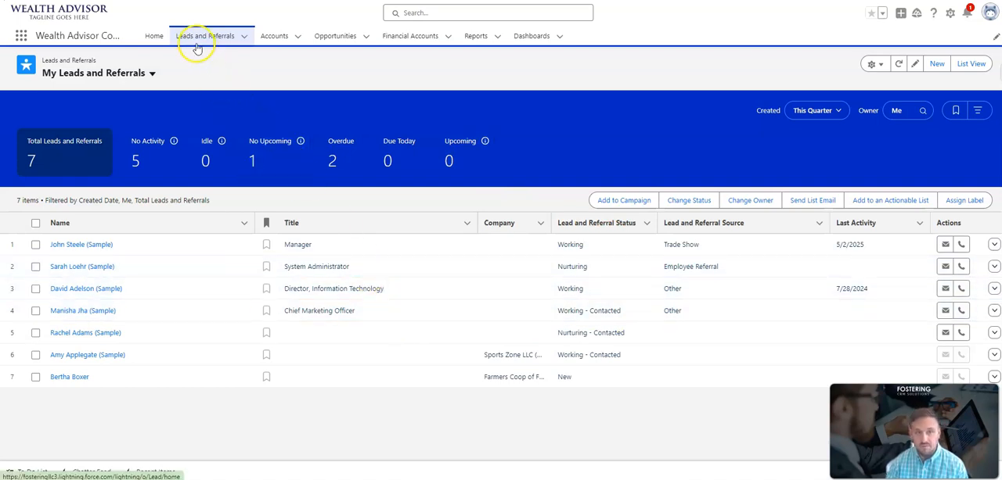
{"action": "mouse_move", "coordinate": [194, 81]}
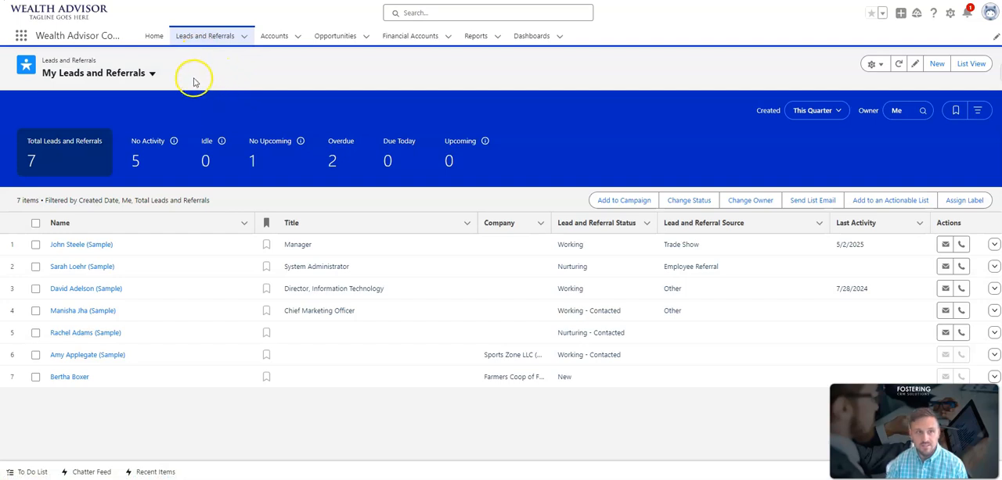
{"action": "mouse_move", "coordinate": [154, 94]}
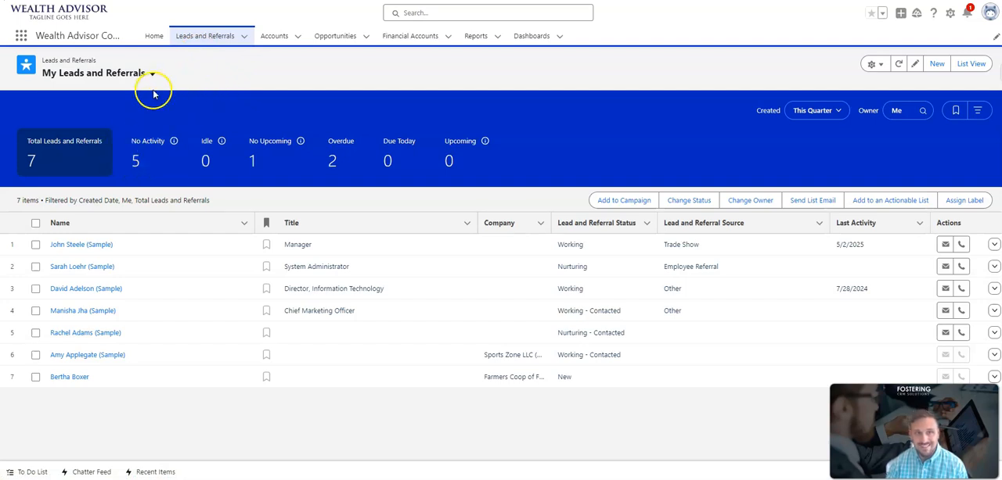
{"action": "mouse_move", "coordinate": [733, 109]}
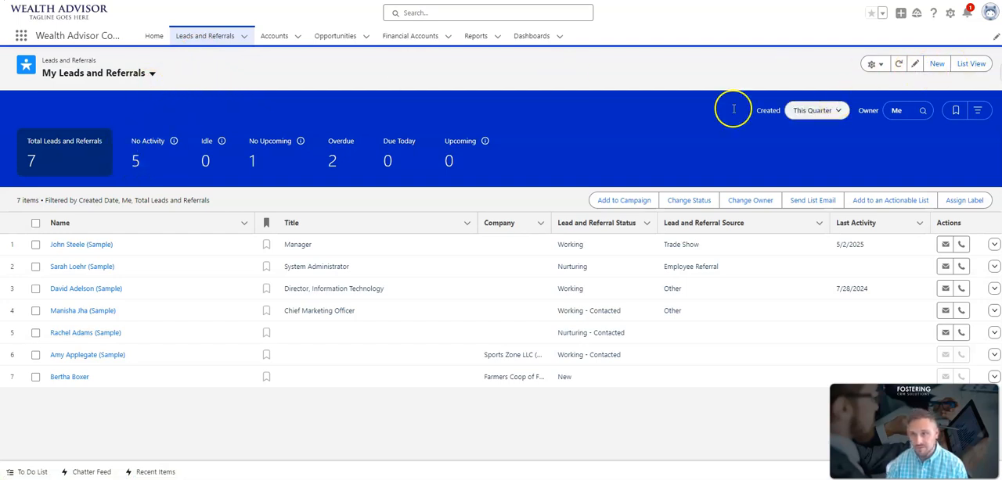
{"action": "mouse_move", "coordinate": [117, 171]}
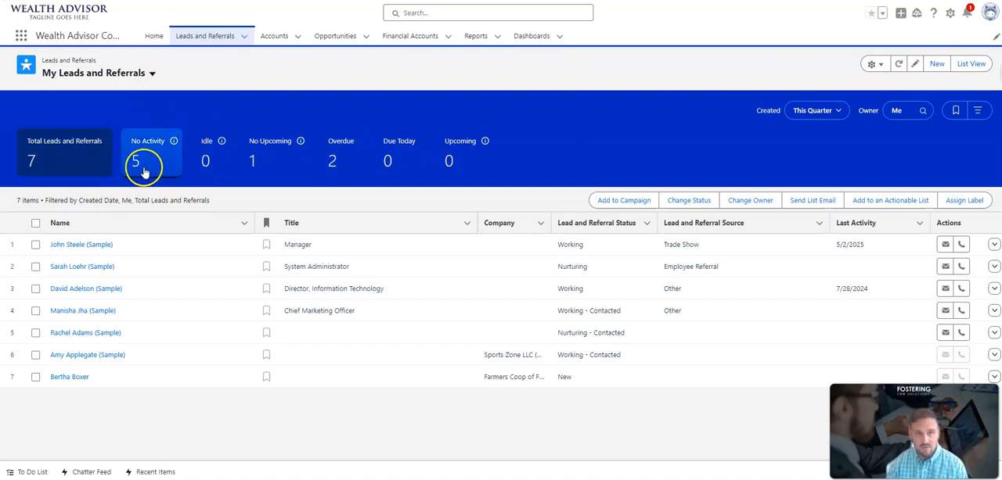
{"action": "left_click", "coordinate": [272, 152]}
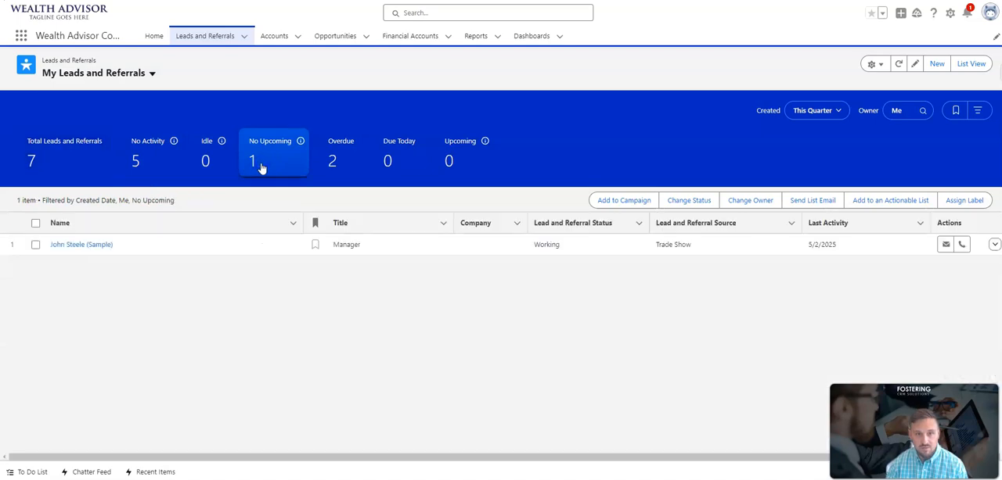
{"action": "left_click", "coordinate": [147, 152]}
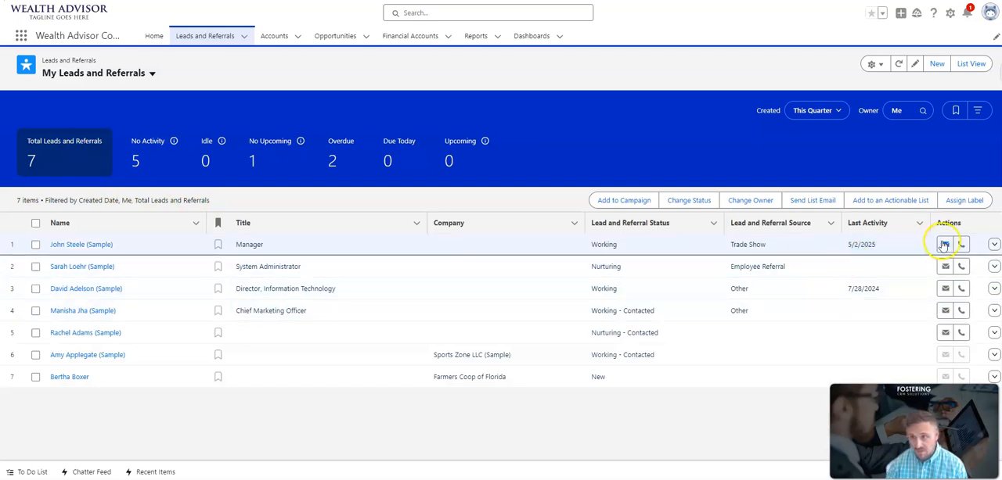
{"action": "mouse_move", "coordinate": [961, 244]}
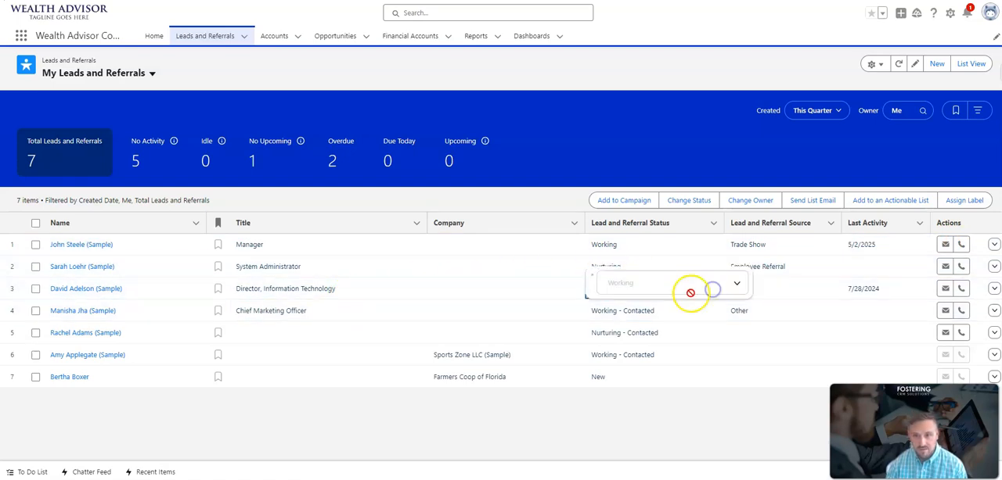
{"action": "left_click", "coordinate": [735, 284]}
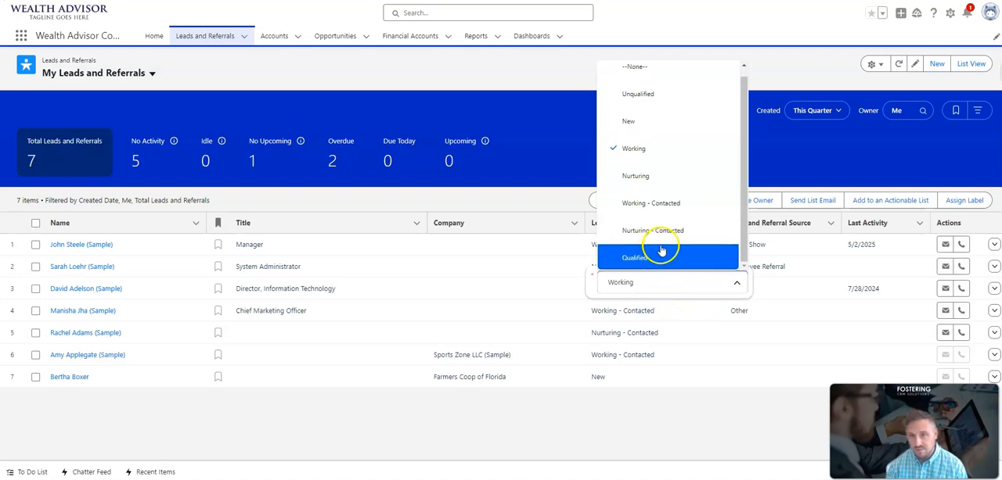
{"action": "mouse_move", "coordinate": [670, 230]}
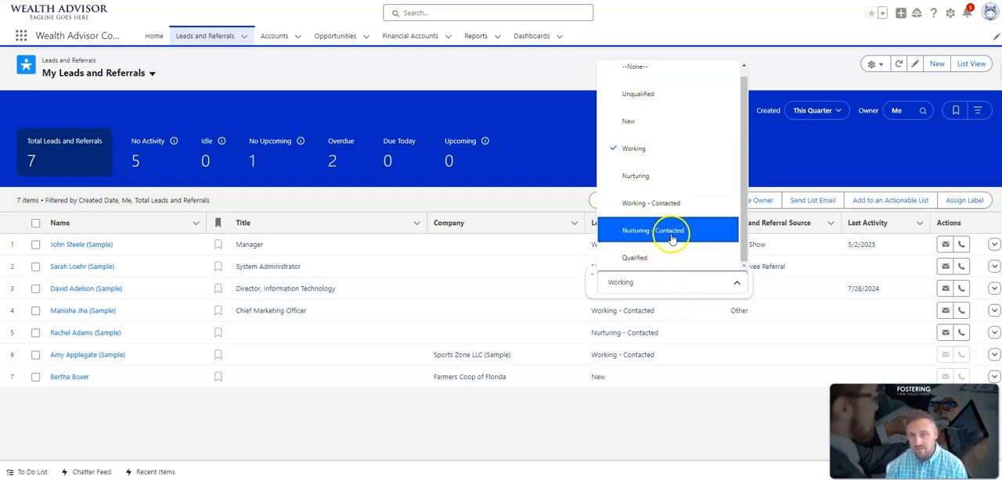
{"action": "mouse_move", "coordinate": [636, 94]}
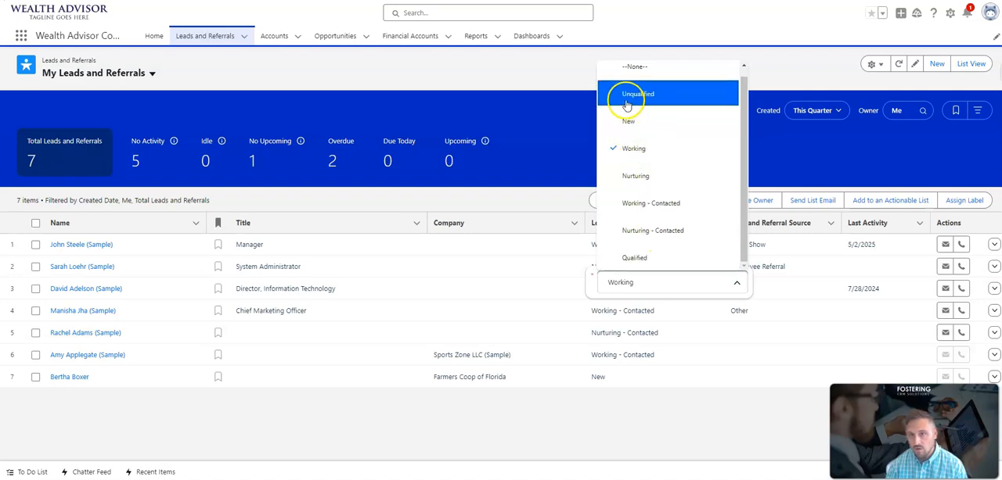
{"action": "left_click", "coordinate": [637, 94]}
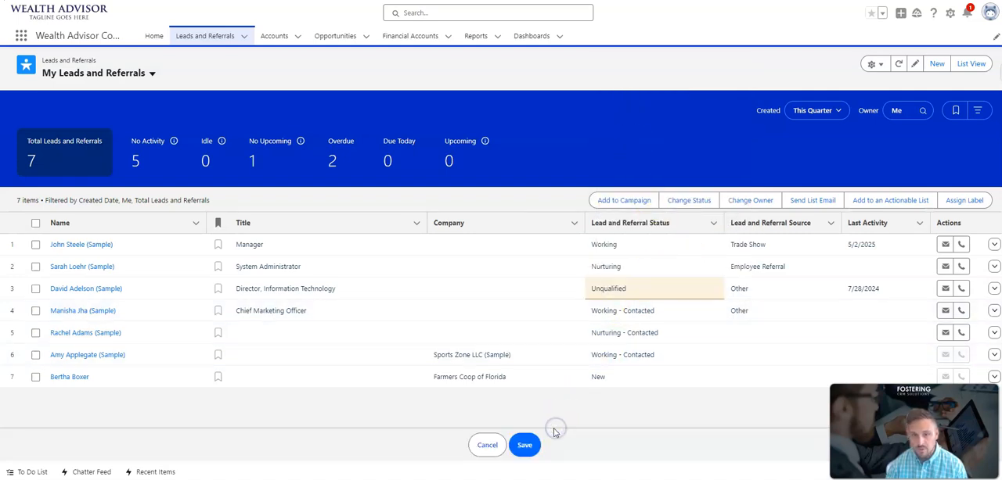
{"action": "left_click", "coordinate": [525, 444]}
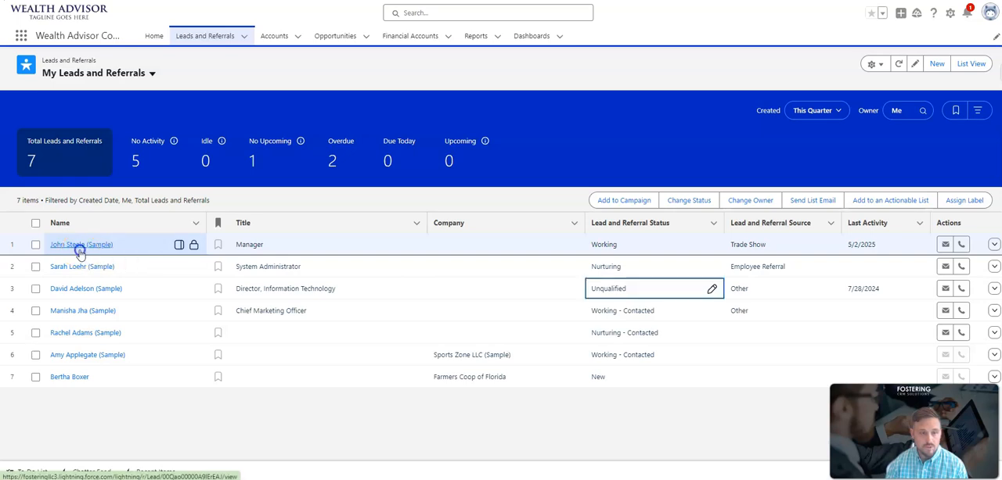
{"action": "left_click", "coordinate": [81, 244]}
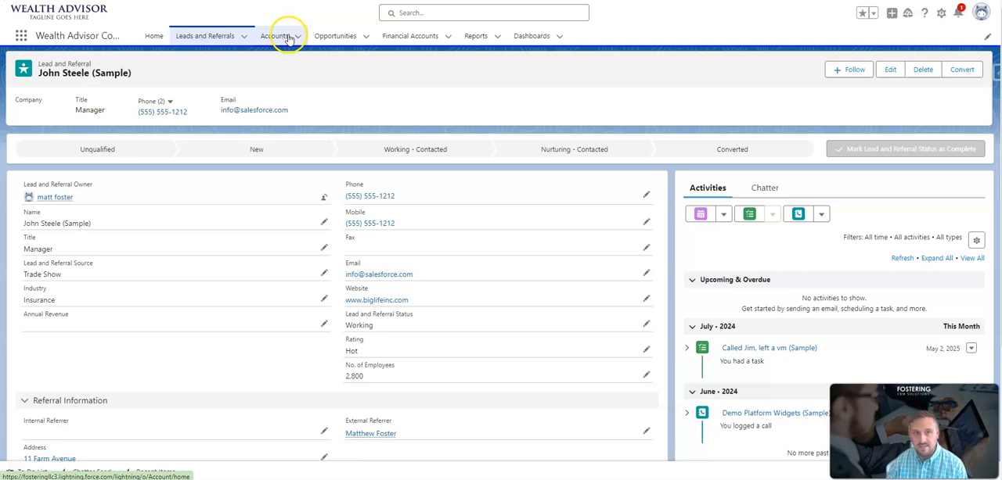
{"action": "mouse_move", "coordinate": [276, 36]}
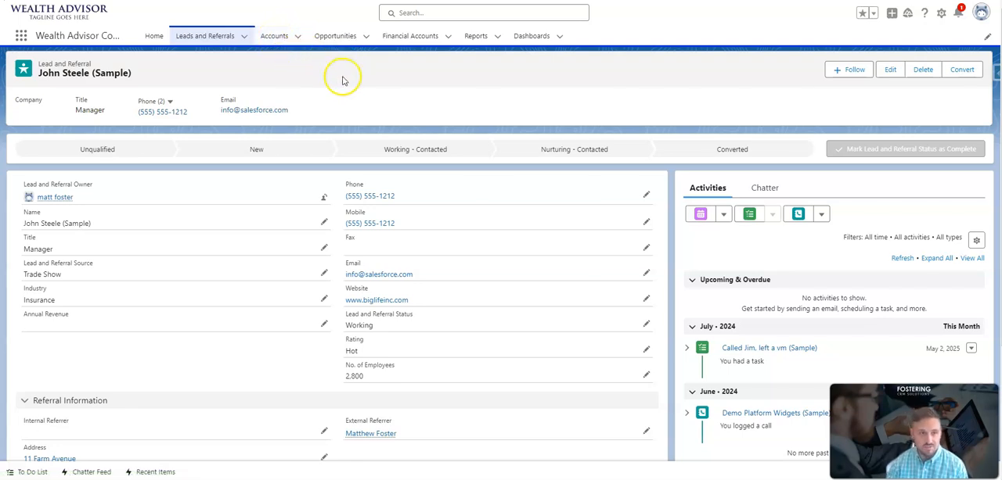
{"action": "scroll", "scroll_direction": "down", "scroll_amount": 3}
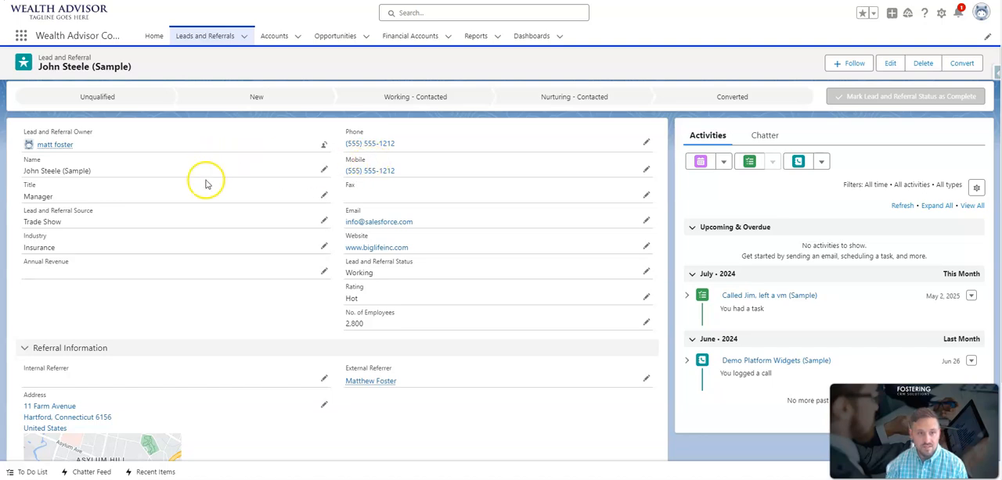
{"action": "mouse_move", "coordinate": [446, 280]}
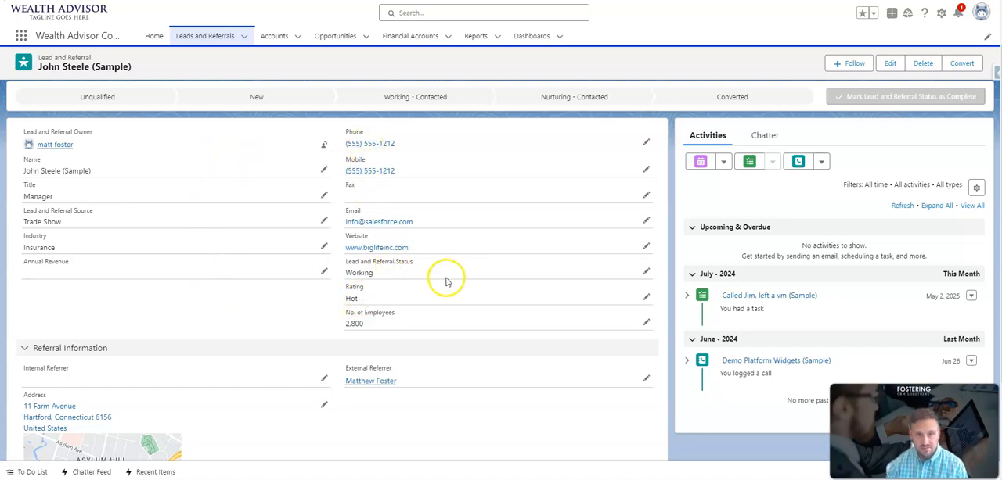
{"action": "mouse_move", "coordinate": [464, 275]}
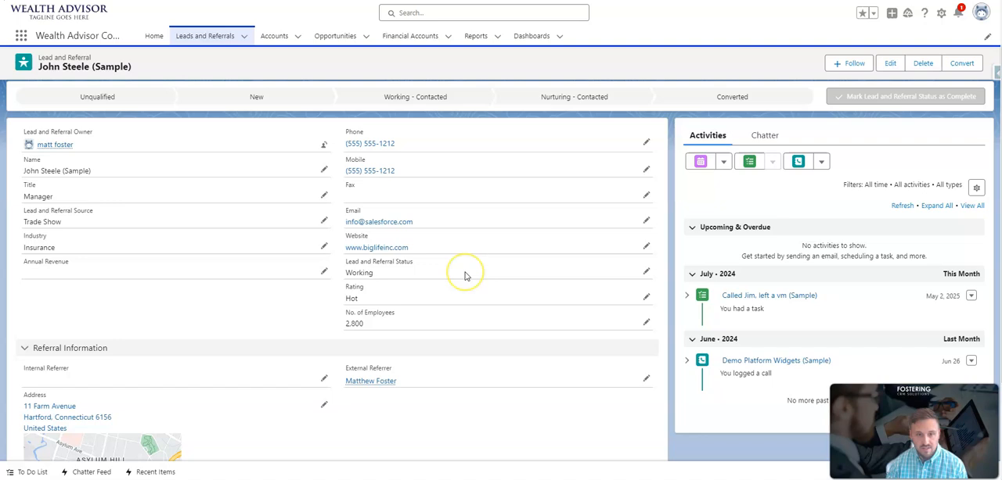
{"action": "scroll", "scroll_direction": "down", "scroll_amount": 3}
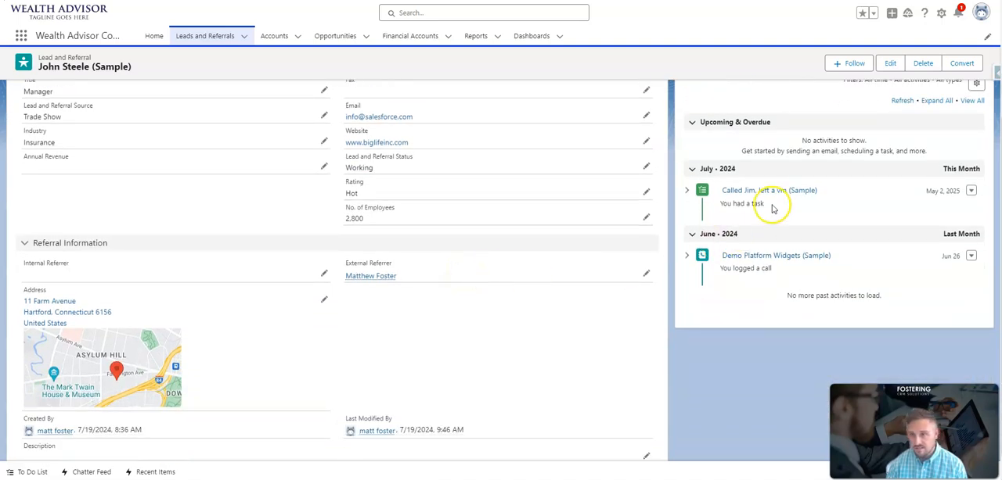
{"action": "mouse_move", "coordinate": [770, 248]}
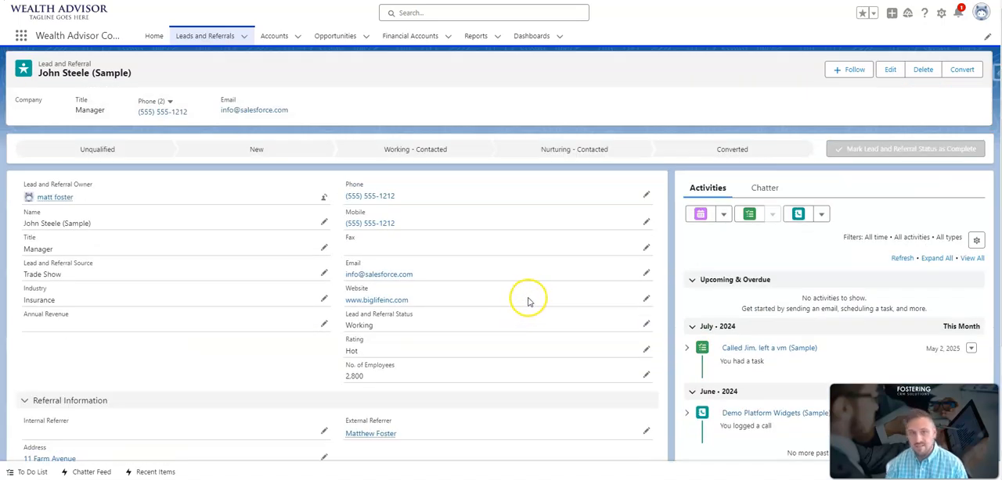
{"action": "mouse_move", "coordinate": [871, 53]}
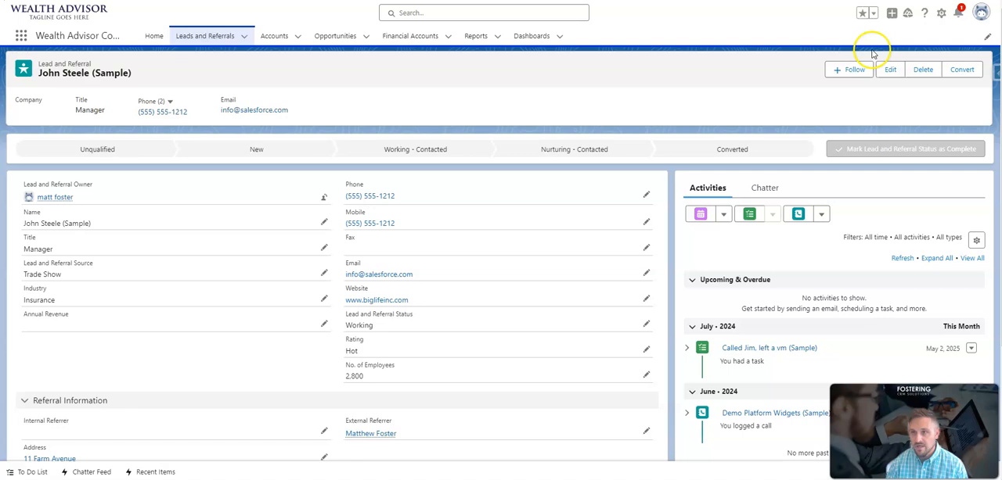
{"action": "mouse_move", "coordinate": [961, 69]}
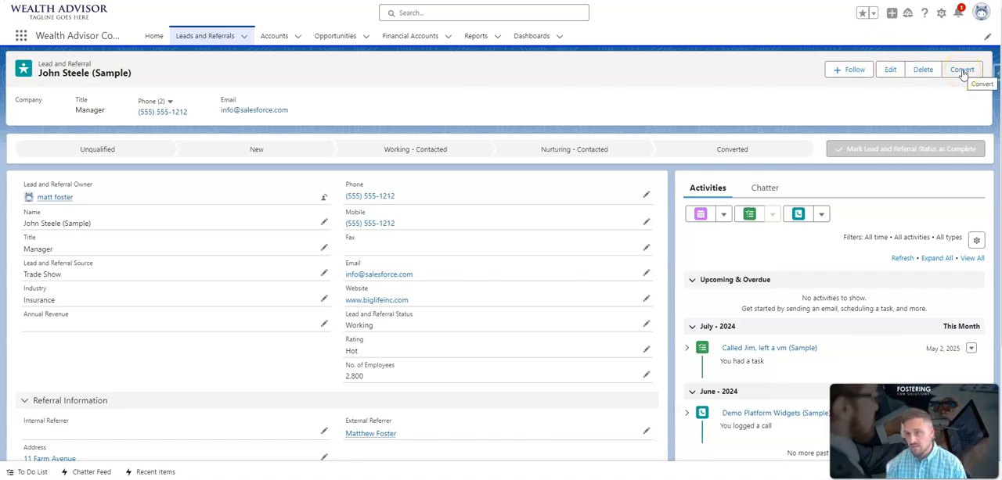
{"action": "left_click", "coordinate": [961, 69]}
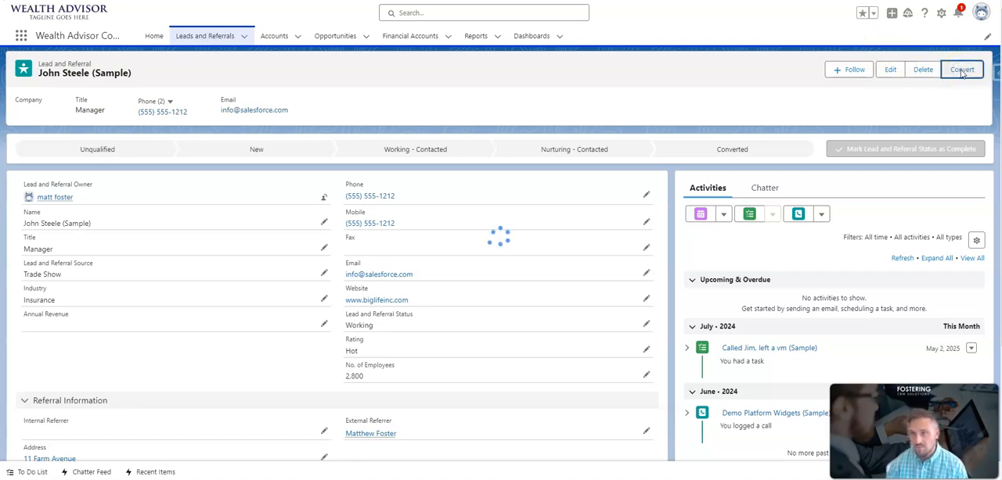
{"action": "mouse_move", "coordinate": [548, 122]}
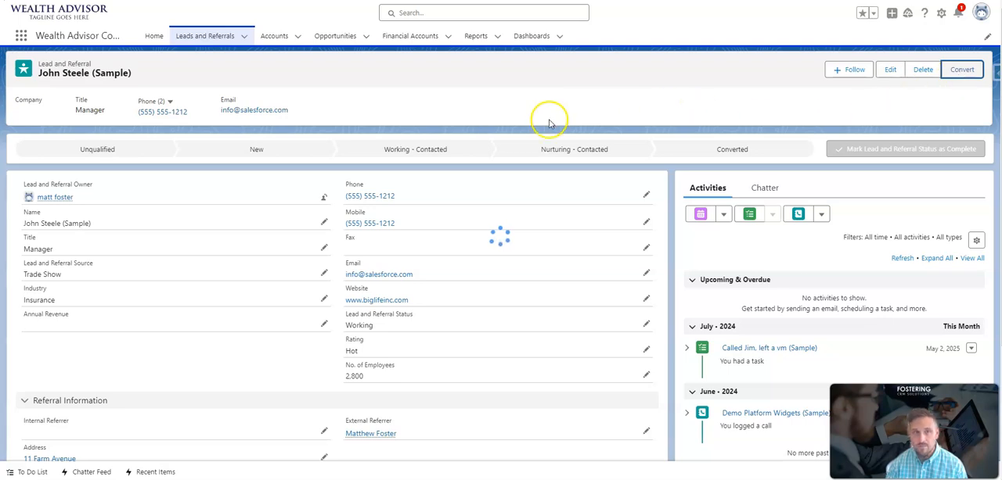
{"action": "left_click", "coordinate": [961, 69]}
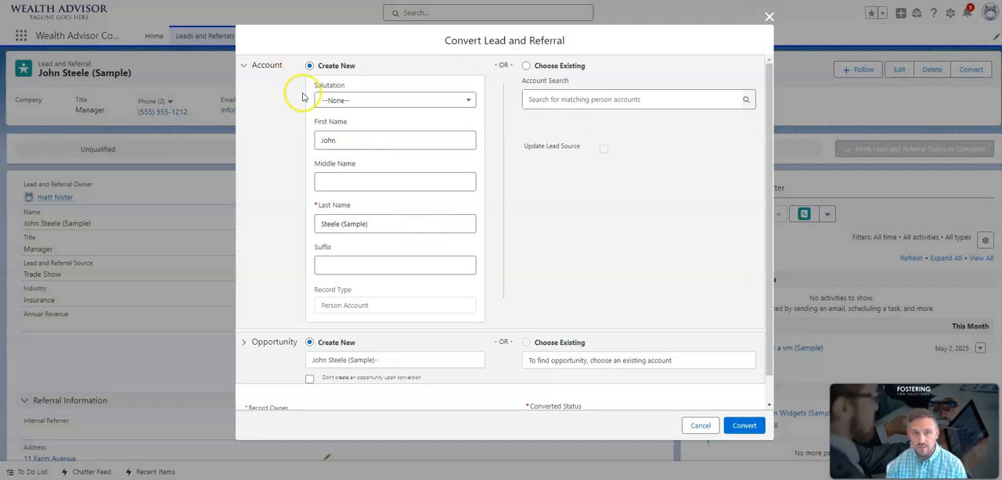
{"action": "scroll", "scroll_direction": "down", "scroll_amount": 3}
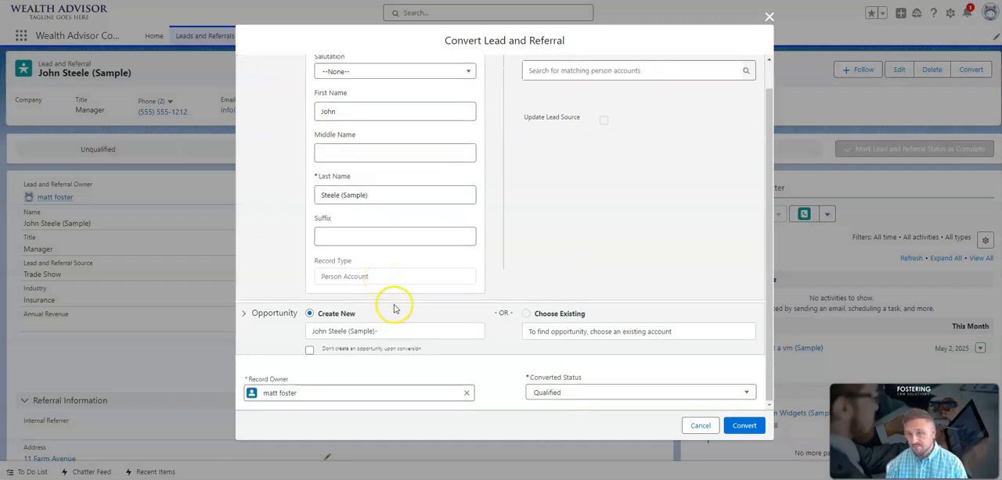
{"action": "mouse_move", "coordinate": [698, 426]}
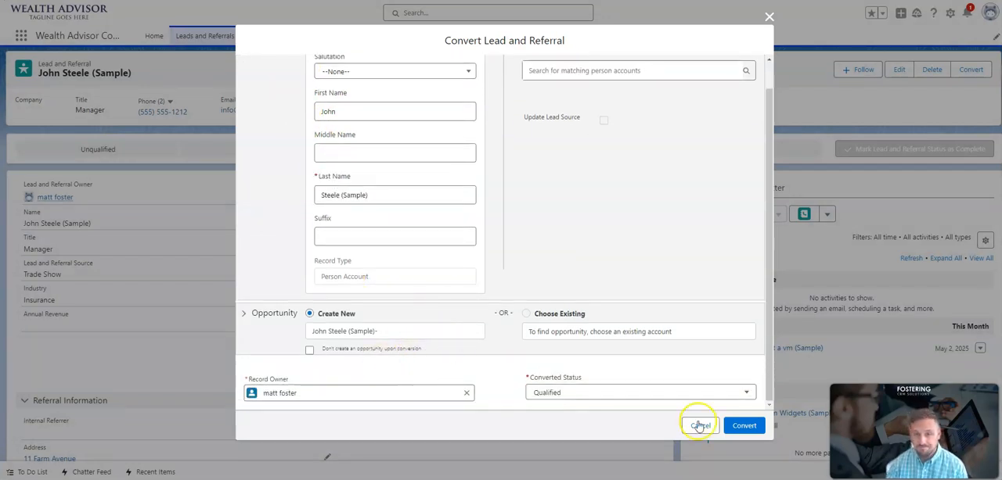
{"action": "left_click", "coordinate": [698, 425]}
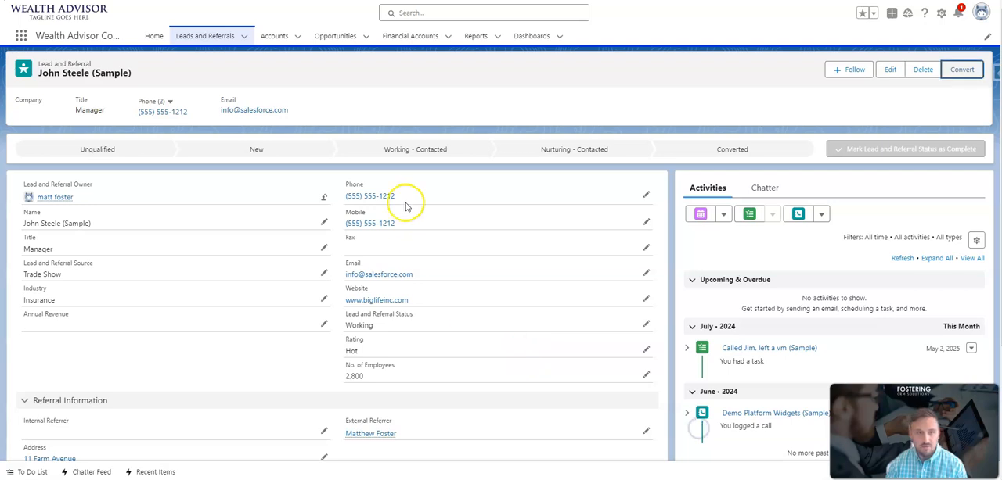
Go to the Home My Book of Business dashboard and scroll to the Held Away Assets and Financial Accounts widgets.
{"action": "left_click", "coordinate": [153, 36]}
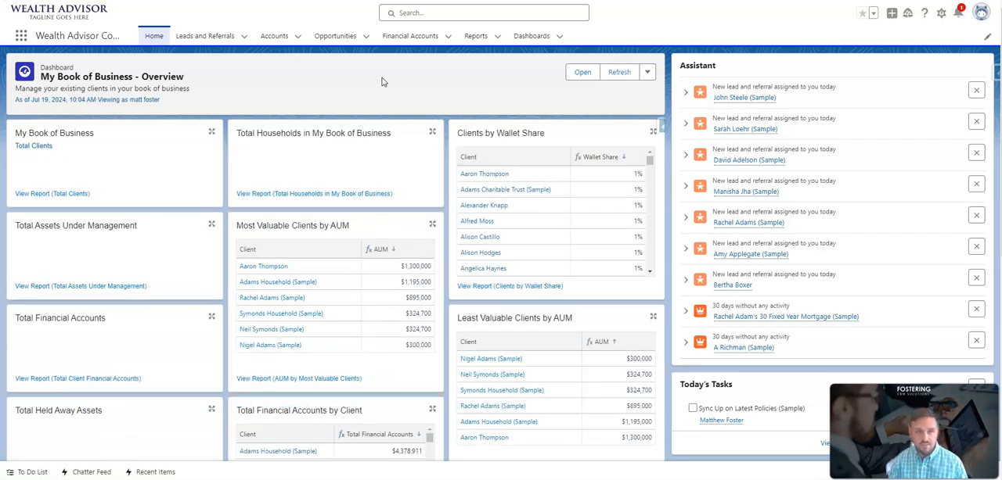
{"action": "left_click", "coordinate": [619, 72]}
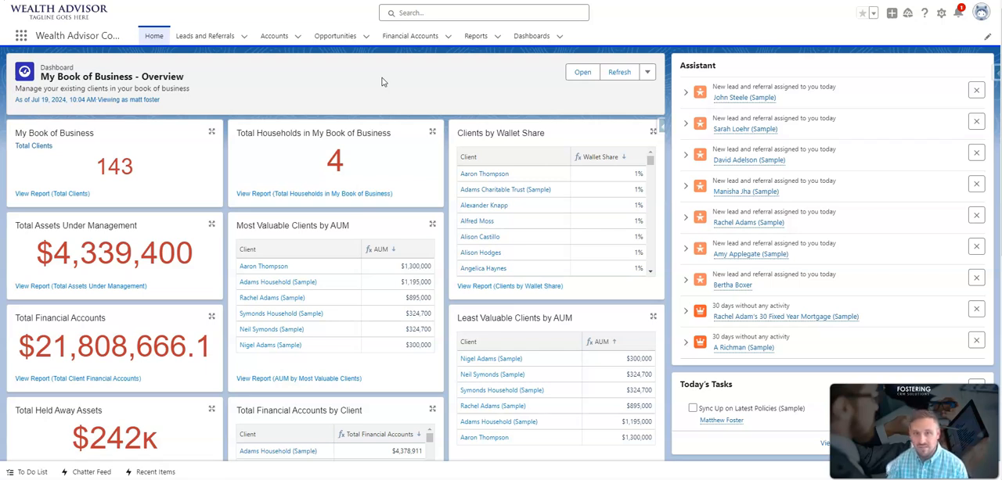
{"action": "mouse_move", "coordinate": [372, 78]}
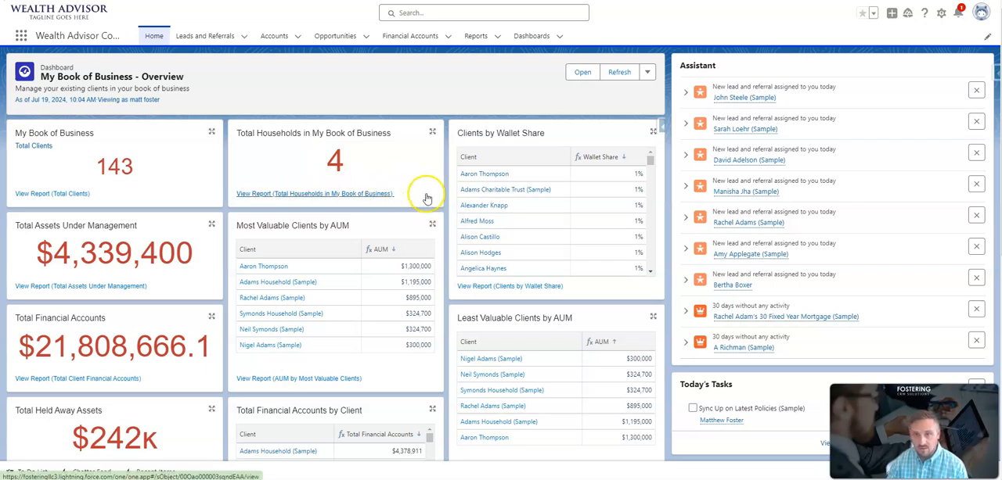
{"action": "mouse_move", "coordinate": [175, 178]}
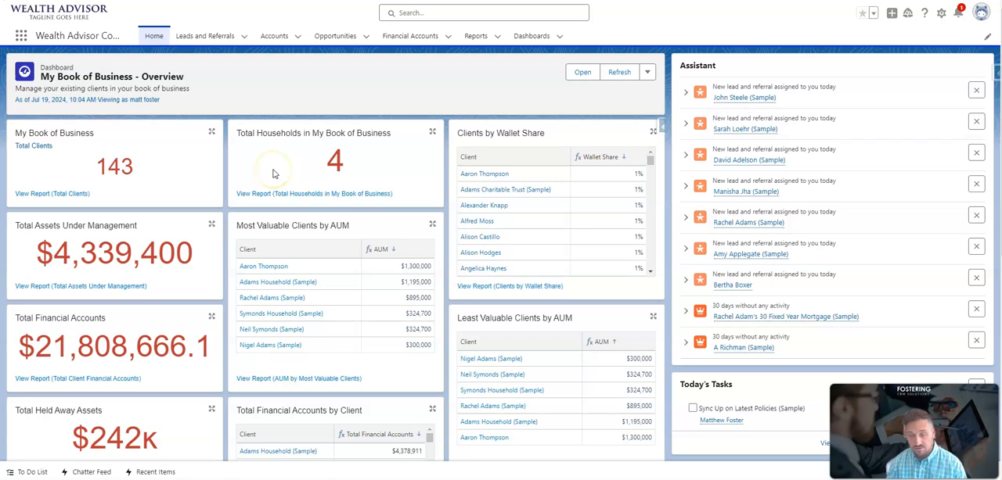
{"action": "mouse_move", "coordinate": [344, 163]}
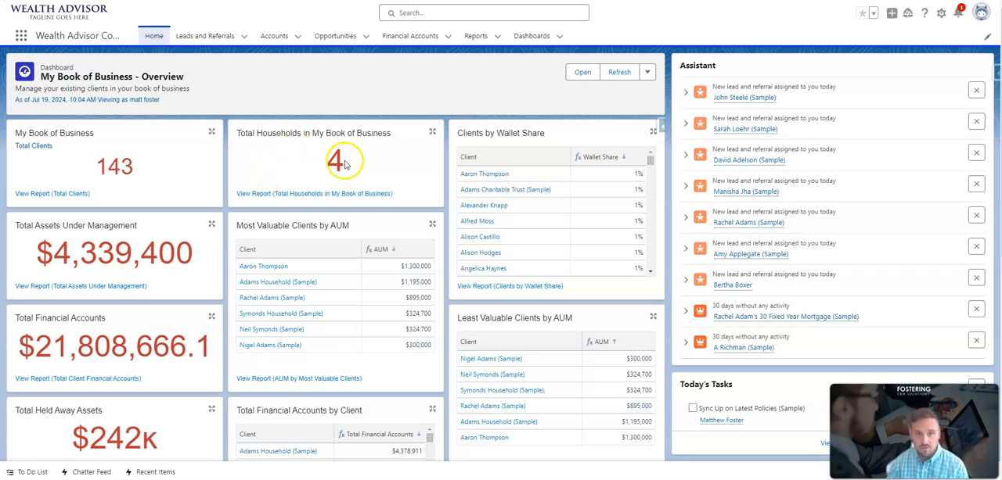
{"action": "mouse_move", "coordinate": [529, 207]}
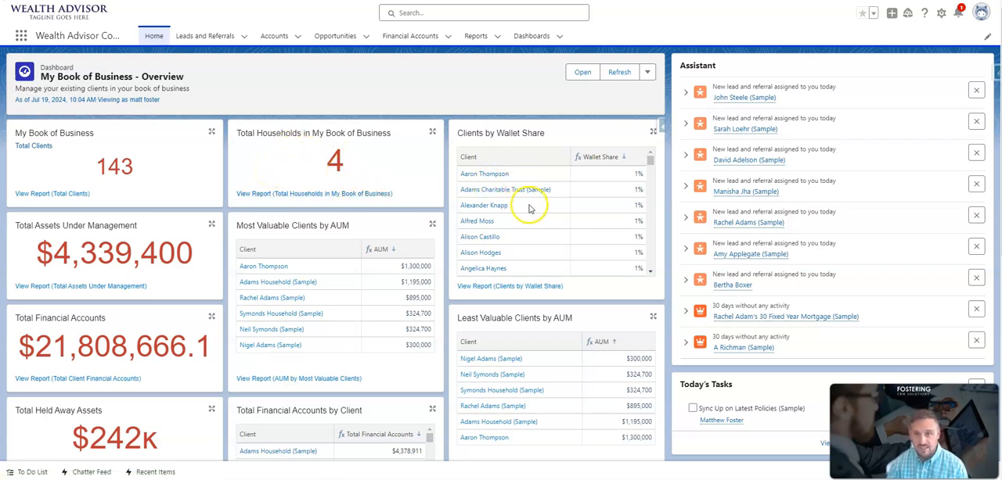
{"action": "mouse_move", "coordinate": [110, 258]}
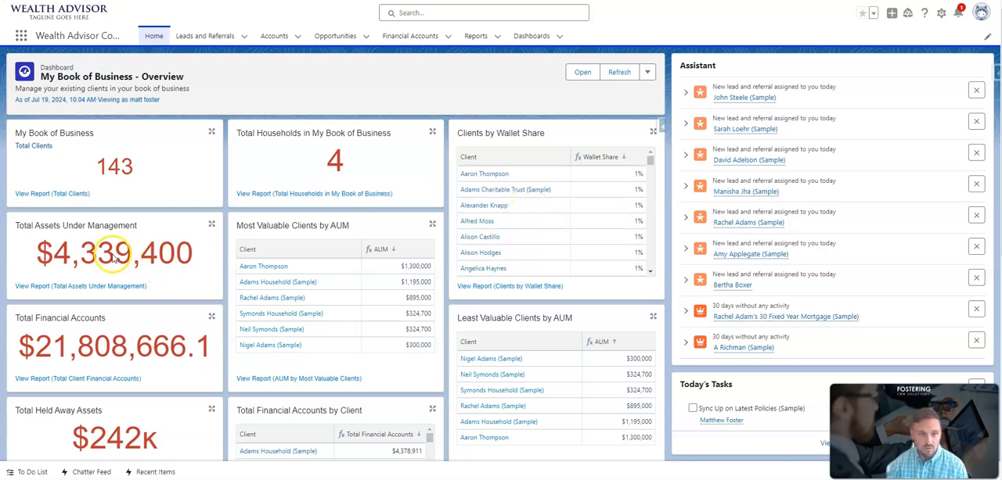
{"action": "scroll", "scroll_direction": "down", "scroll_amount": 3}
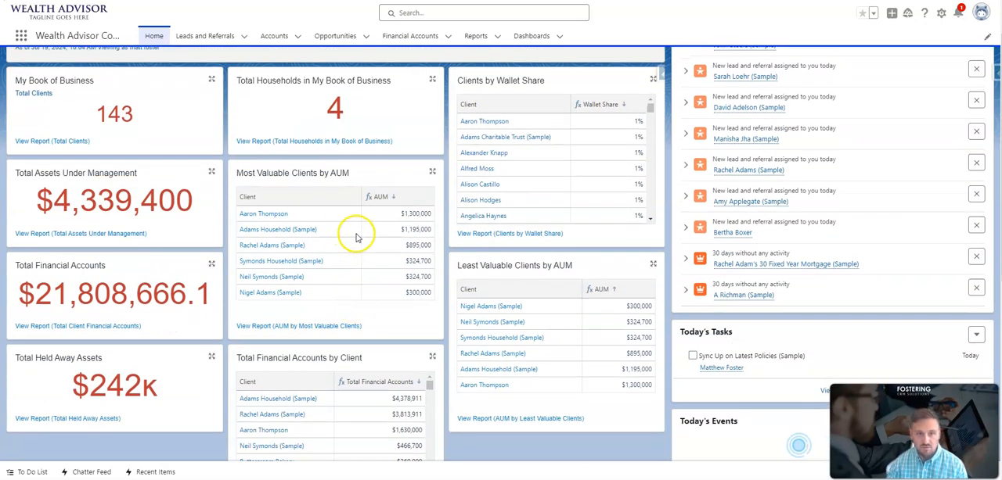
{"action": "mouse_move", "coordinate": [325, 288]}
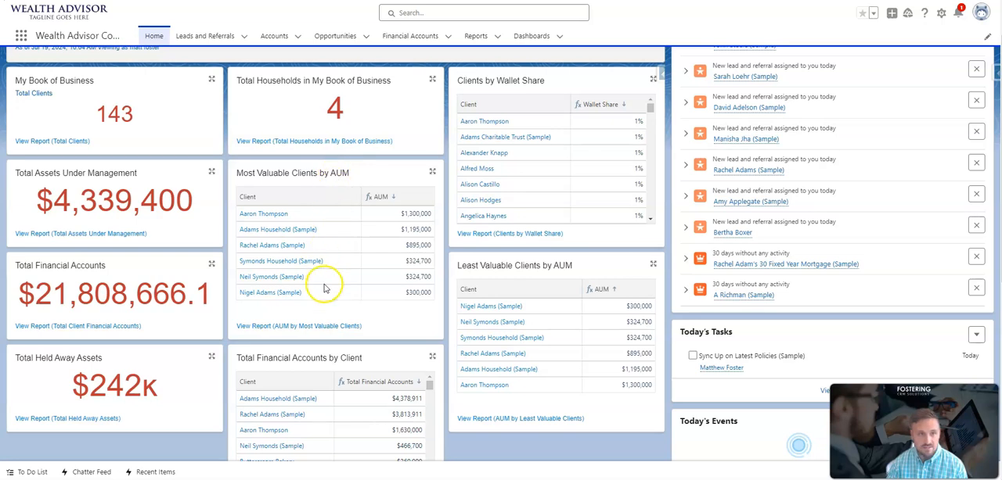
{"action": "mouse_move", "coordinate": [169, 374]}
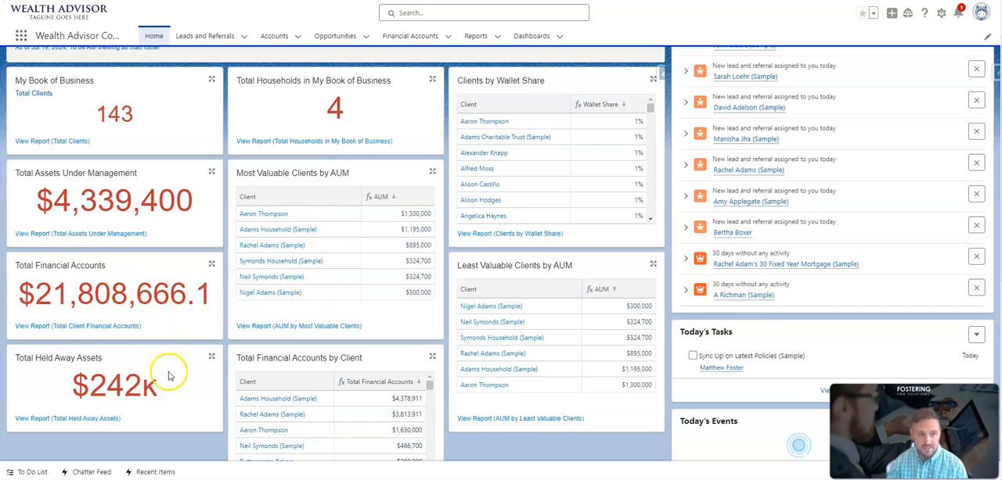
{"action": "scroll", "scroll_direction": "down", "scroll_amount": 3}
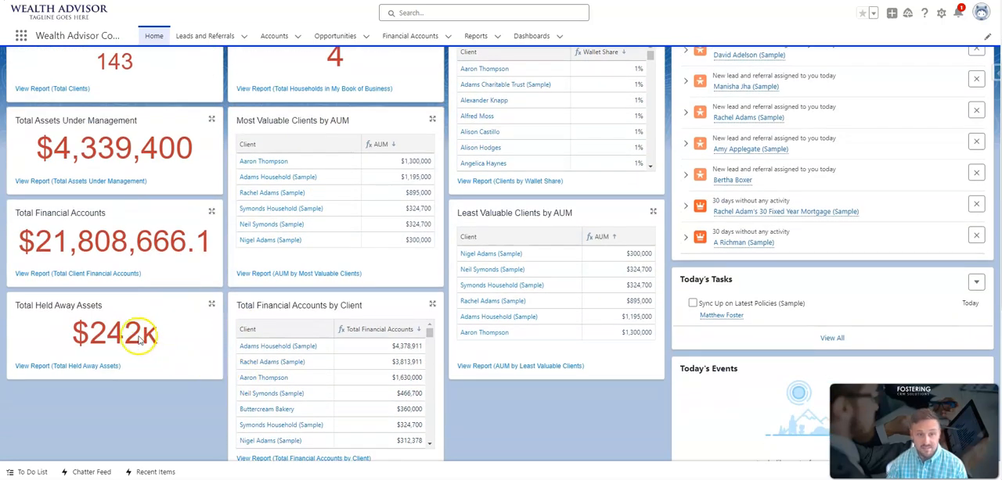
{"action": "mouse_move", "coordinate": [144, 341]}
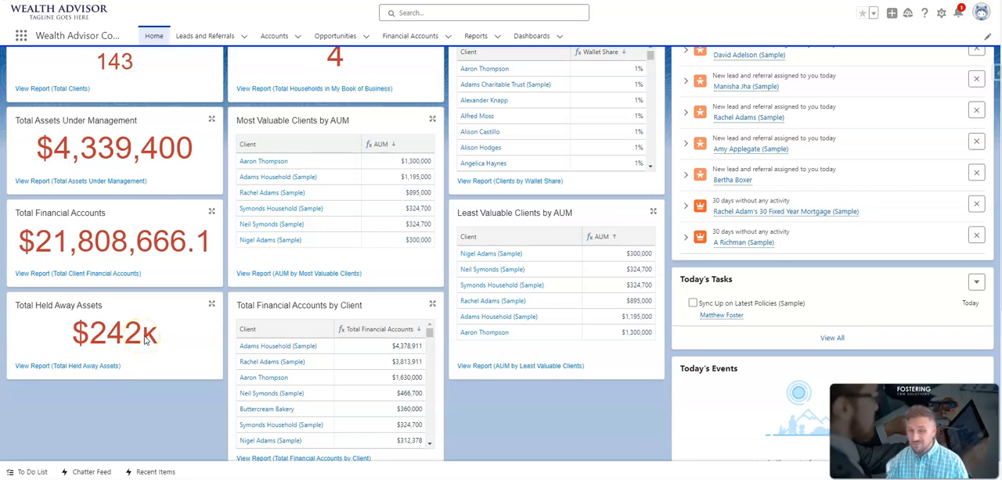
{"action": "mouse_move", "coordinate": [430, 249]}
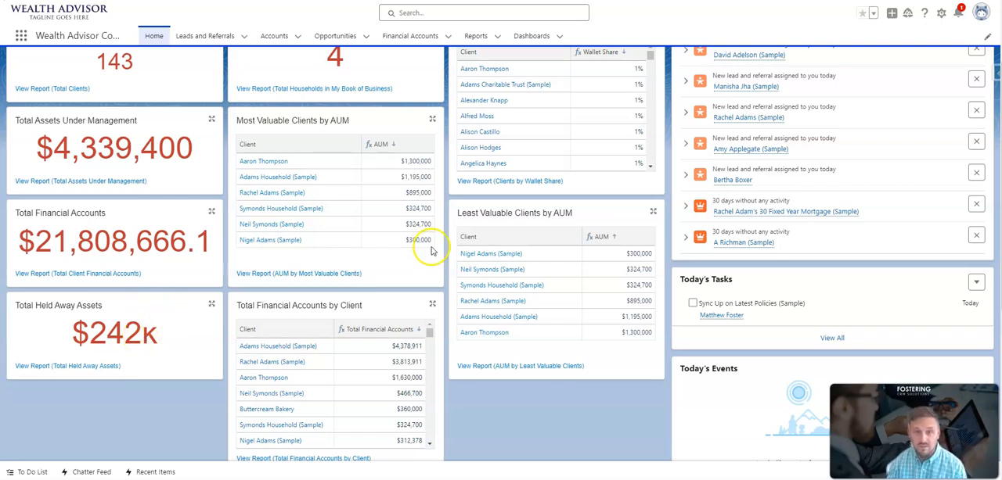
{"action": "mouse_move", "coordinate": [291, 312]}
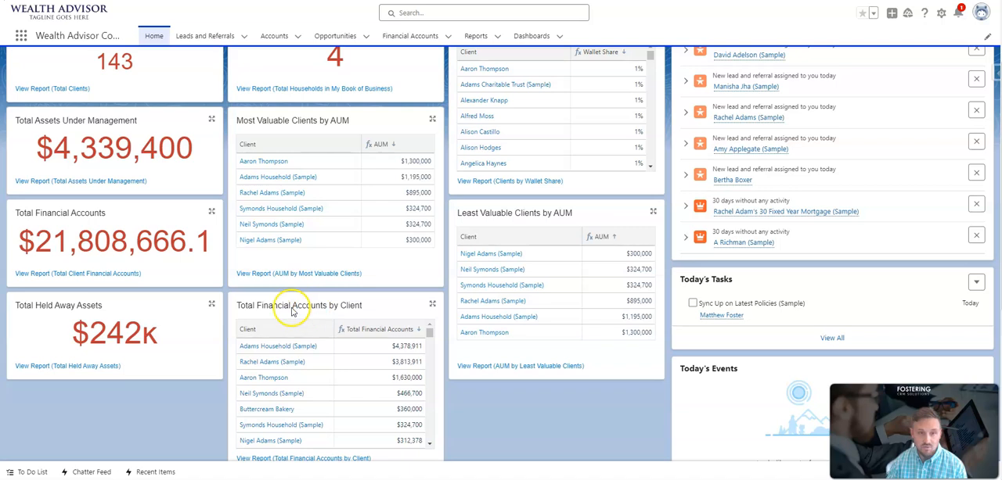
{"action": "scroll", "scroll_direction": "down", "scroll_amount": 3}
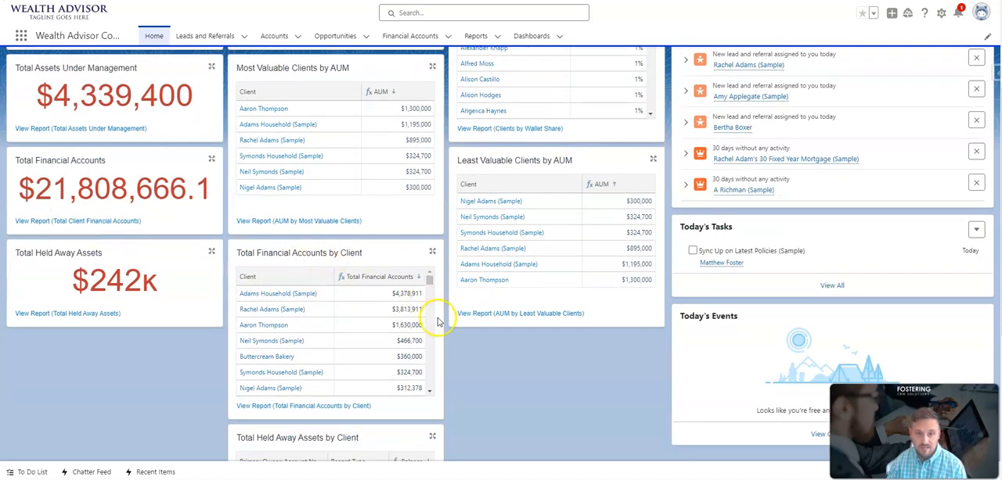
{"action": "scroll", "scroll_direction": "up", "scroll_amount": 3}
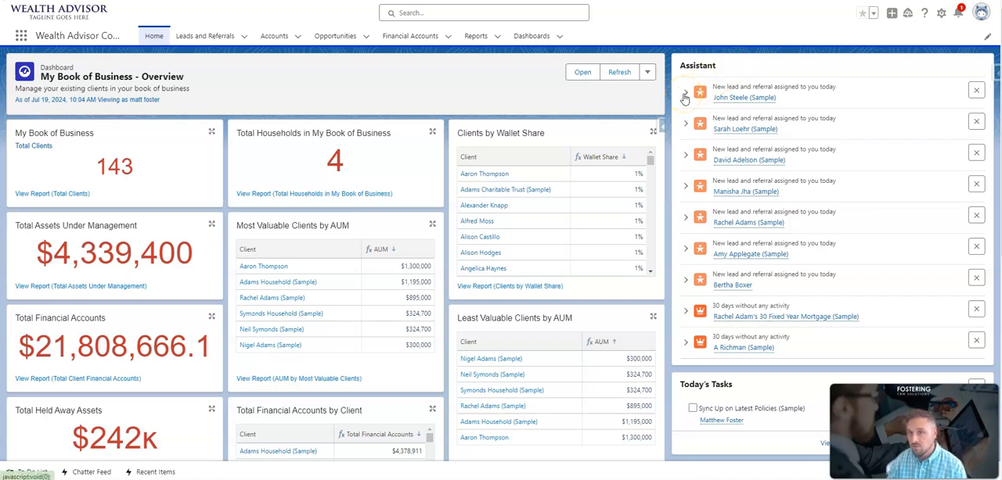
{"action": "mouse_move", "coordinate": [790, 75]}
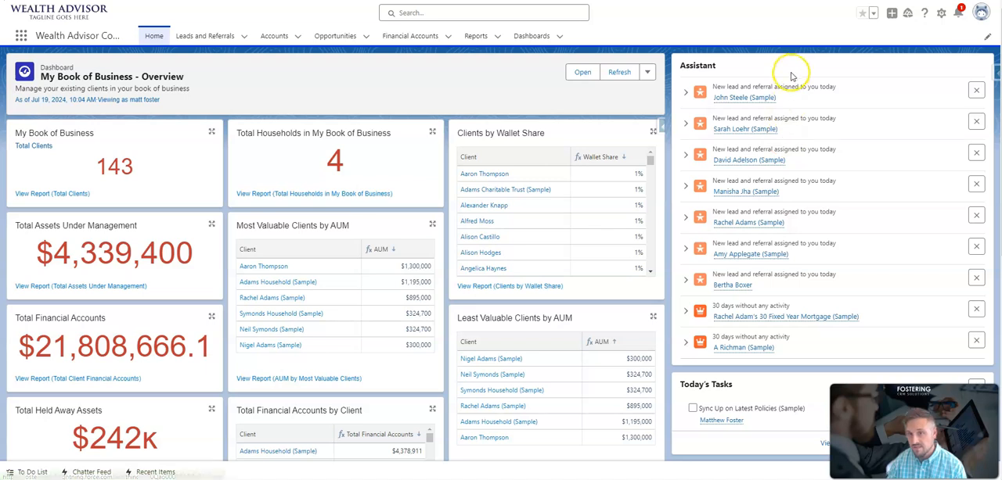
{"action": "mouse_move", "coordinate": [790, 75]}
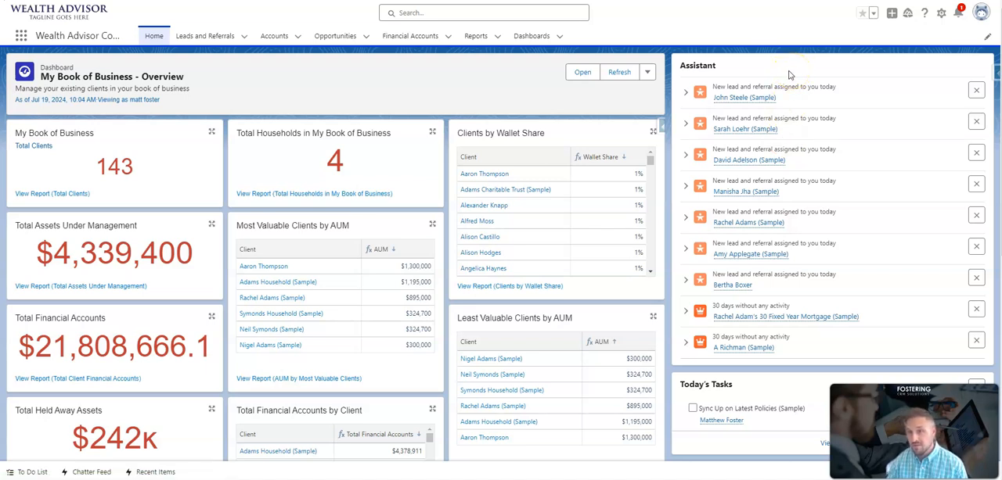
{"action": "mouse_move", "coordinate": [770, 254]}
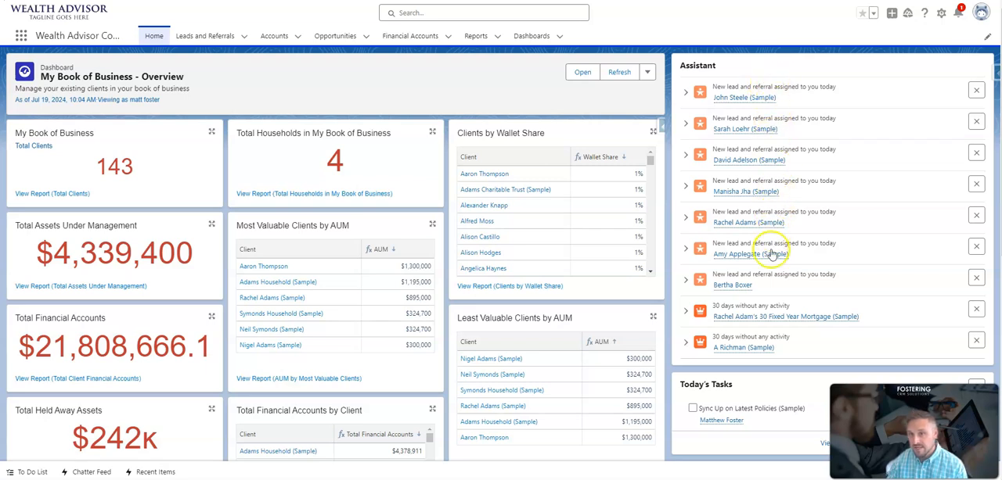
{"action": "mouse_move", "coordinate": [781, 284]}
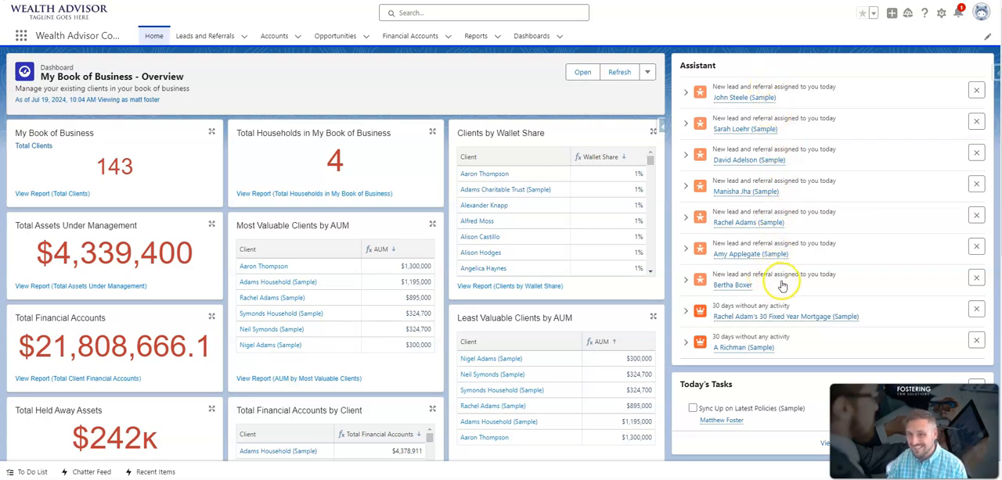
{"action": "mouse_move", "coordinate": [798, 316]}
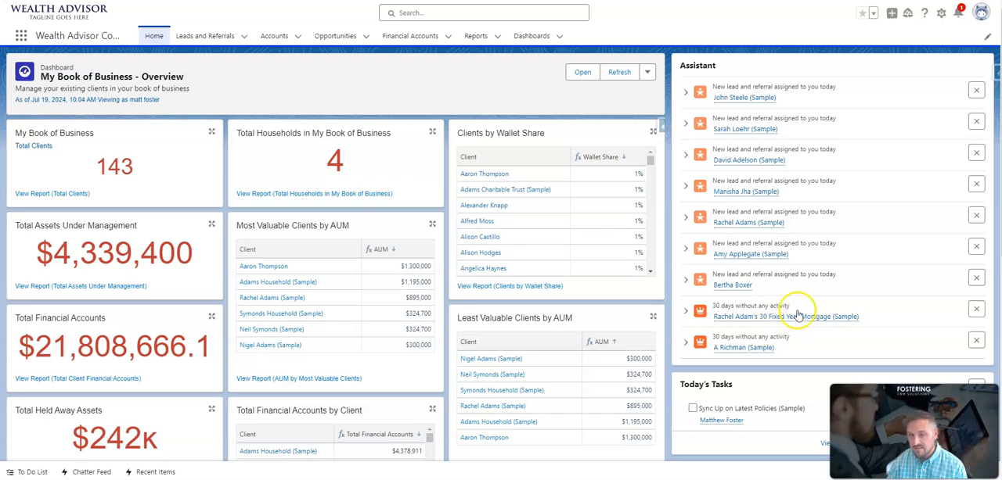
{"action": "mouse_move", "coordinate": [811, 335]}
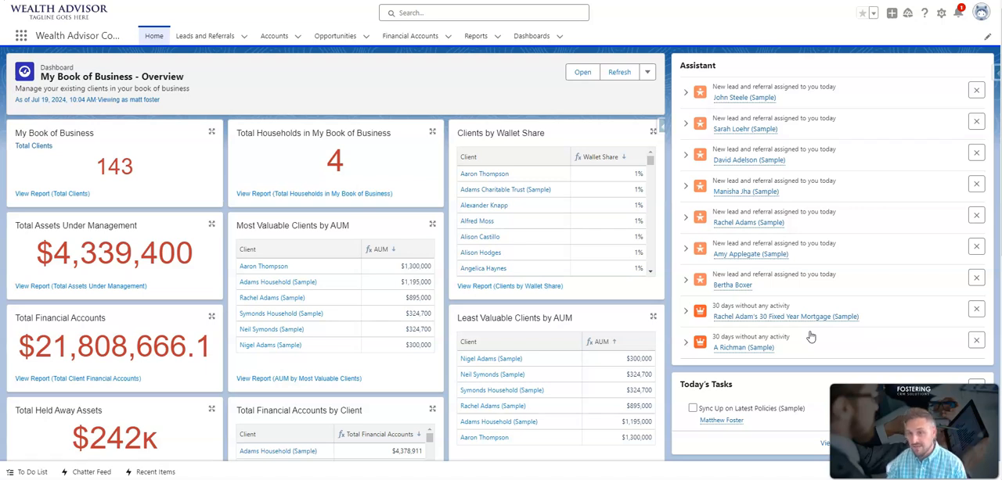
Scroll the dashboard to Today's Tasks and Today's Events, then back toward the Assistant panel.
{"action": "scroll", "scroll_direction": "down", "scroll_amount": 3}
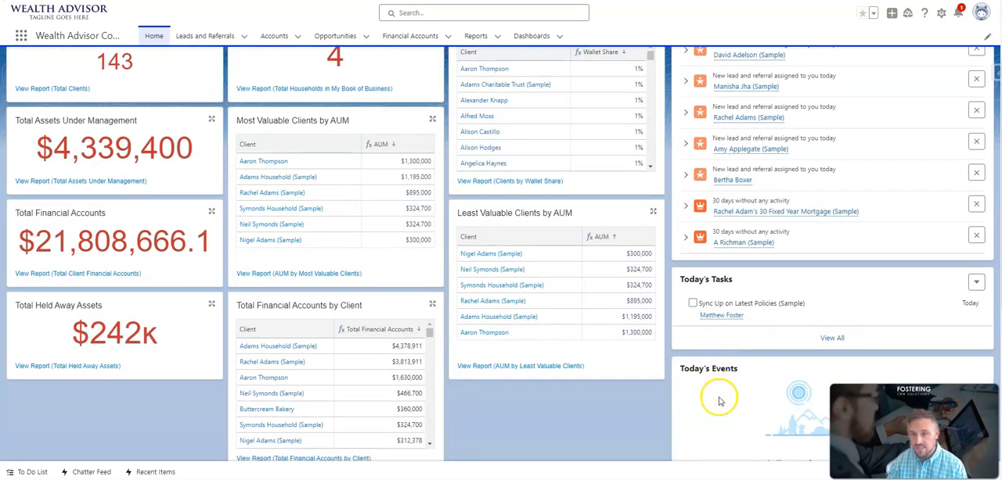
{"action": "scroll", "scroll_direction": "up", "scroll_amount": 3}
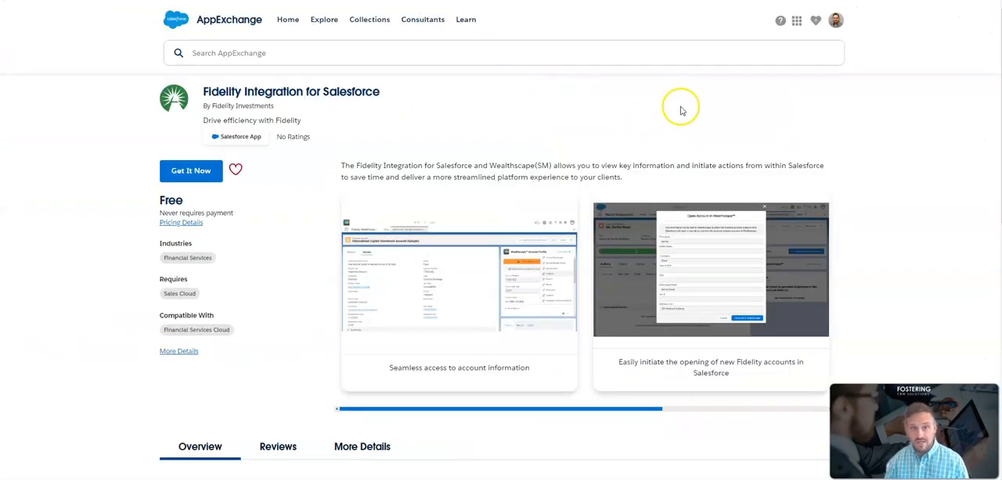
{"action": "mouse_move", "coordinate": [879, 166]}
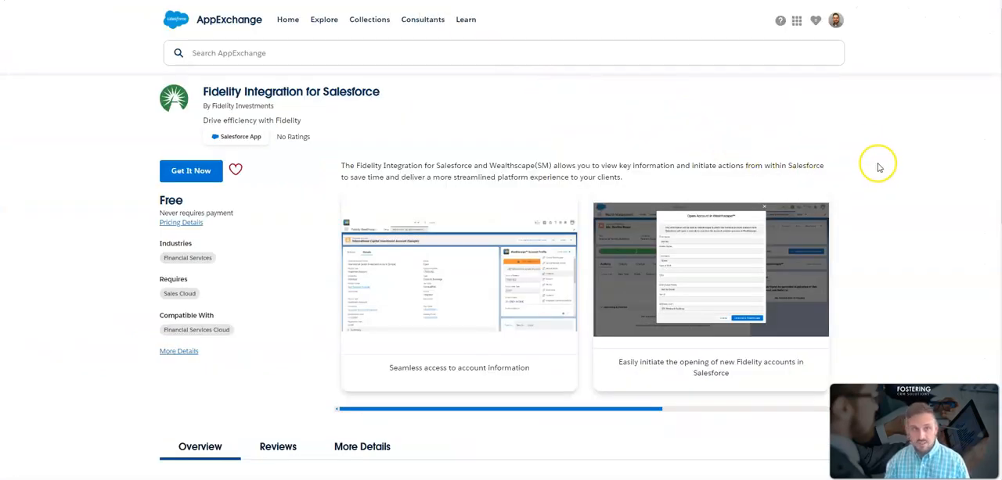
{"action": "mouse_move", "coordinate": [879, 166]}
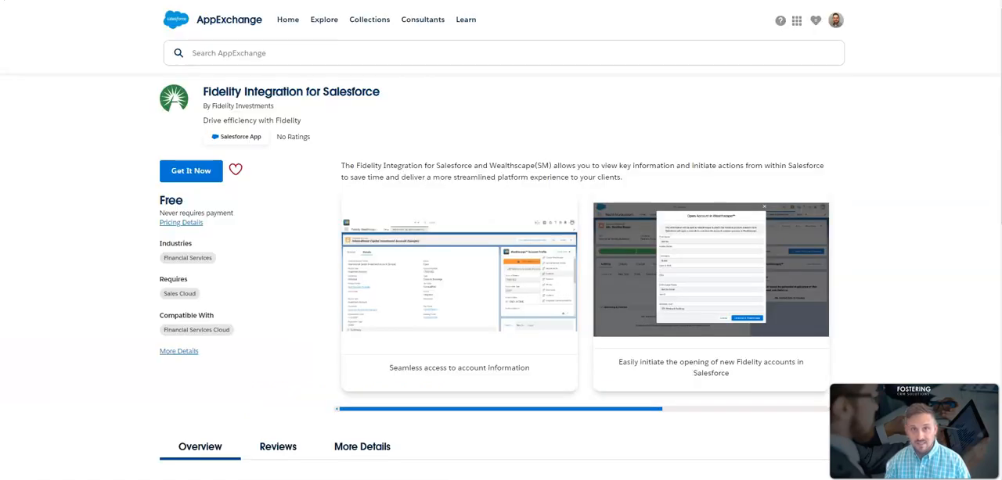
{"action": "mouse_move", "coordinate": [229, 38]}
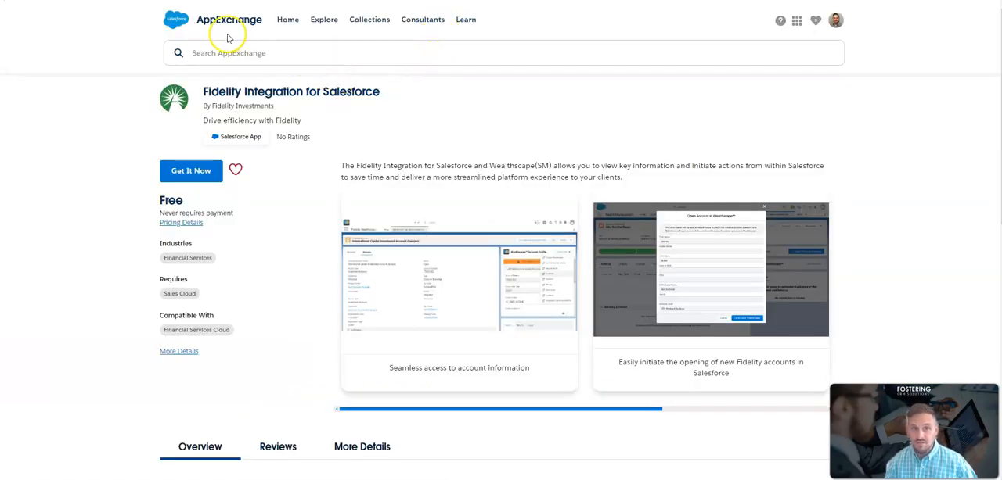
Start a new AppExchange search from the Fidelity Integration for Salesforce listing.
{"action": "left_click", "coordinate": [504, 54]}
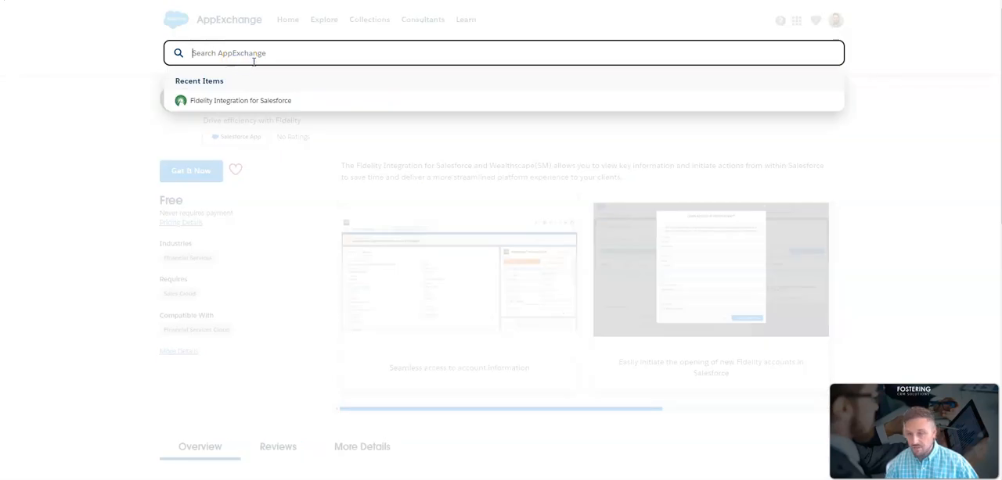